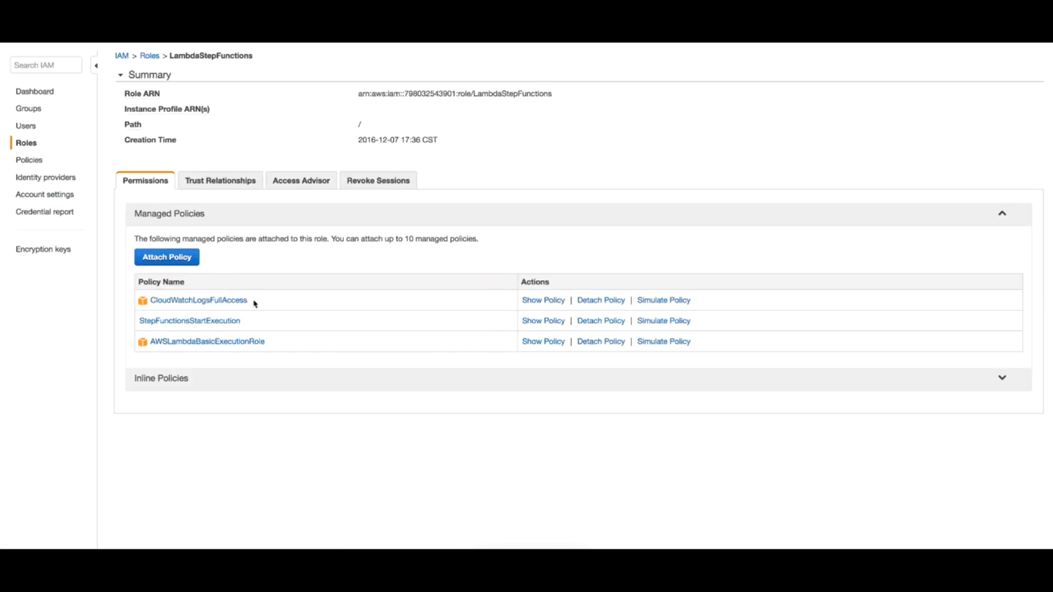
{"action": "mouse_move", "coordinate": [243, 277]}
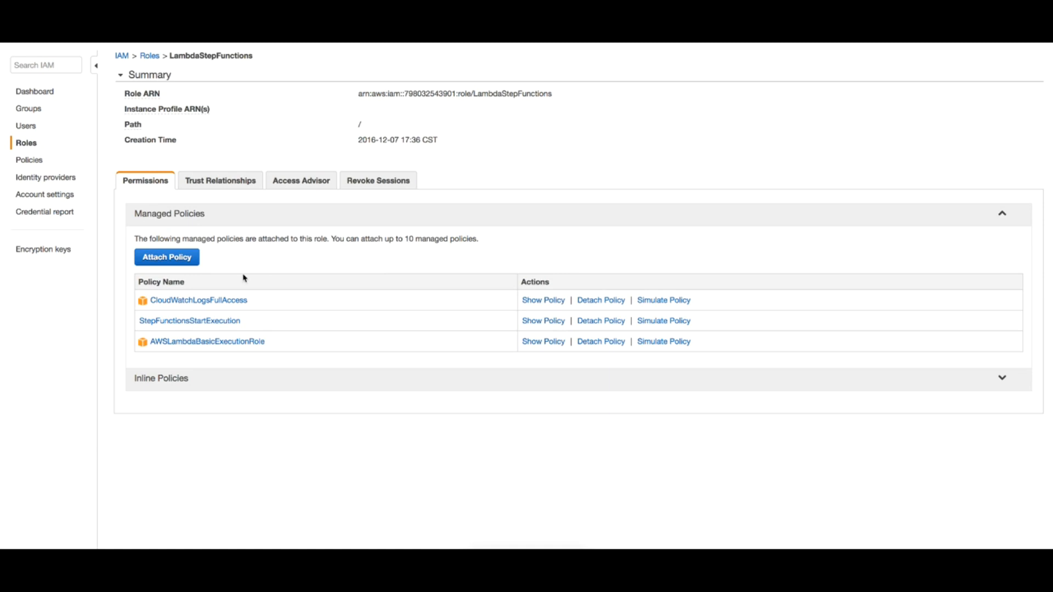
{"action": "mouse_move", "coordinate": [207, 267]}
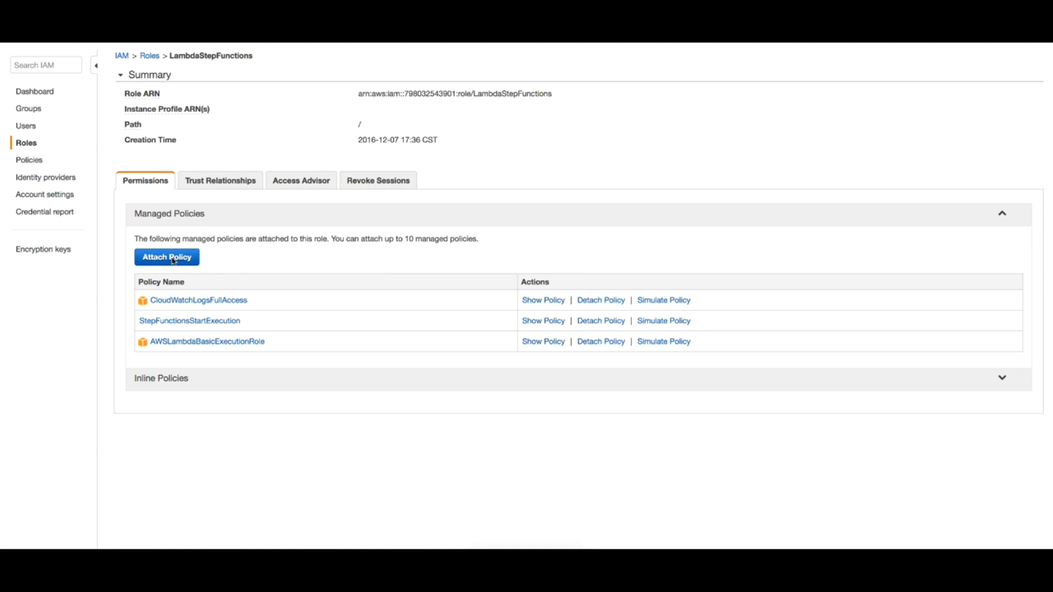
- Filter attachable policies by 's3' and tick AmazonS3ReadOnlyAccess for the LambdaStepFunctions role
{"action": "left_click", "coordinate": [166, 257]}
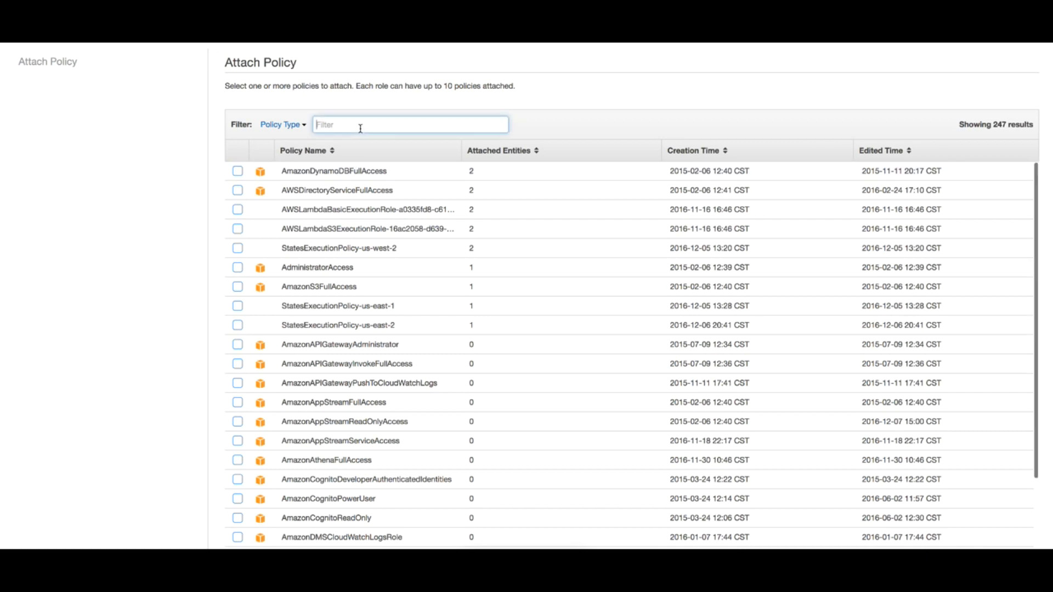
{"action": "type", "text": "s3"}
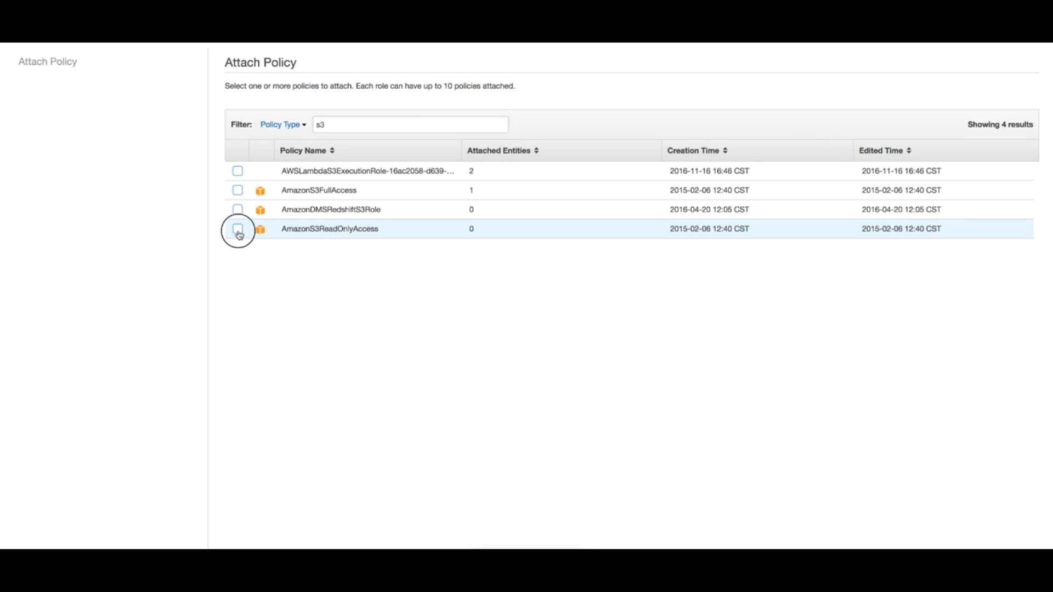
{"action": "left_click", "coordinate": [237, 228]}
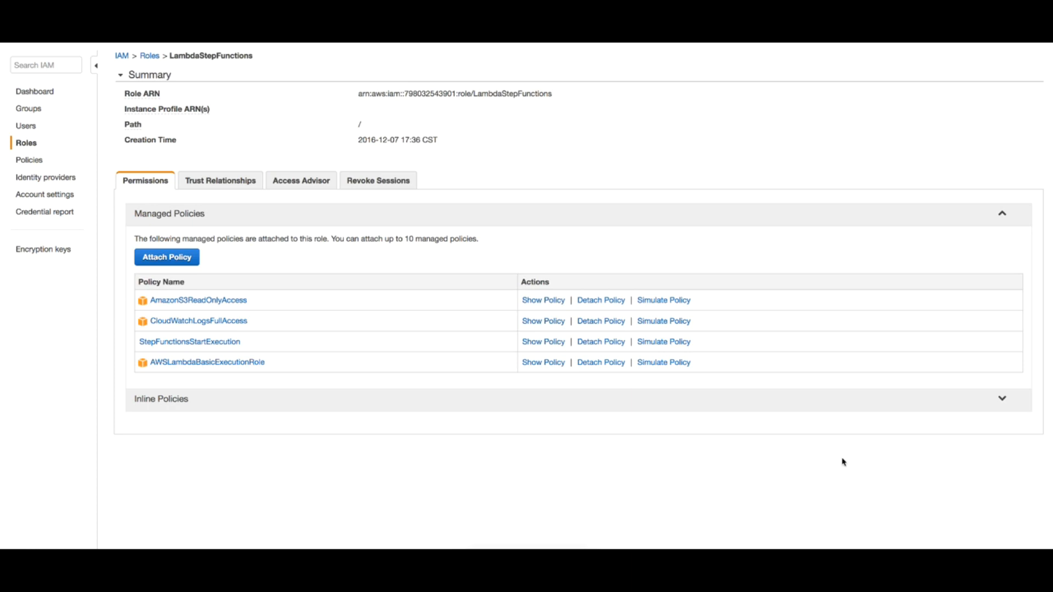
{"action": "mouse_move", "coordinate": [296, 302]}
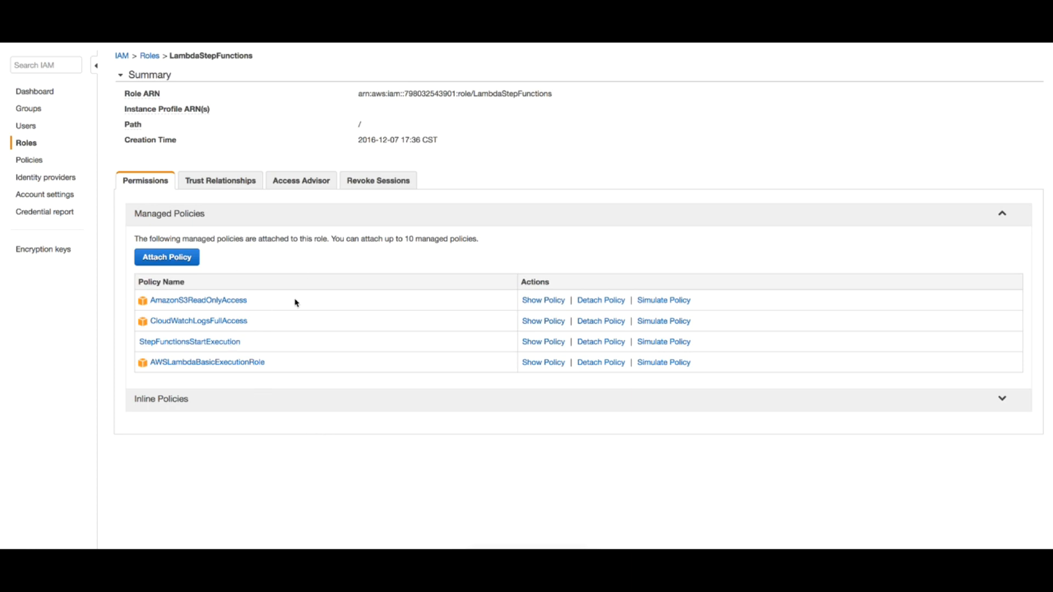
{"action": "mouse_move", "coordinate": [405, 493]}
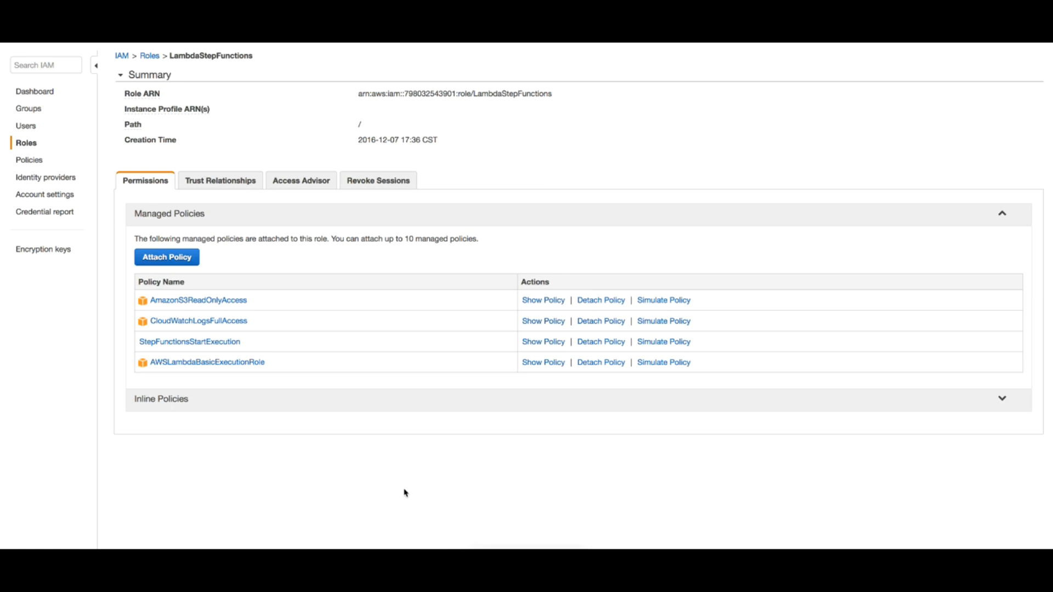
{"action": "mouse_move", "coordinate": [394, 540]}
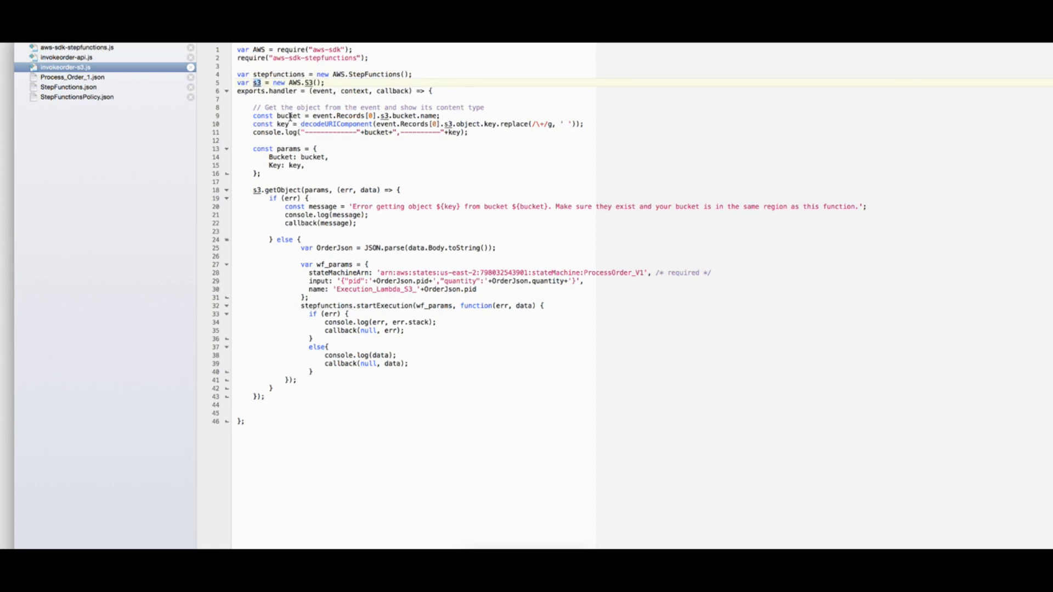
- Highlight bucket, data, Body, OrderJson, pid and quantity in invokeorder-s3.js
{"action": "double_click", "coordinate": [288, 116]}
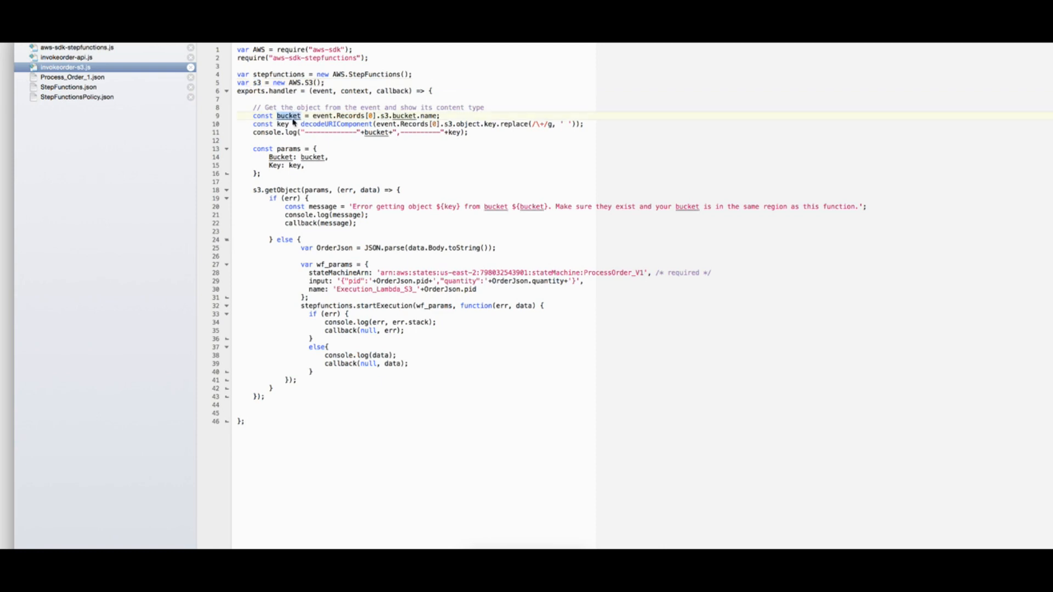
{"action": "double_click", "coordinate": [281, 125]}
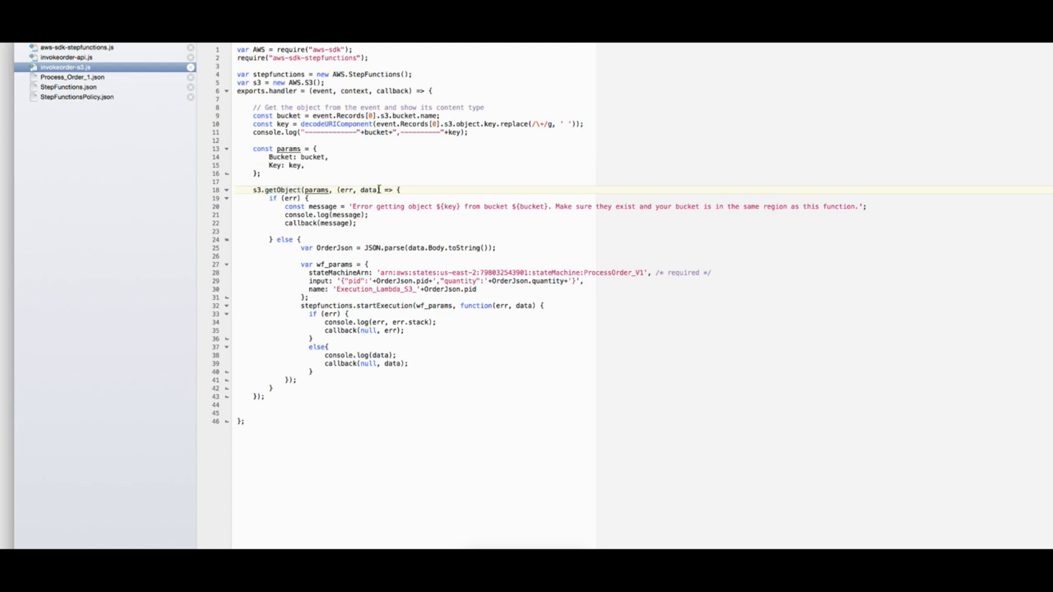
{"action": "double_click", "coordinate": [367, 190]}
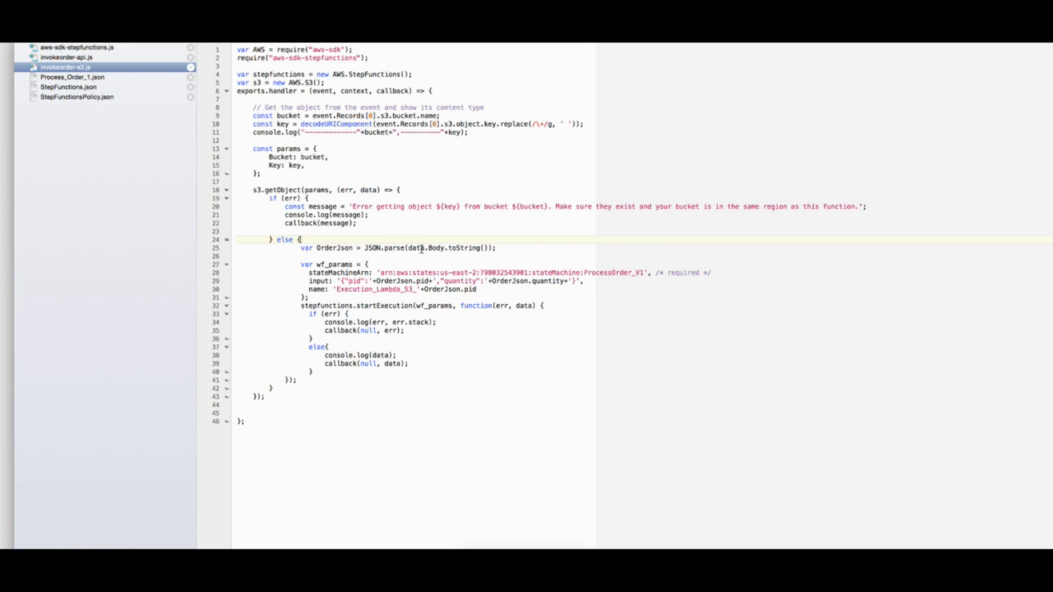
{"action": "double_click", "coordinate": [436, 247]}
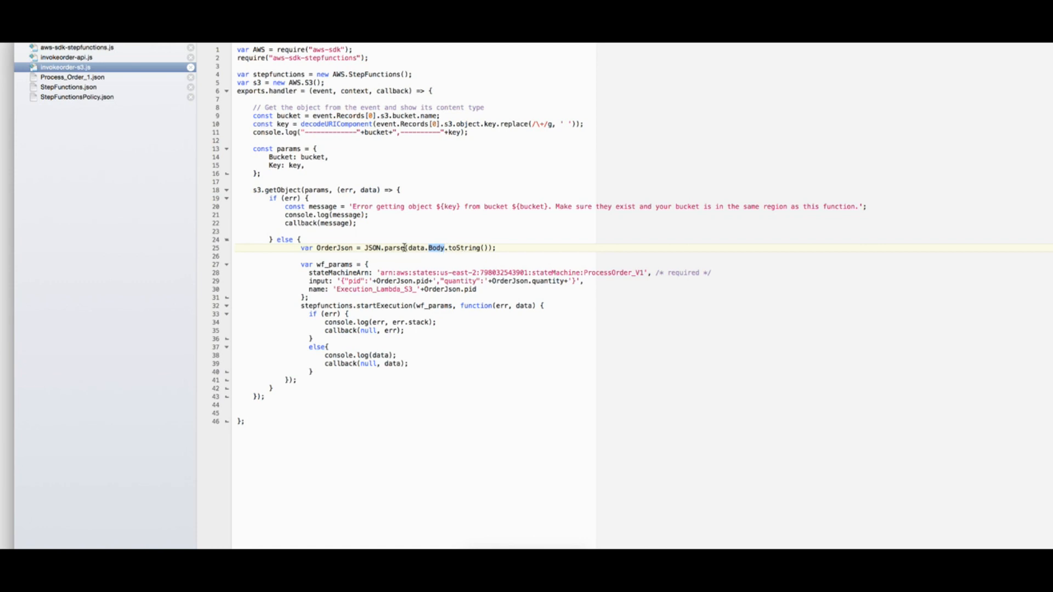
{"action": "double_click", "coordinate": [334, 248]}
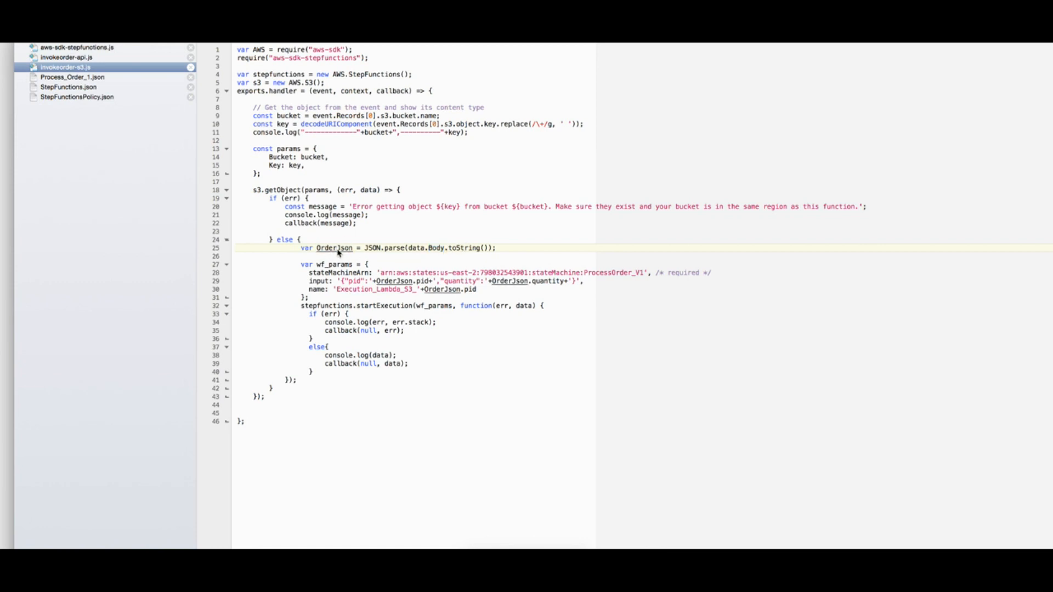
{"action": "double_click", "coordinate": [333, 248]}
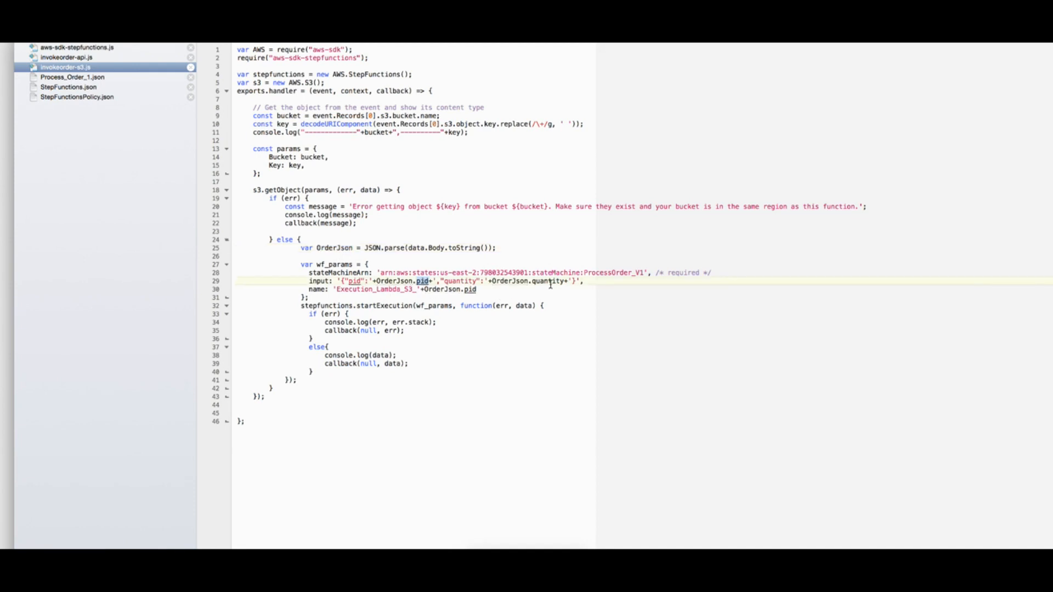
{"action": "double_click", "coordinate": [548, 281]}
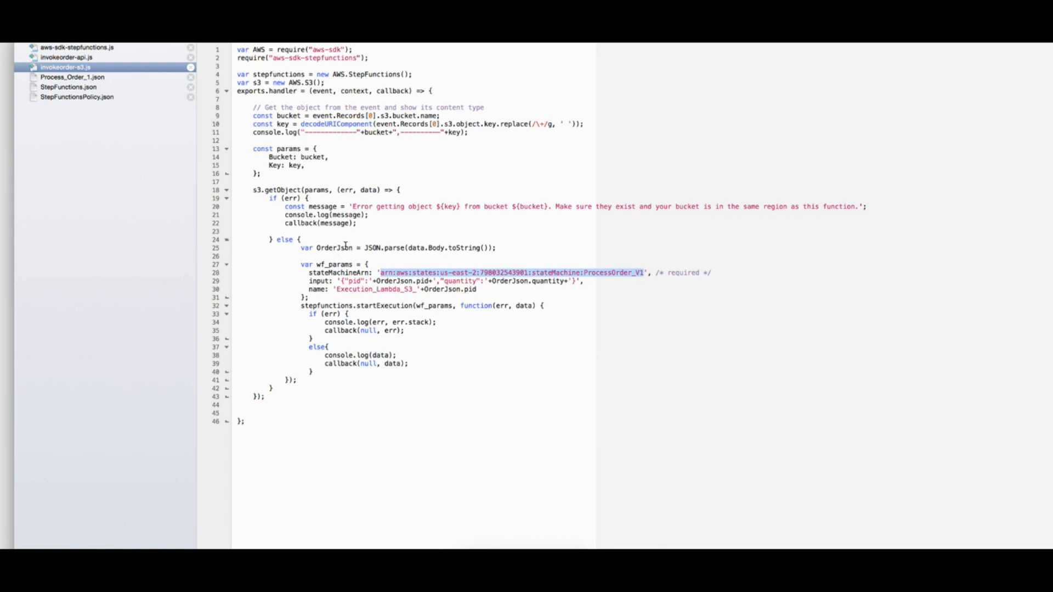
{"action": "double_click", "coordinate": [334, 248]}
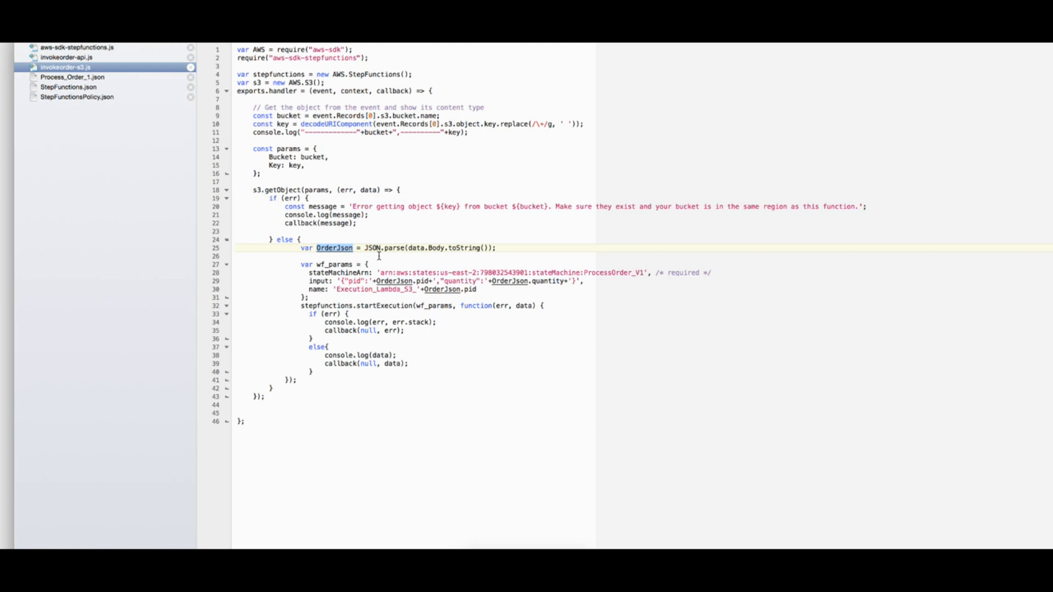
{"action": "mouse_move", "coordinate": [334, 256]}
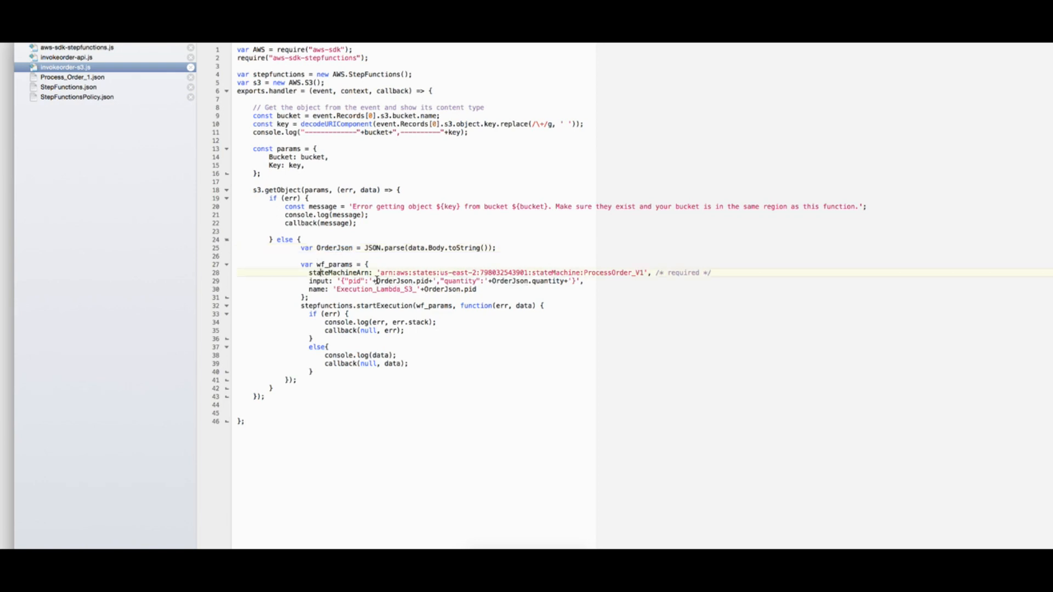
{"action": "left_click_drag", "start_coordinate": [377, 272], "coordinate": [645, 272]}
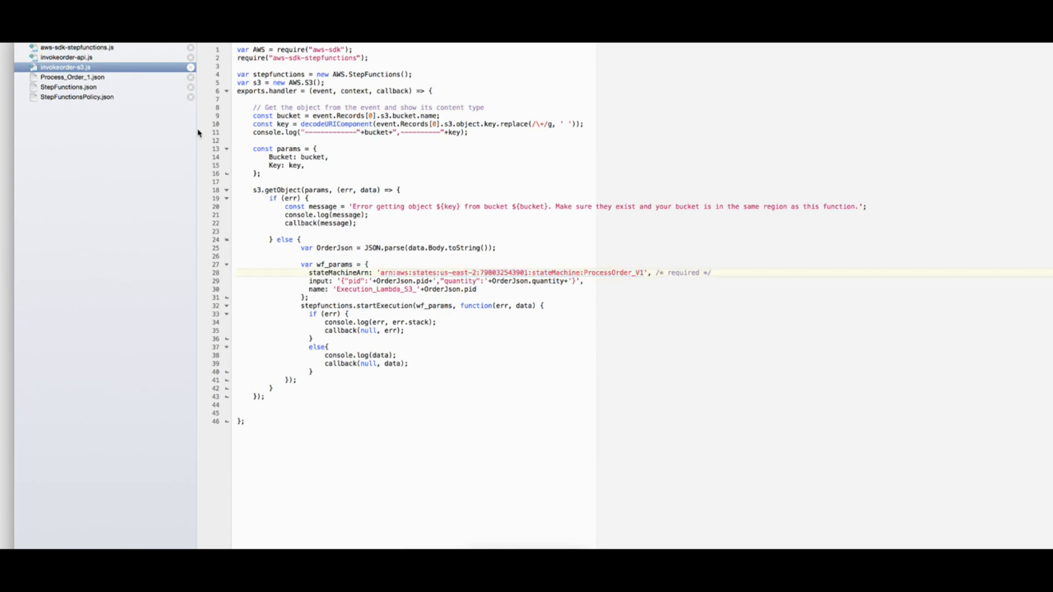
{"action": "left_click", "coordinate": [75, 46]}
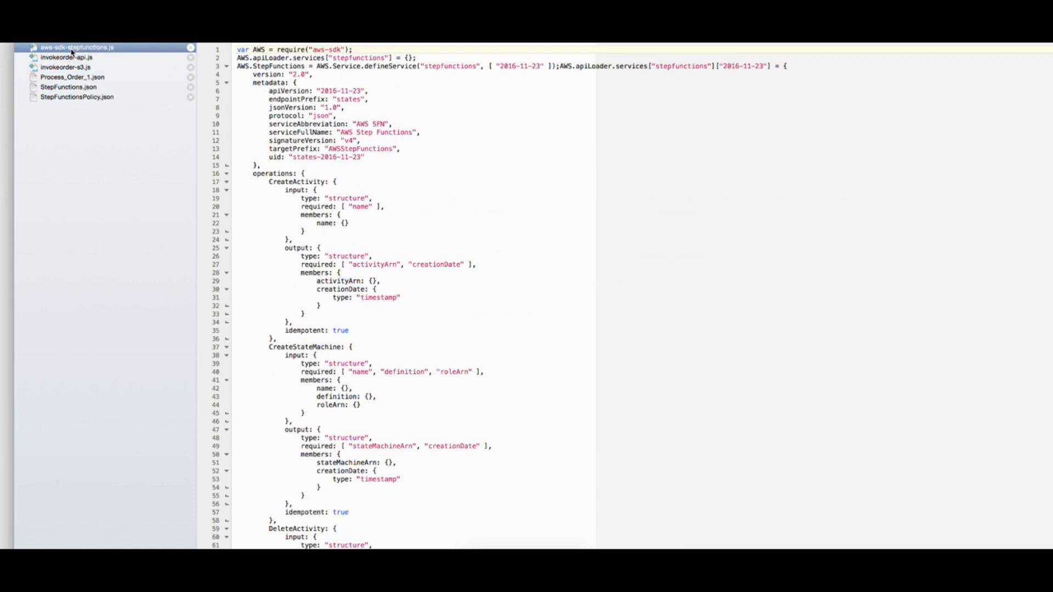
{"action": "mouse_move", "coordinate": [102, 73]}
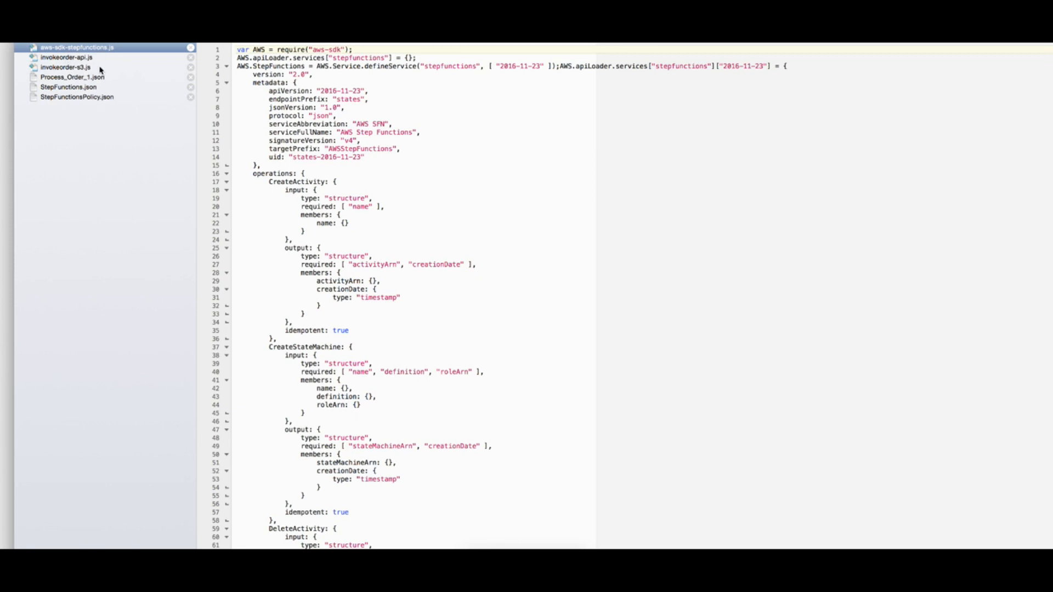
{"action": "mouse_move", "coordinate": [67, 67]}
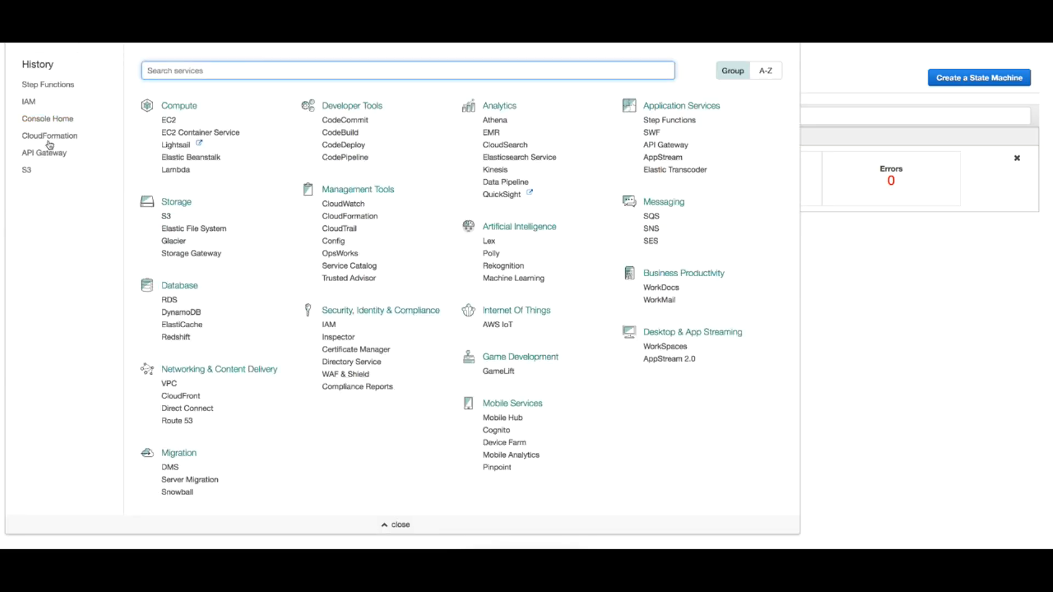
{"action": "mouse_move", "coordinate": [109, 90]}
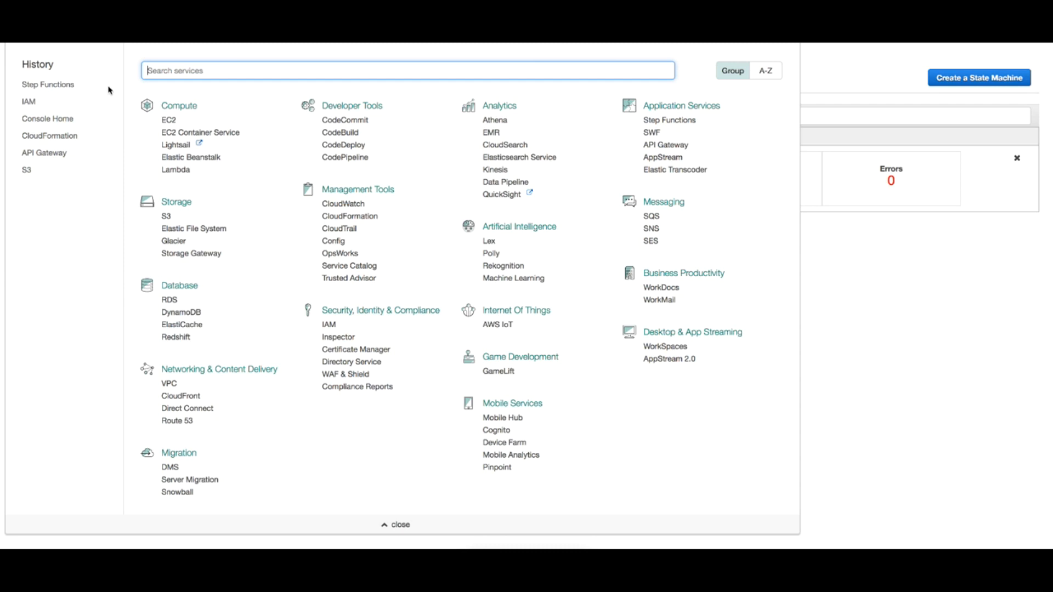
- Search services for 'lambda' and go to the Lambda functions list
{"action": "type", "text": "lambda"}
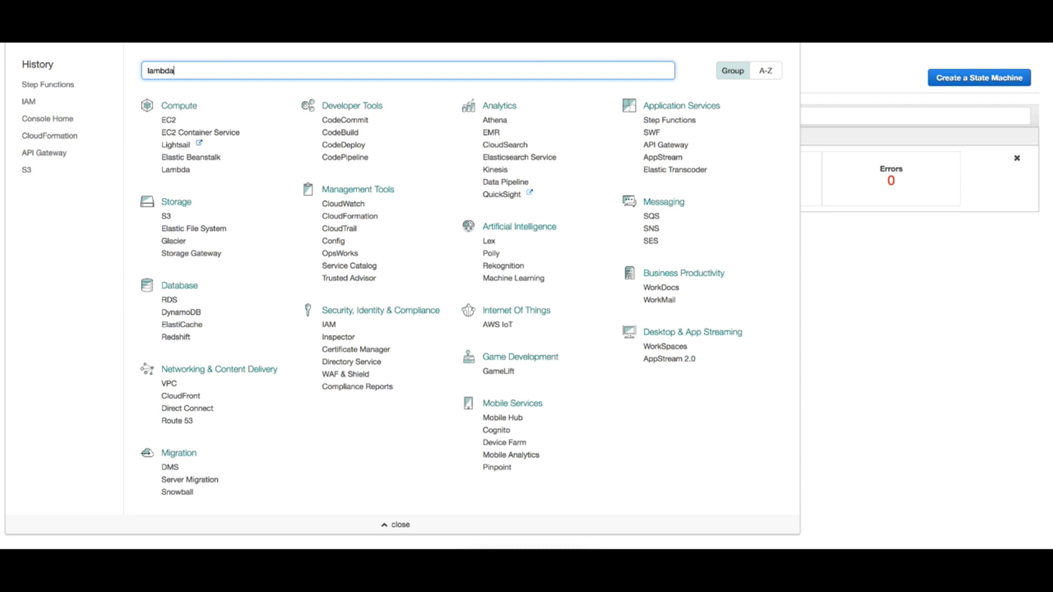
{"action": "left_click", "coordinate": [176, 169]}
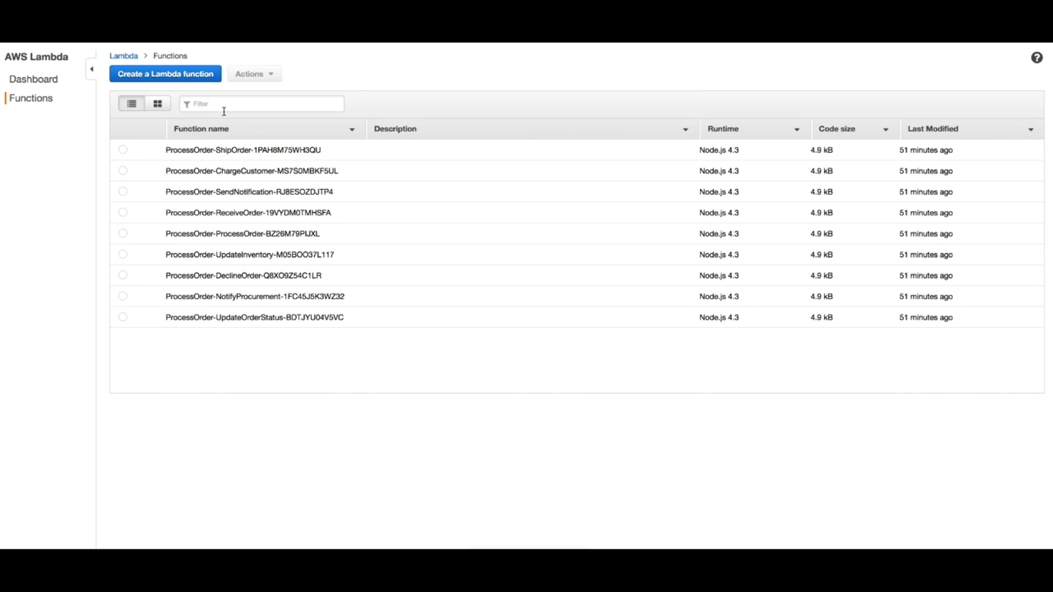
- Start a new Lambda function, skip triggers, and name it ProcessOrder-S3
{"action": "left_click", "coordinate": [165, 73]}
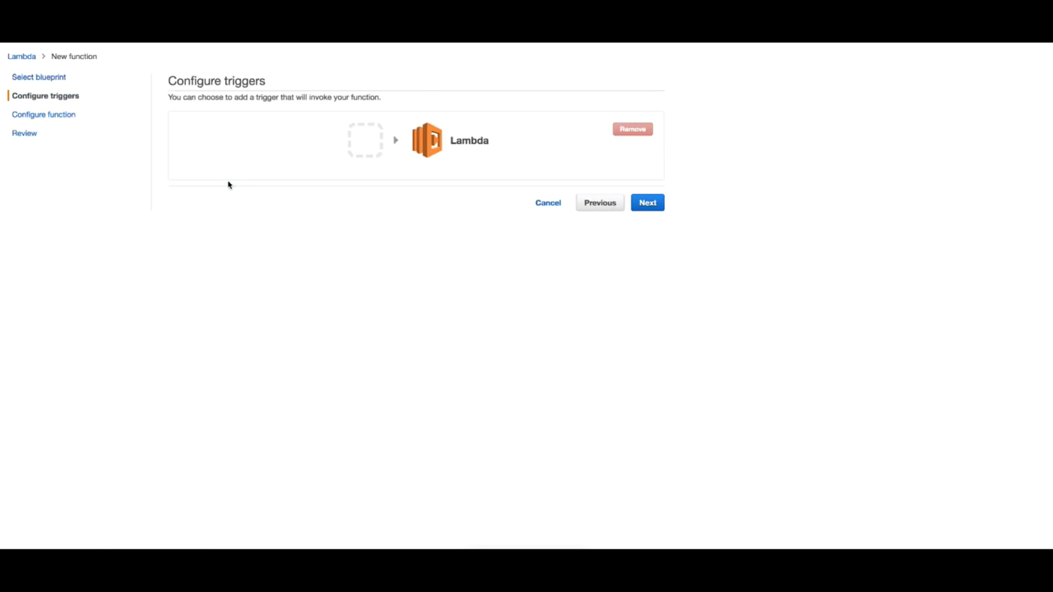
{"action": "left_click", "coordinate": [647, 202]}
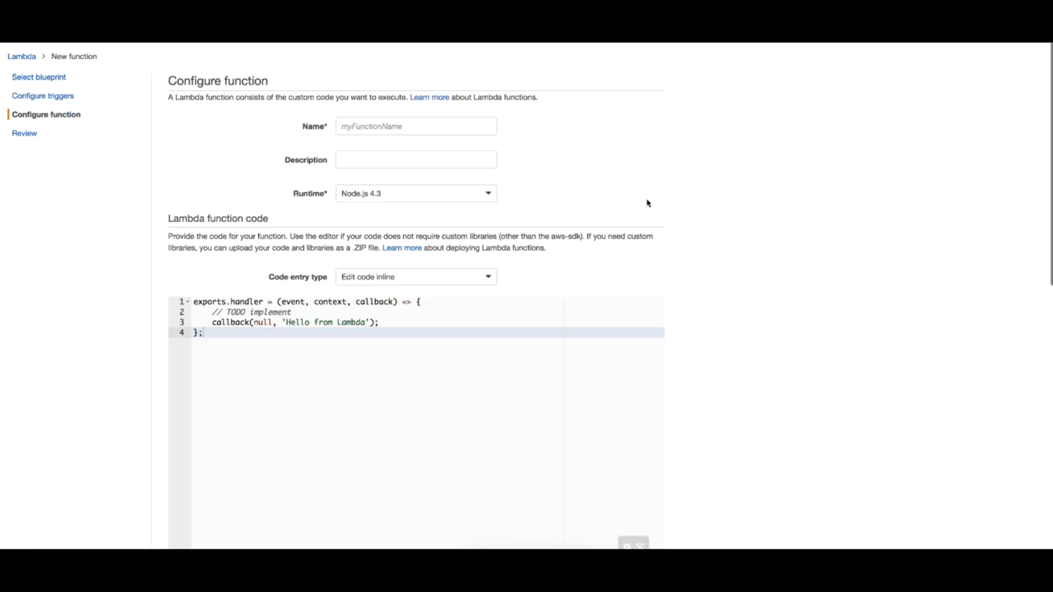
{"action": "left_click", "coordinate": [416, 126]}
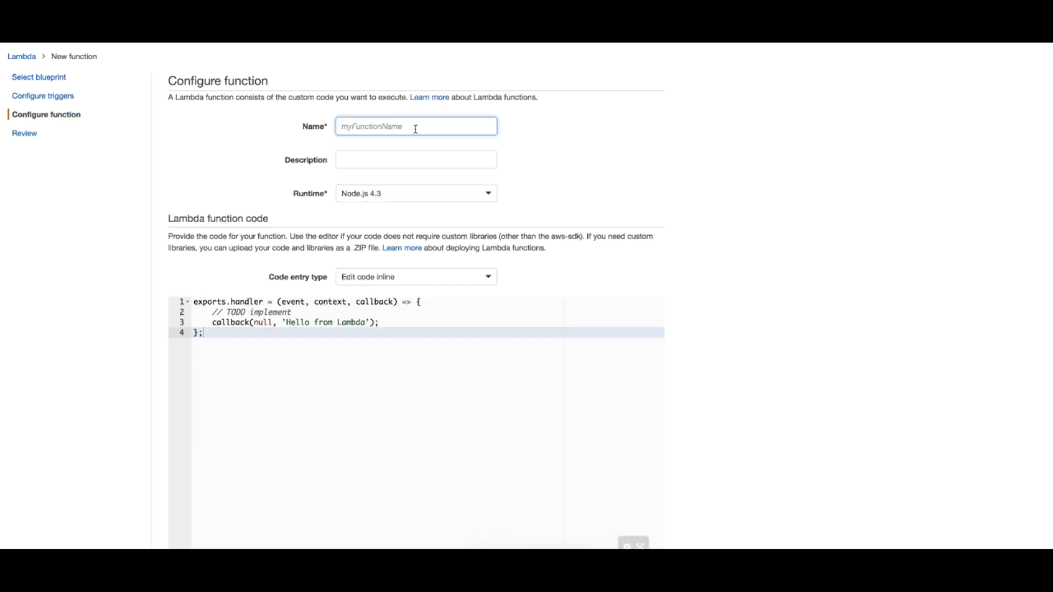
{"action": "type", "text": "ProcessOrder-S"}
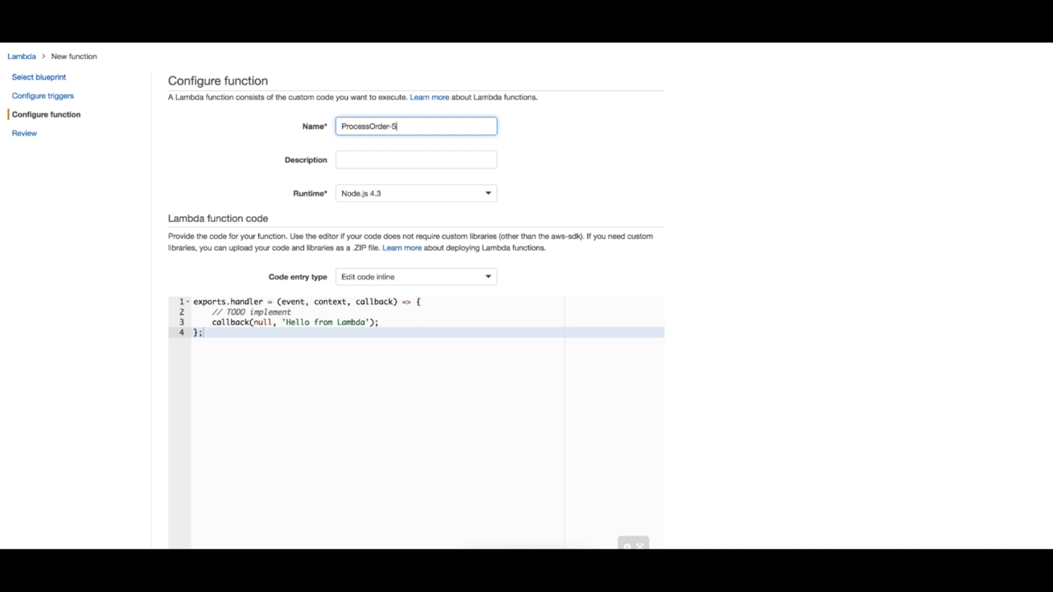
{"action": "type", "text": "3"}
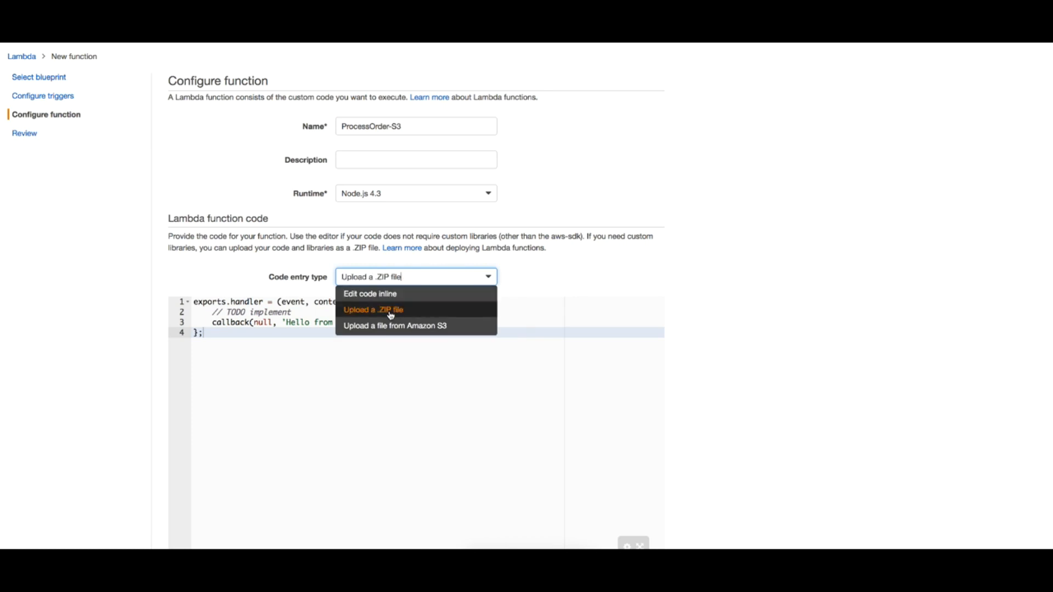
- Use a .ZIP upload for the code and assign the LambdaStepFunctions role
{"action": "left_click", "coordinate": [374, 310]}
{"action": "type", "text": "invokeorder-s3.handler"}
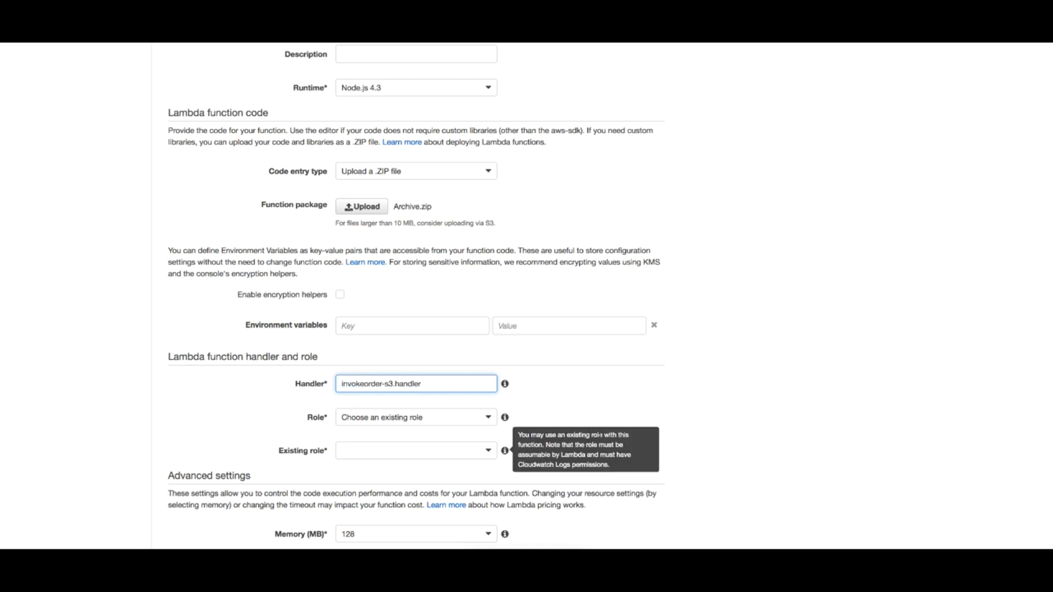
{"action": "scroll", "scroll_direction": "down", "scroll_amount": 3}
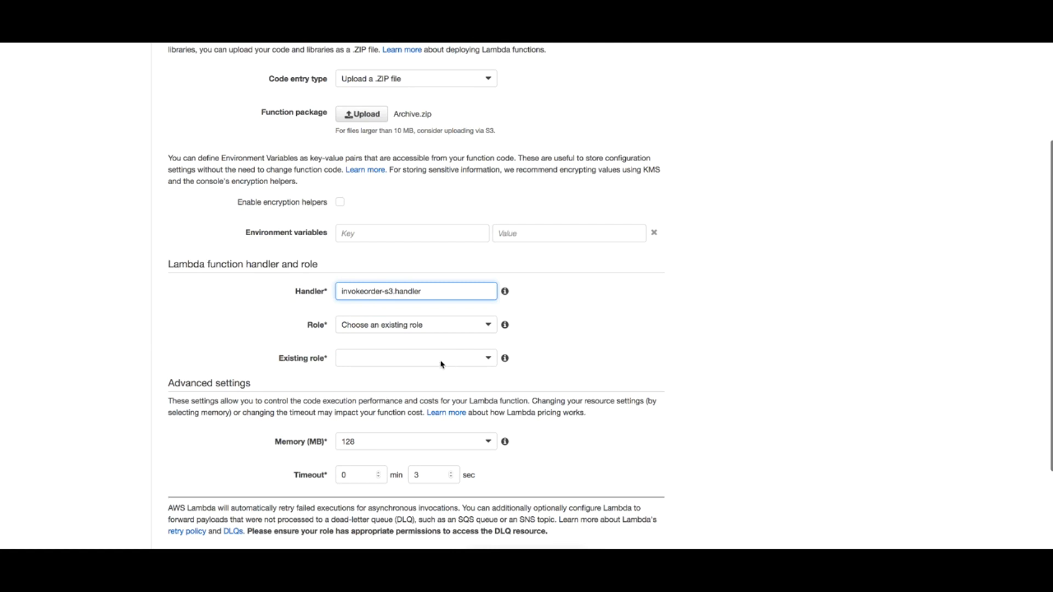
{"action": "left_click", "coordinate": [416, 358]}
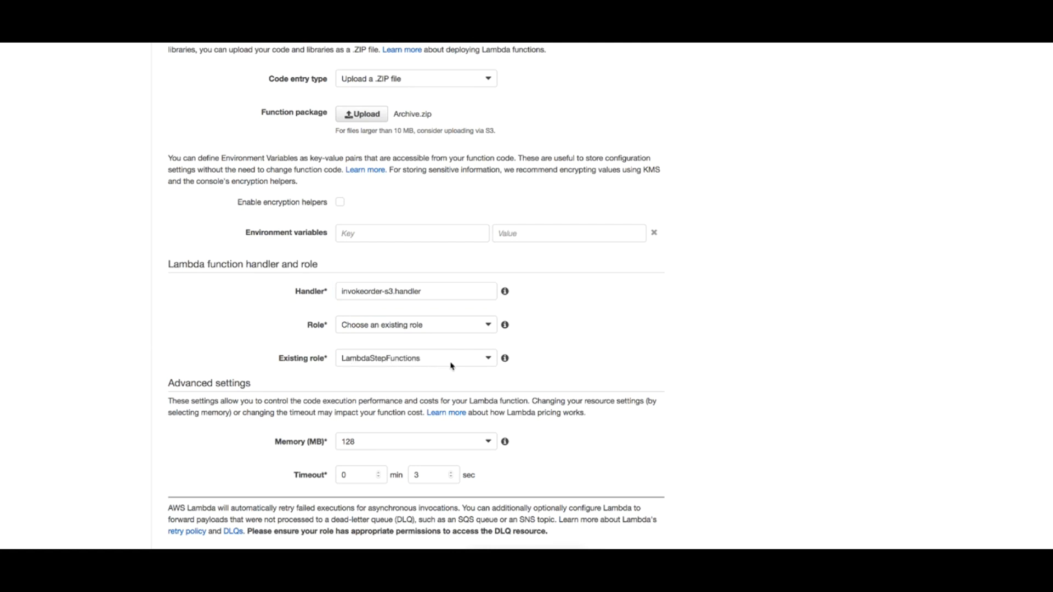
{"action": "scroll", "scroll_direction": "down", "scroll_amount": 3}
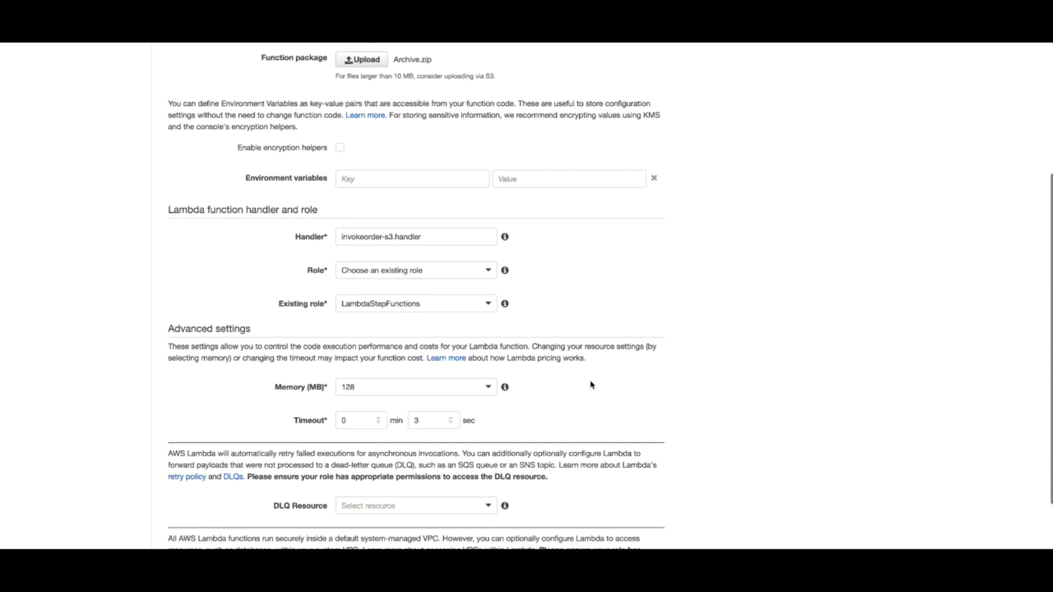
{"action": "scroll", "scroll_direction": "down", "scroll_amount": 3}
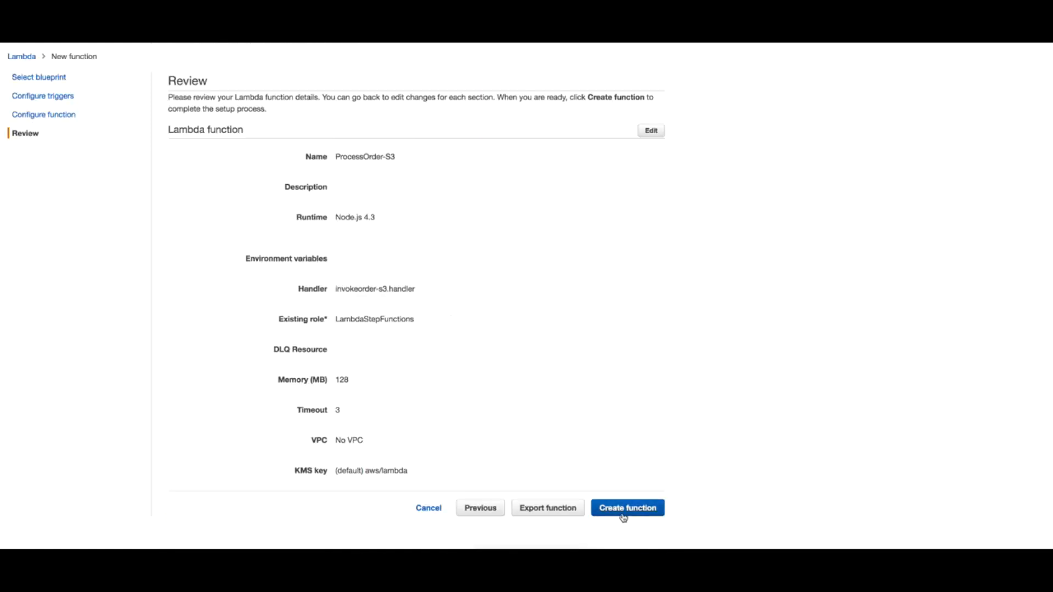
- Create the ProcessOrder-S3 function from the review page
{"action": "left_click", "coordinate": [627, 508]}
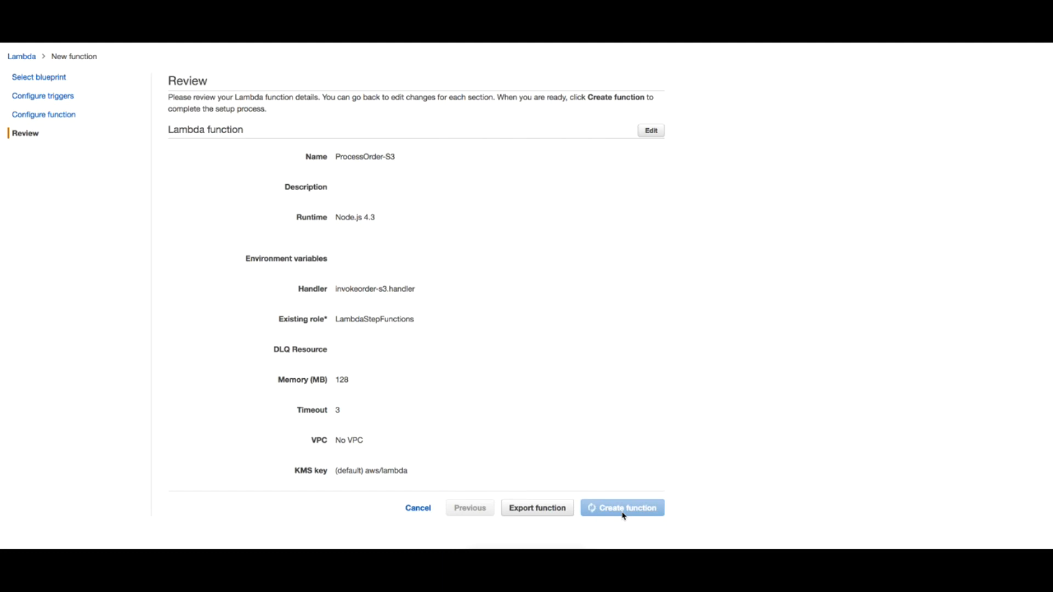
{"action": "left_click", "coordinate": [622, 508]}
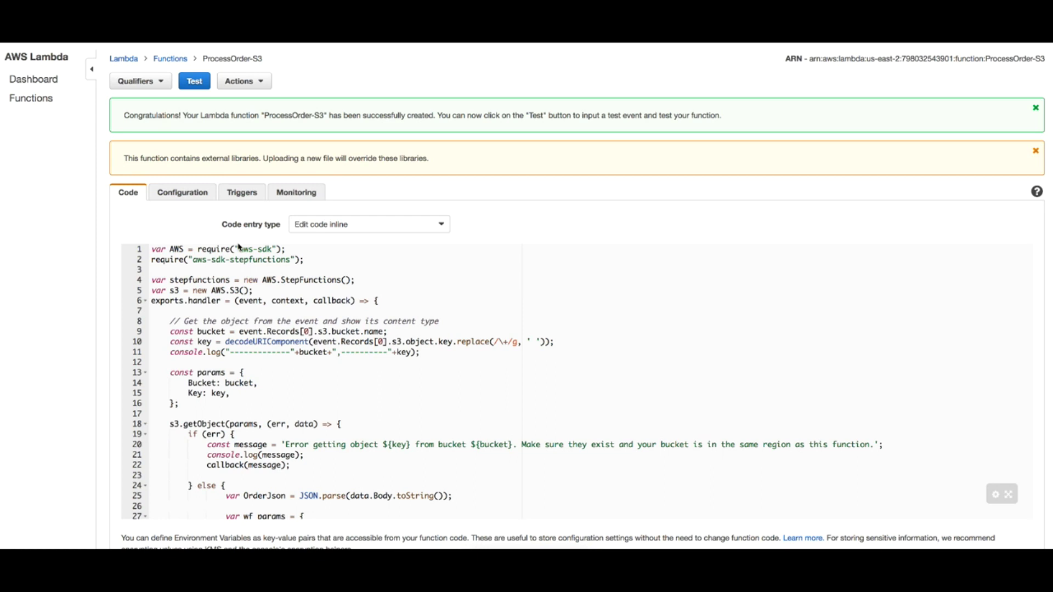
{"action": "mouse_move", "coordinate": [71, 54]}
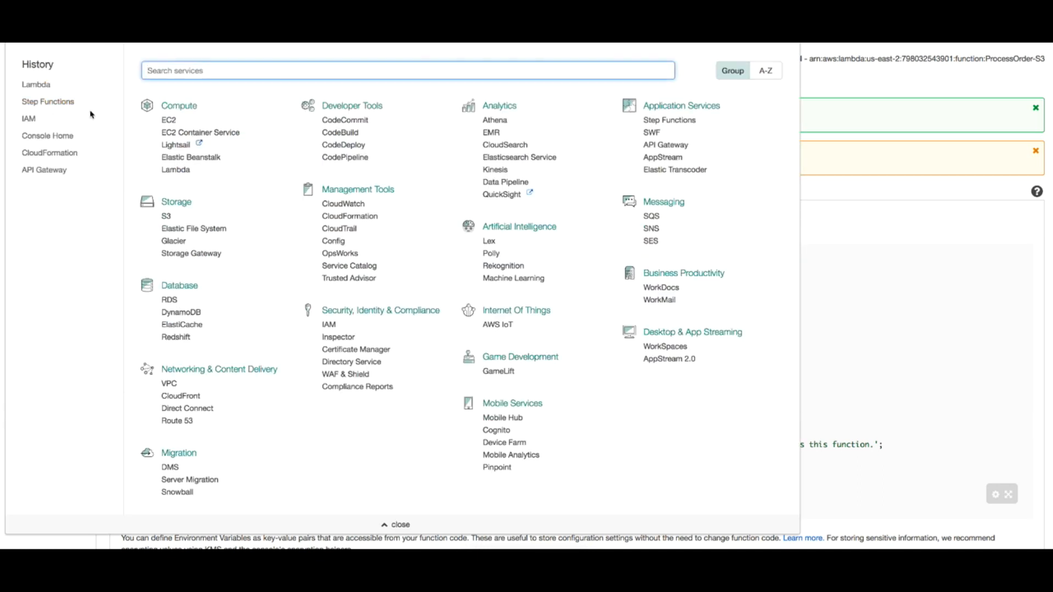
- Search services for 's3' and open the S3 bucket list
{"action": "type", "text": "s3"}
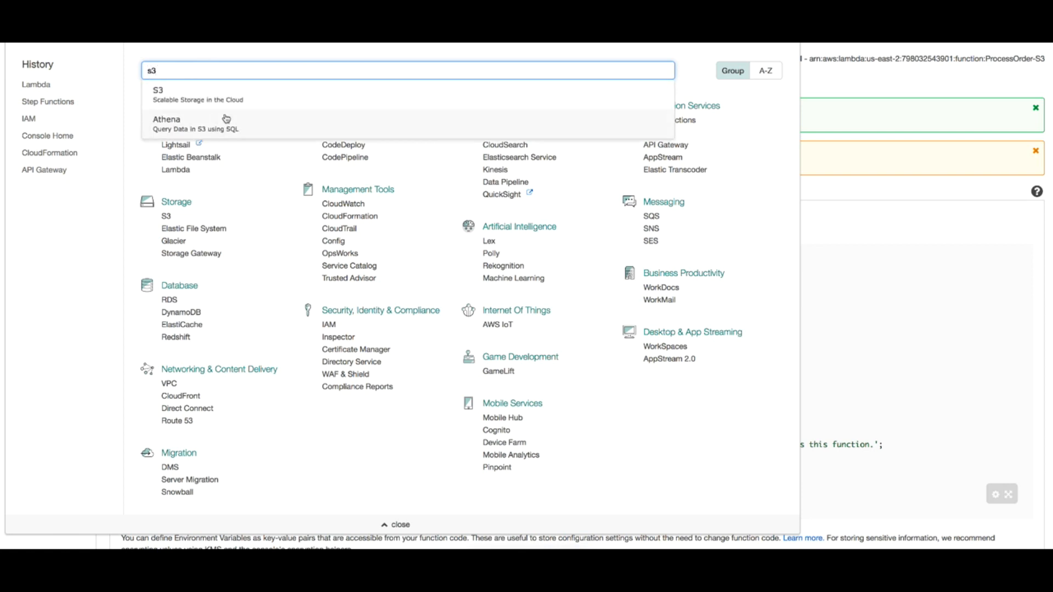
{"action": "left_click", "coordinate": [158, 91]}
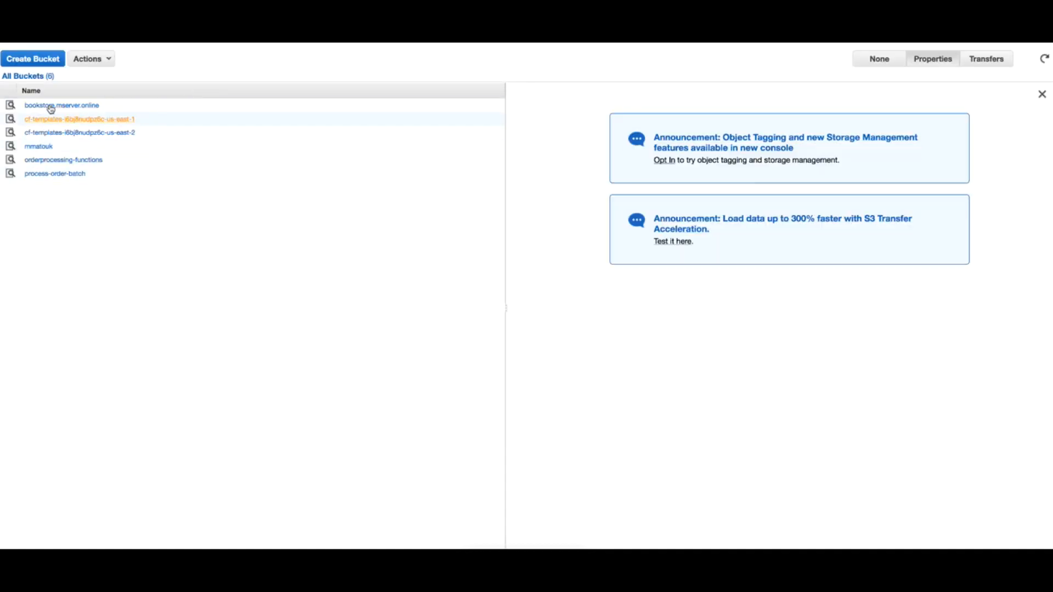
- Create the bucket 'processorder-batch' in Ohio and open it
{"action": "left_click", "coordinate": [32, 59]}
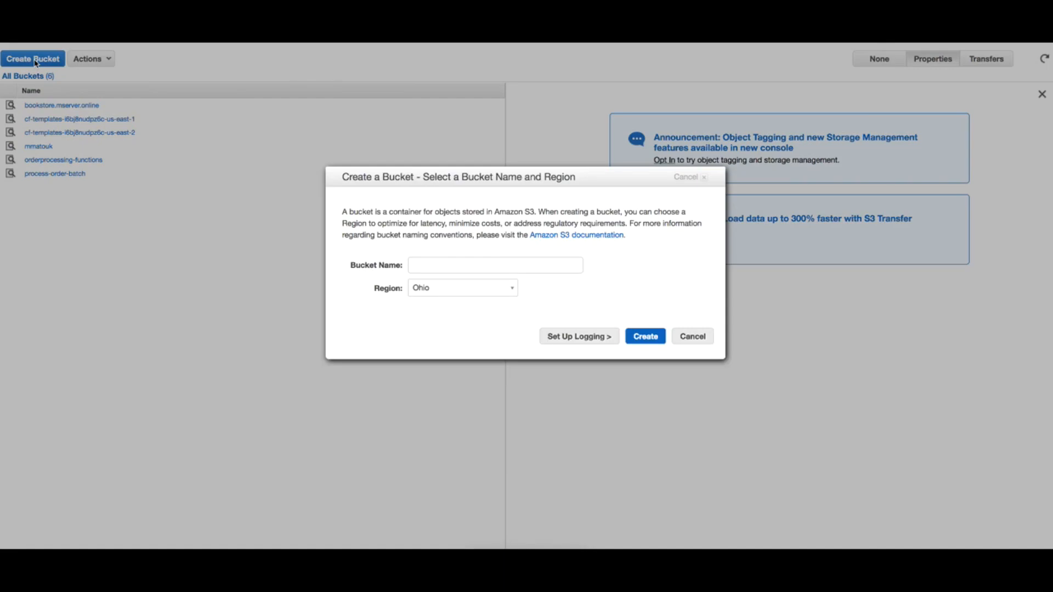
{"action": "type", "text": "process"}
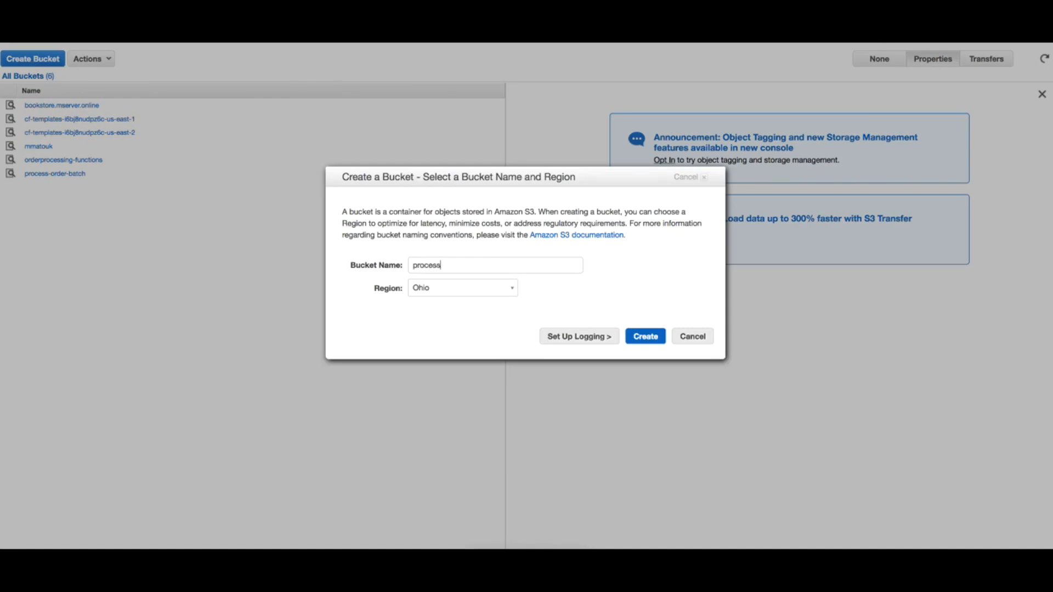
{"action": "type", "text": "sorder-bat"}
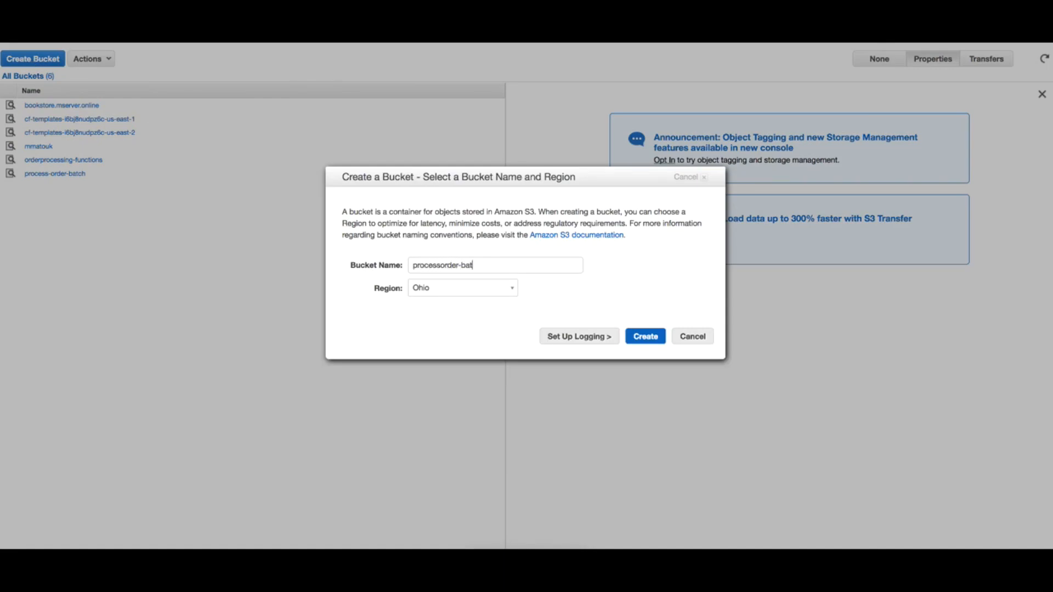
{"action": "type", "text": "ch"}
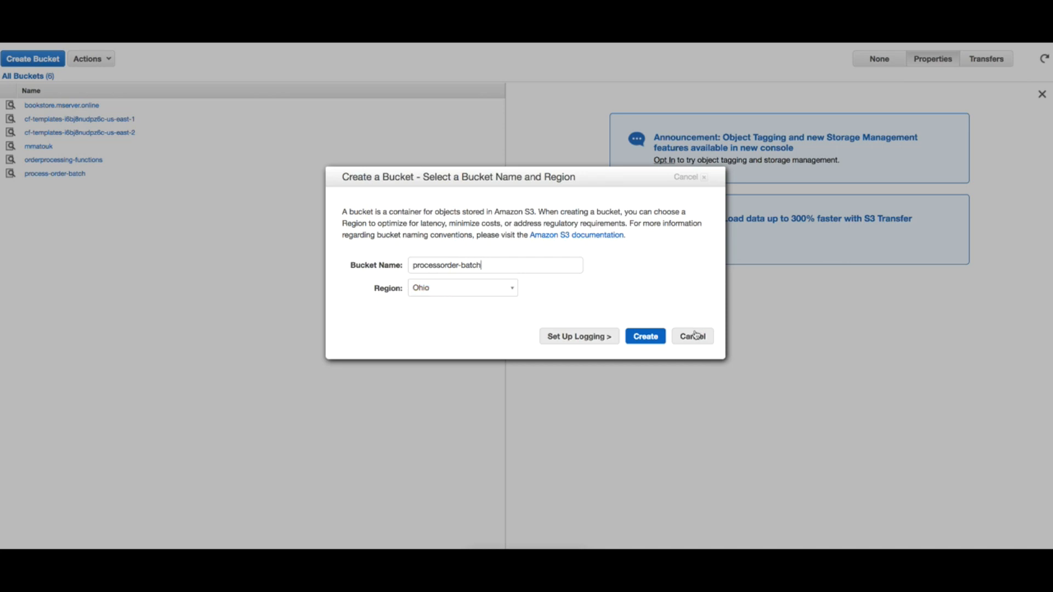
{"action": "left_click", "coordinate": [644, 336]}
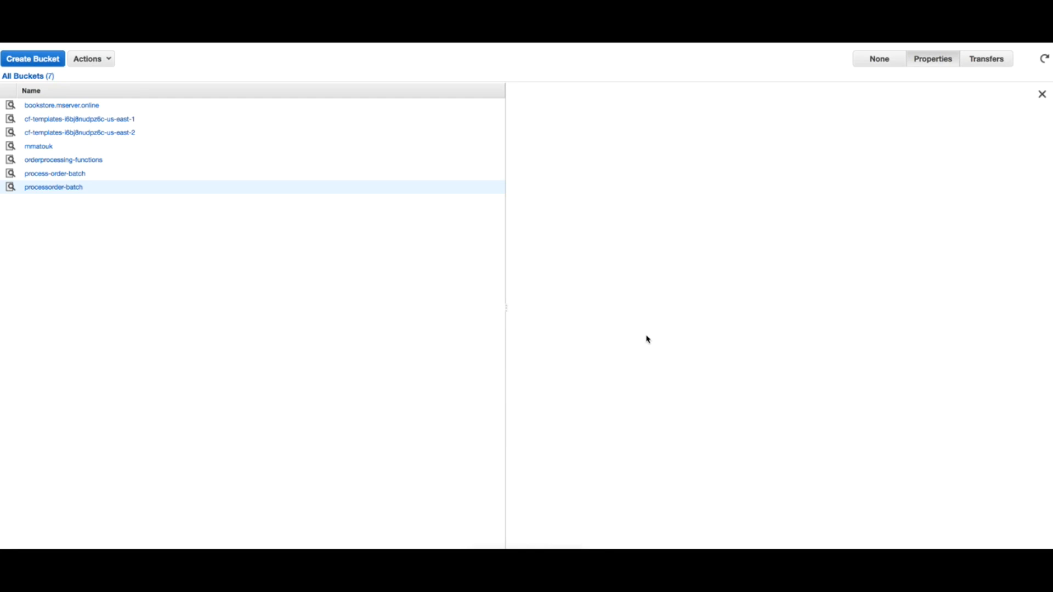
{"action": "double_click", "coordinate": [57, 187]}
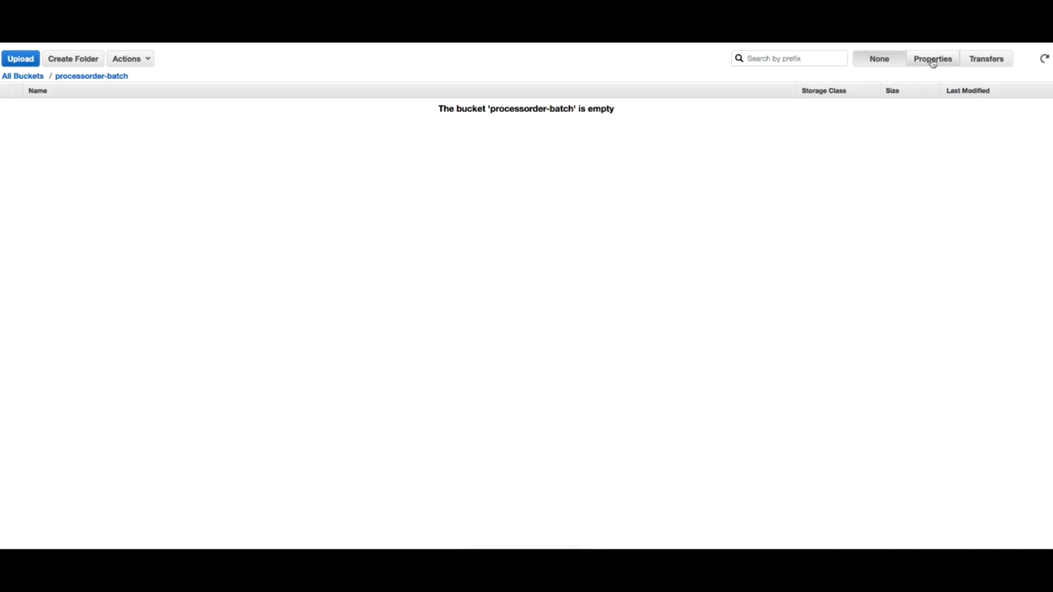
- Show processorder-batch properties and expand its Events notification settings
{"action": "left_click", "coordinate": [934, 59]}
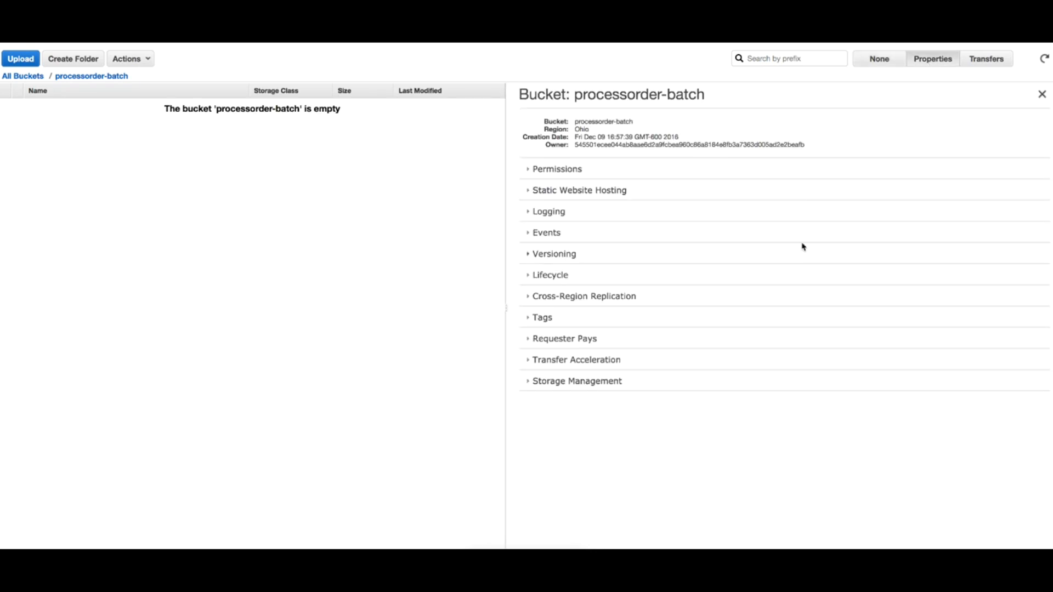
{"action": "mouse_move", "coordinate": [498, 241]}
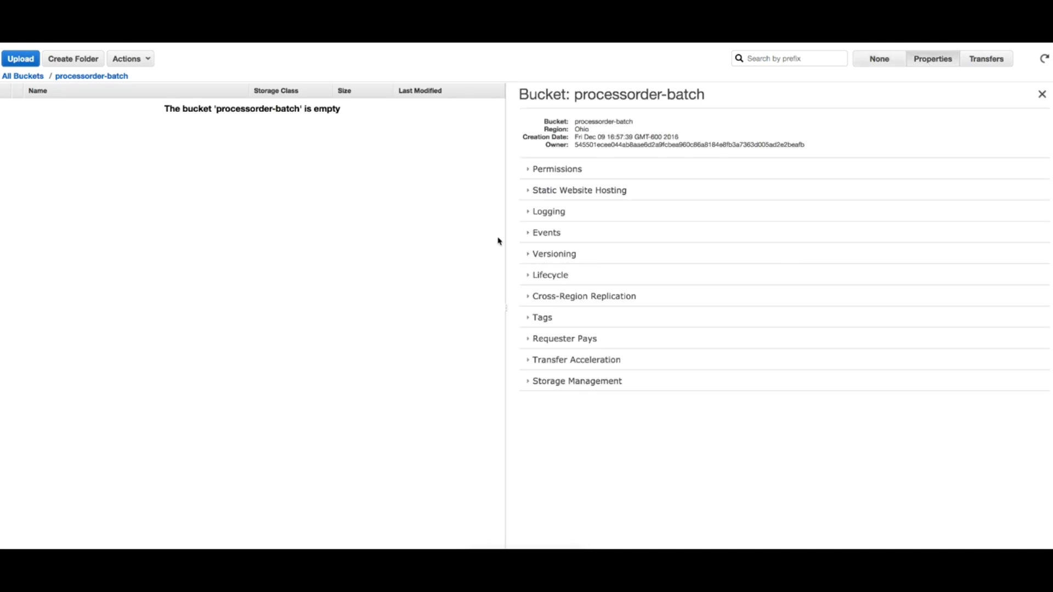
{"action": "left_click", "coordinate": [546, 232]}
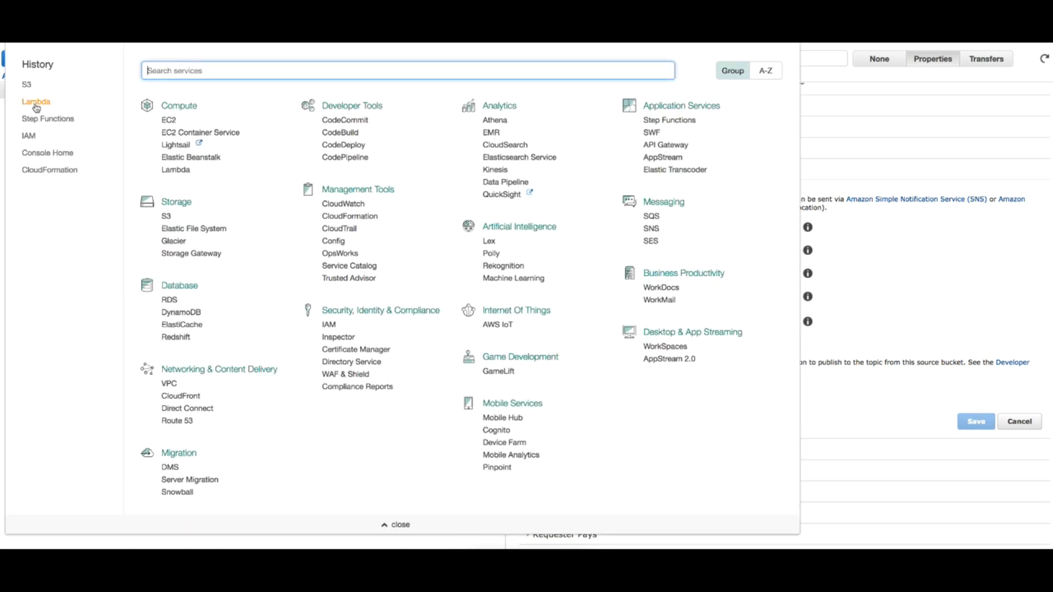
- Go to Lambda and open the ProcessOrder-S3 function from the Functions list
{"action": "right_click", "coordinate": [35, 101]}
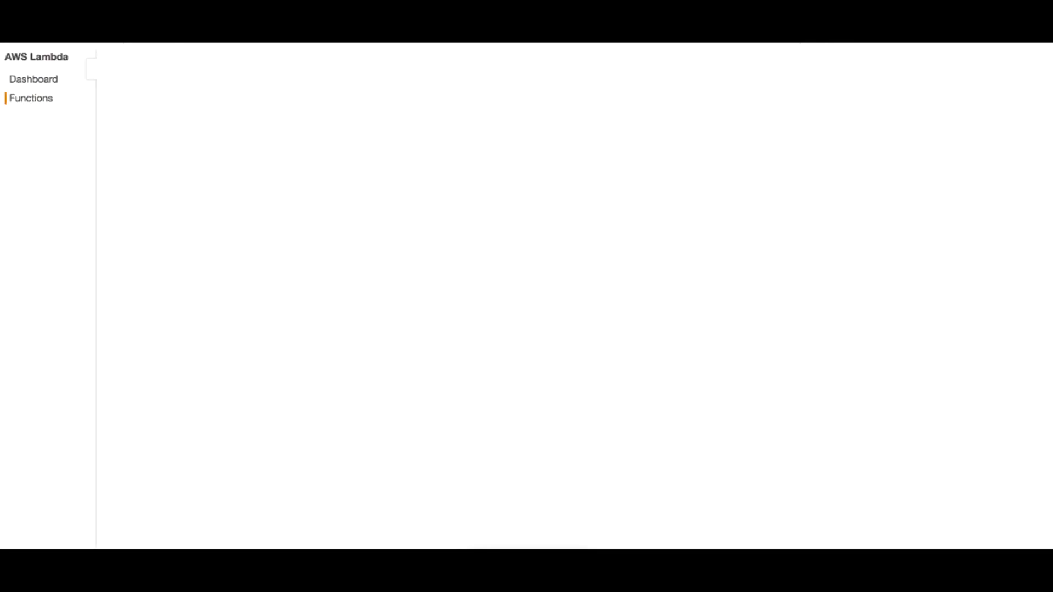
{"action": "left_click", "coordinate": [31, 98]}
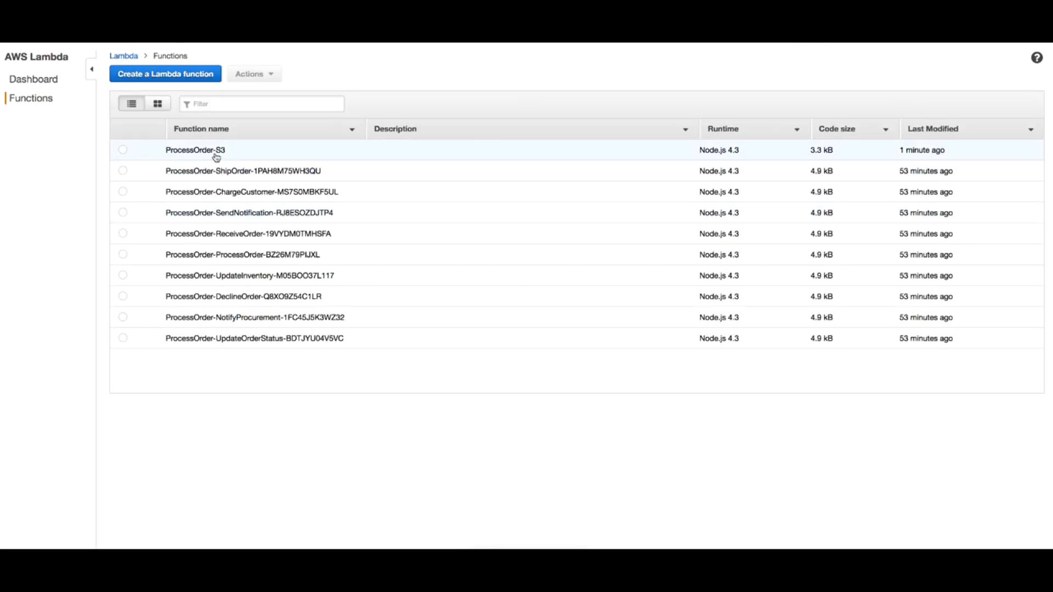
{"action": "left_click", "coordinate": [195, 150]}
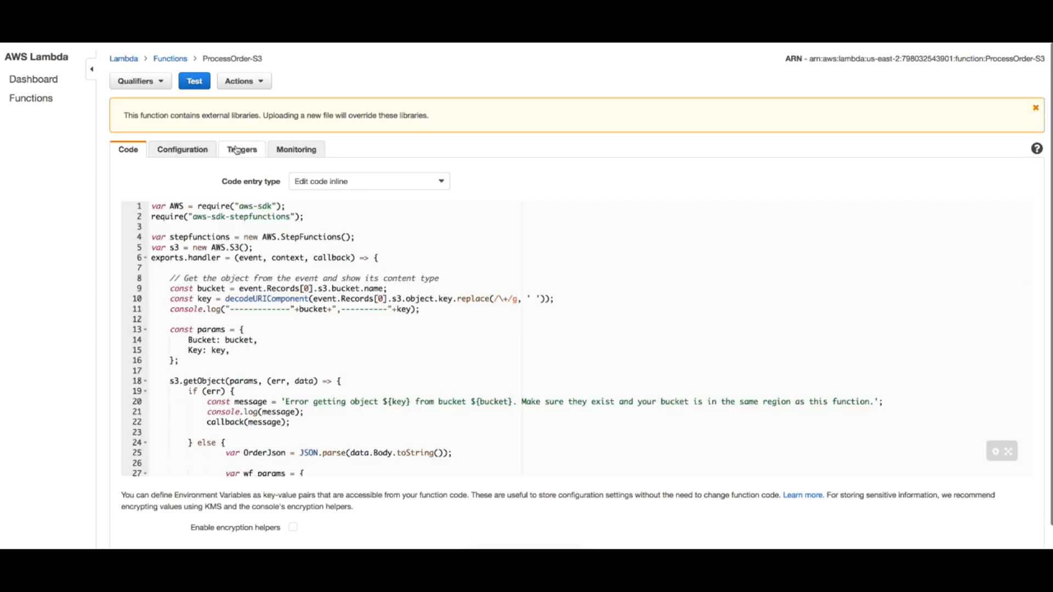
- Start a new trigger for ProcessOrder-S3 and choose S3 as its source
{"action": "left_click", "coordinate": [241, 149]}
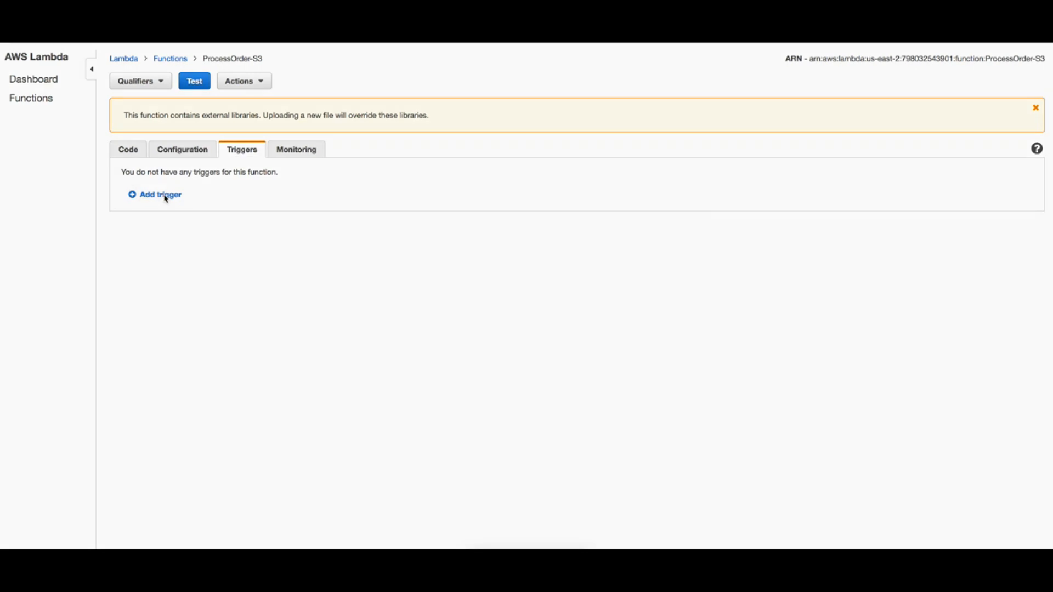
{"action": "left_click", "coordinate": [159, 195]}
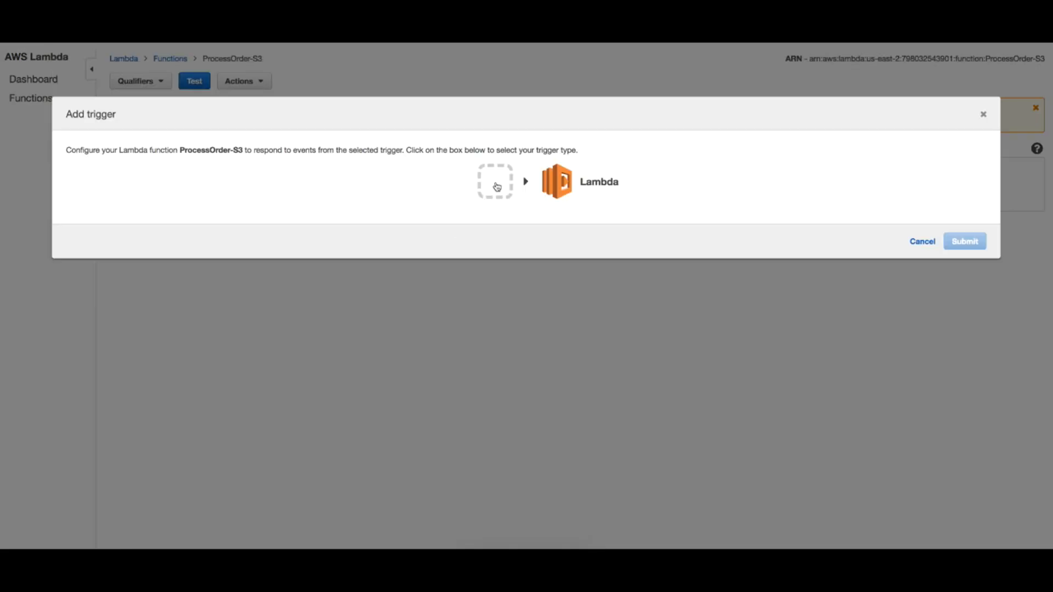
{"action": "left_click", "coordinate": [496, 182]}
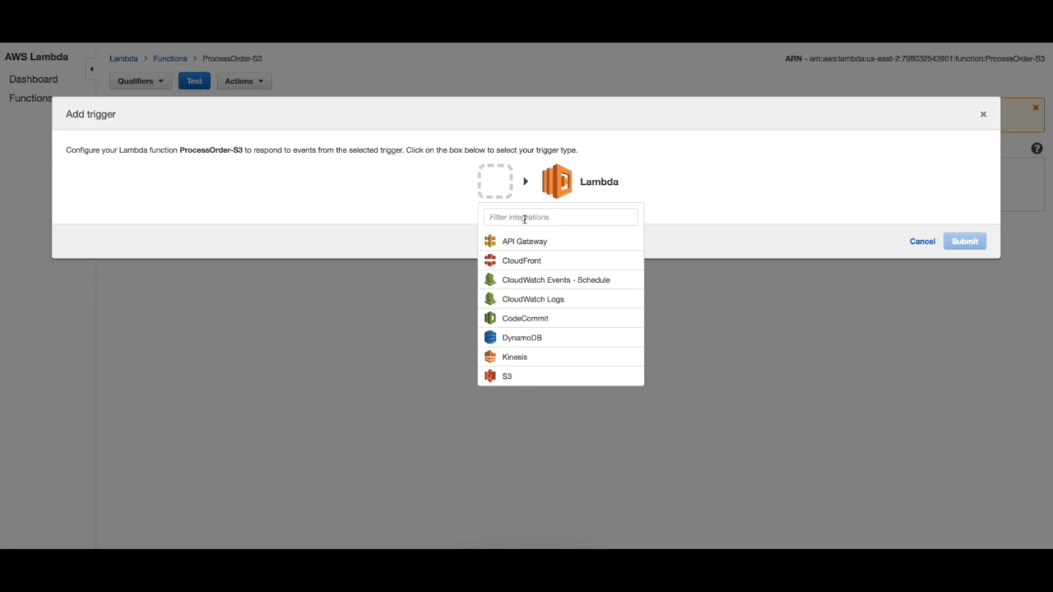
{"action": "mouse_move", "coordinate": [586, 338]}
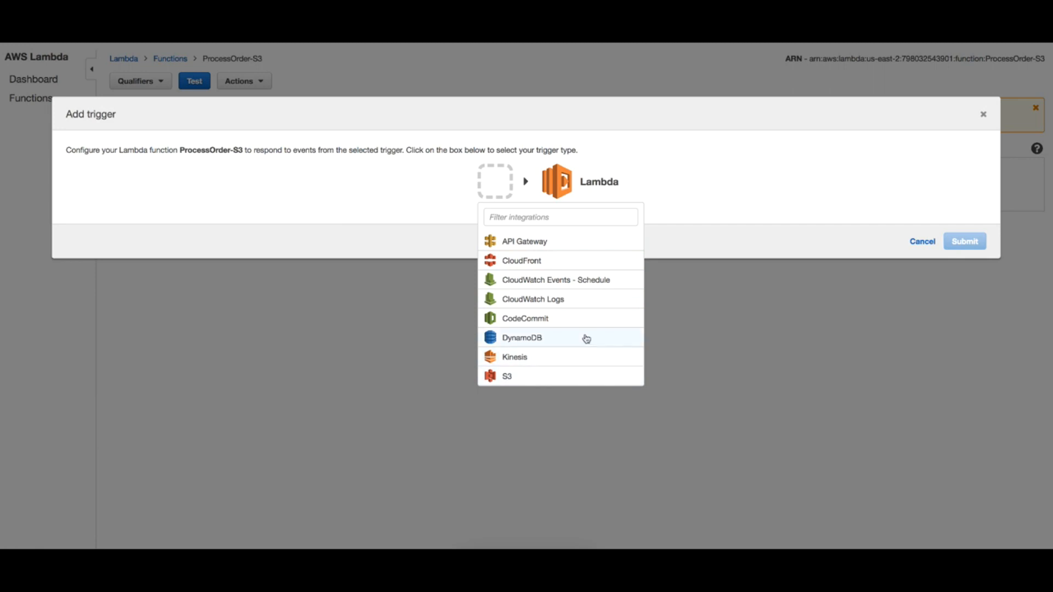
{"action": "scroll", "scroll_direction": "down", "scroll_amount": 3}
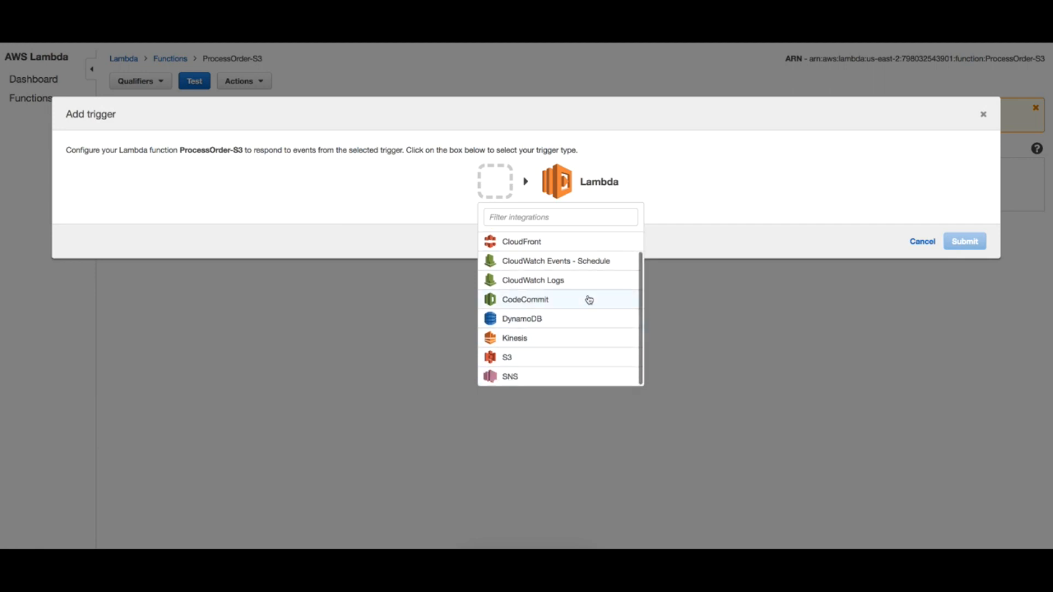
{"action": "scroll", "scroll_direction": "up", "scroll_amount": 3}
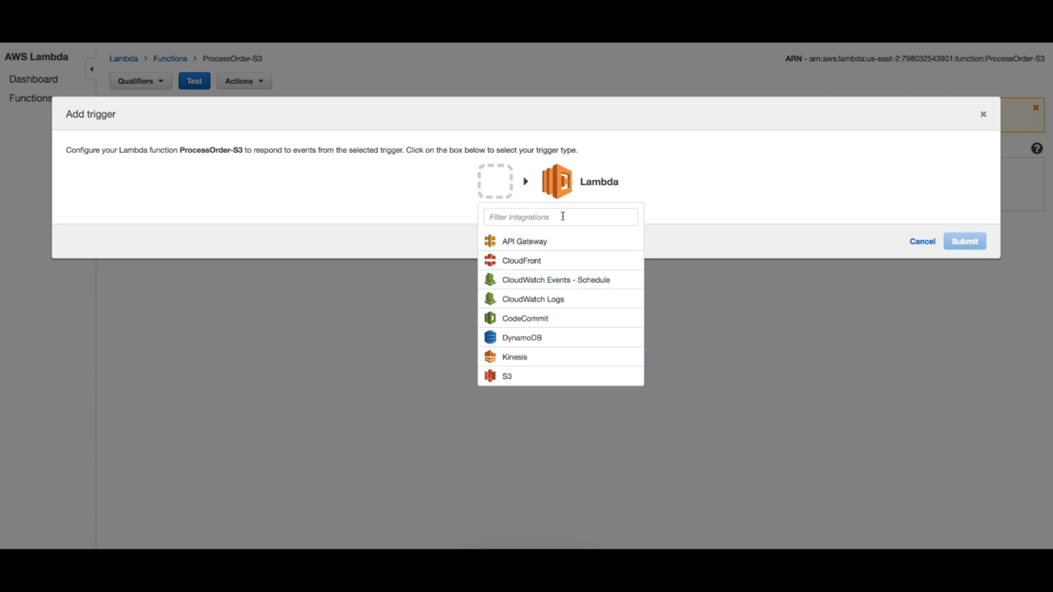
{"action": "scroll", "scroll_direction": "down", "scroll_amount": 3}
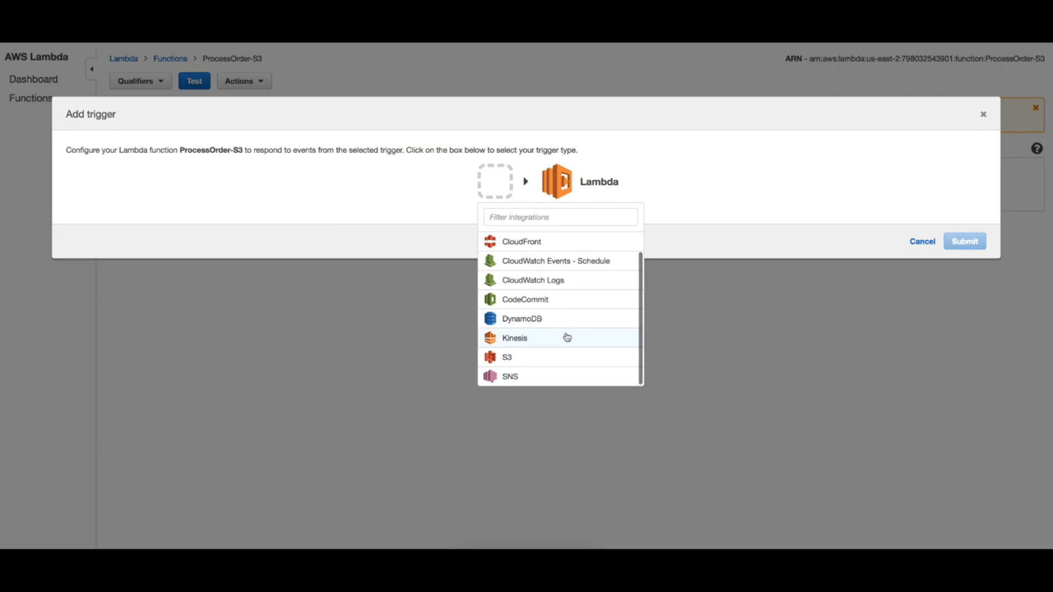
{"action": "mouse_move", "coordinate": [523, 323]}
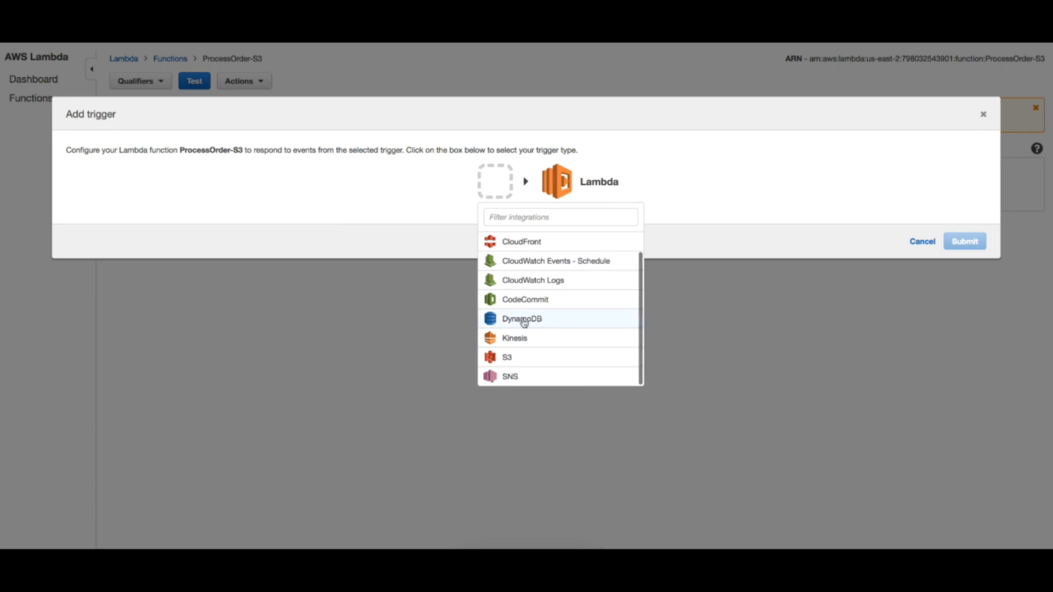
{"action": "mouse_move", "coordinate": [562, 331]}
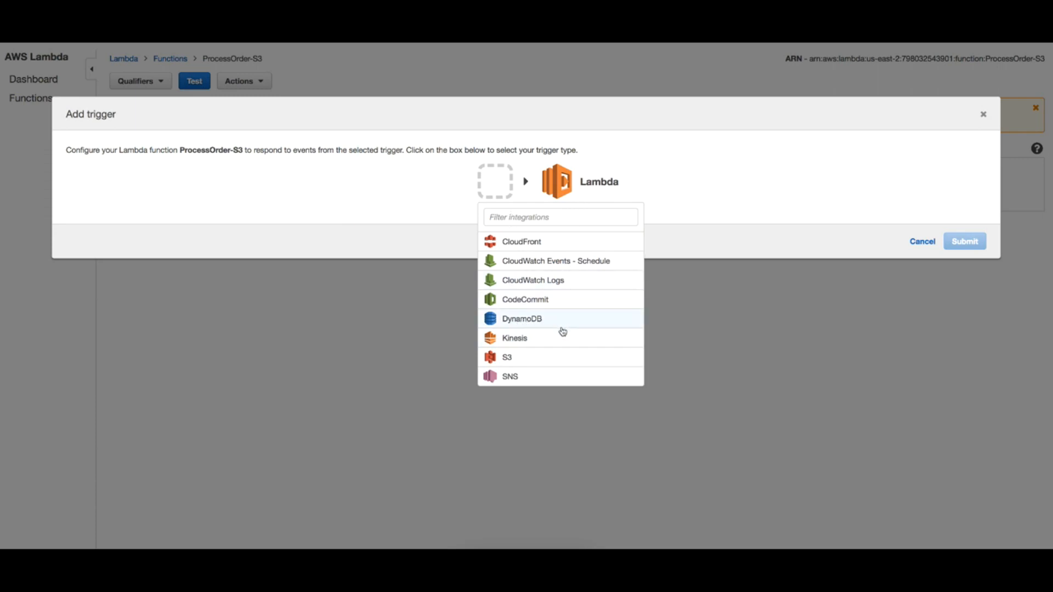
{"action": "mouse_move", "coordinate": [558, 371]}
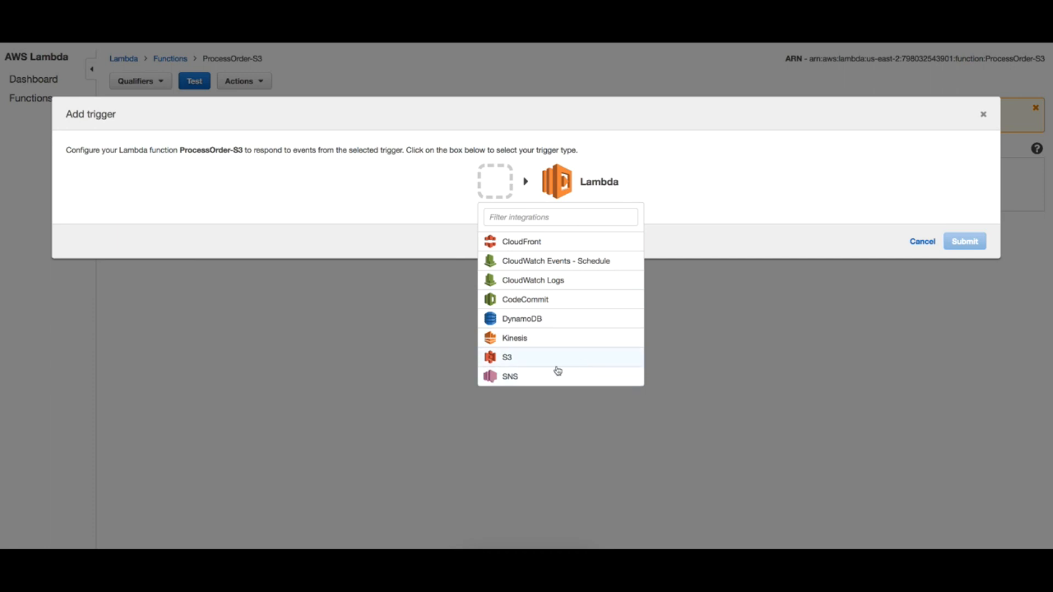
{"action": "left_click", "coordinate": [507, 357]}
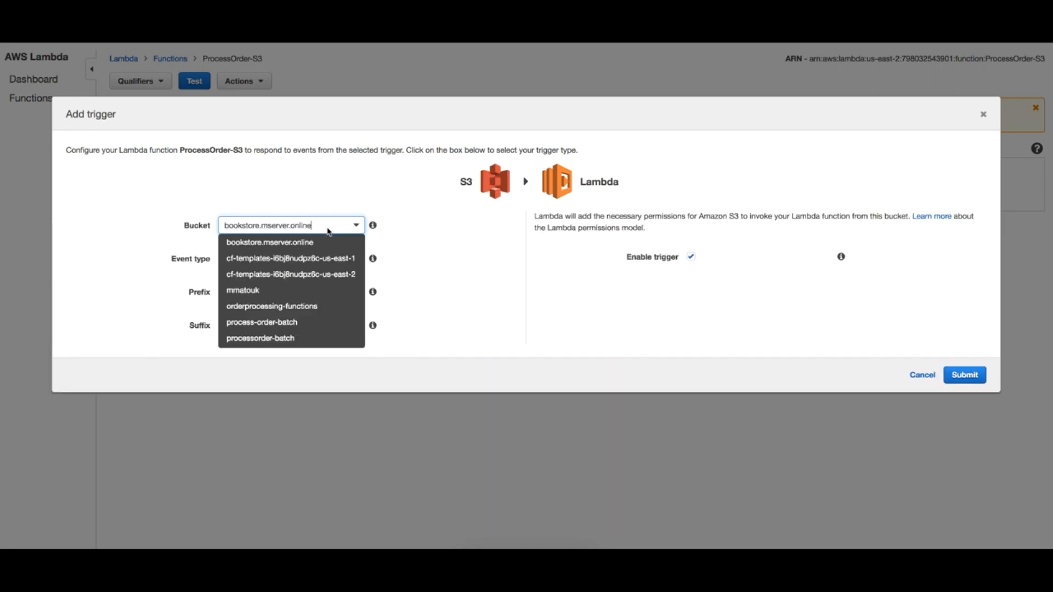
- Configure the trigger on processorder-batch for all object-created events, prefix Process_Order, suffix .json, and submit
{"action": "left_click", "coordinate": [261, 338]}
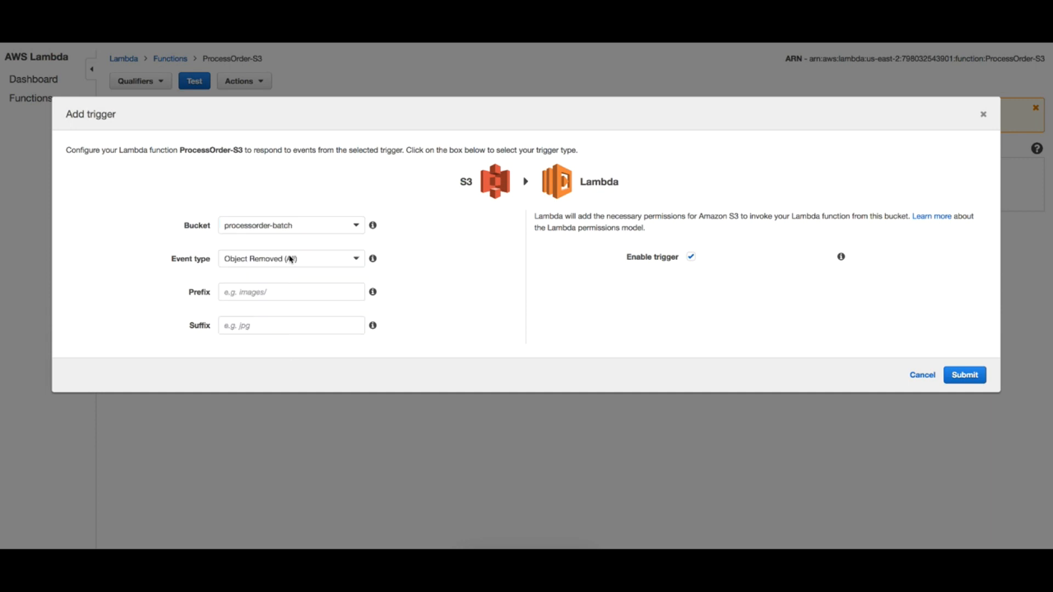
{"action": "left_click", "coordinate": [291, 259]}
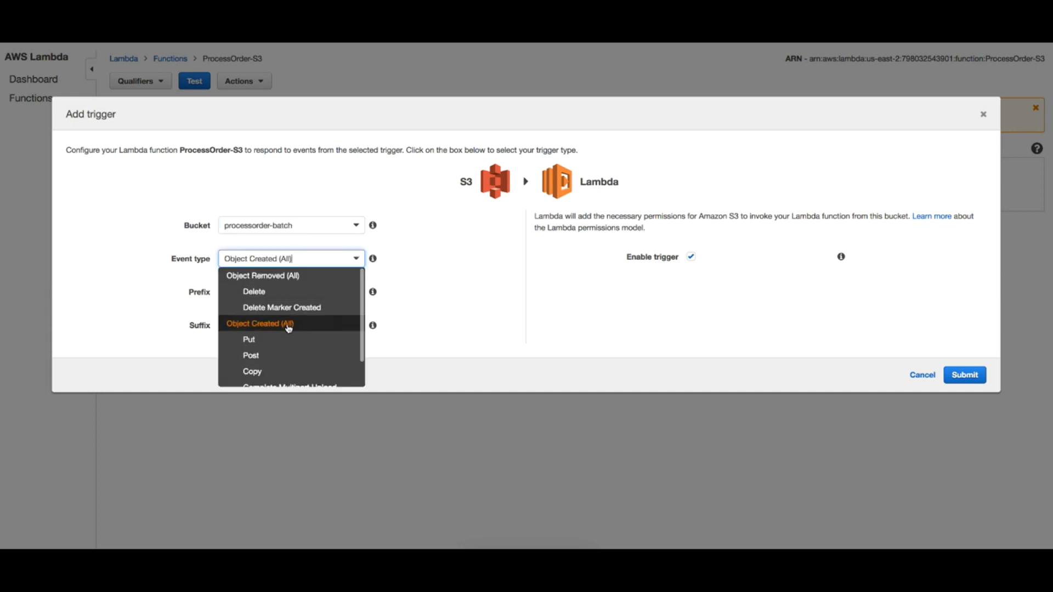
{"action": "left_click", "coordinate": [288, 324]}
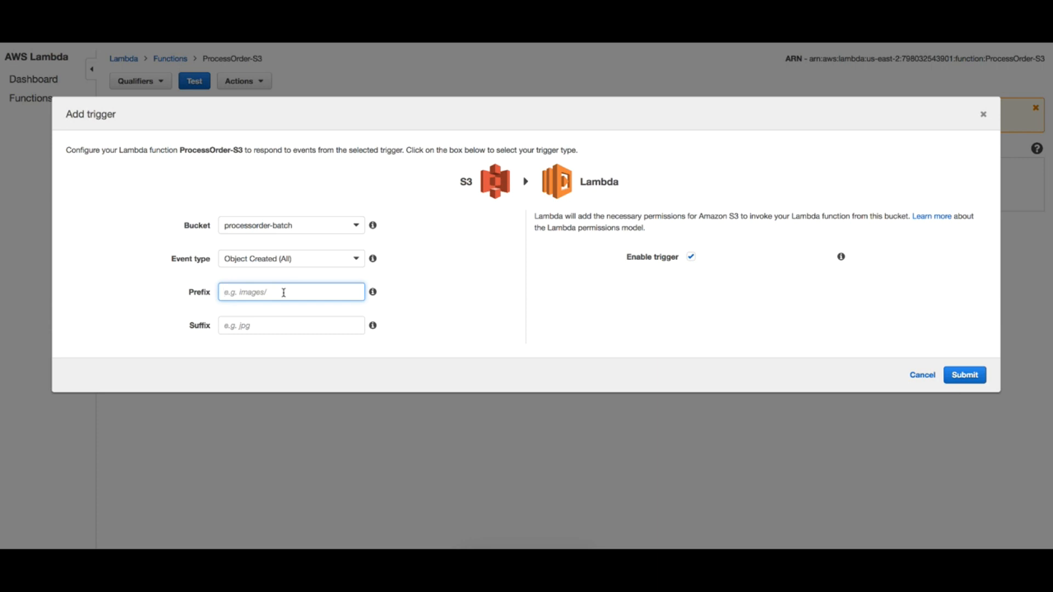
{"action": "type", "text": "Process_Order"}
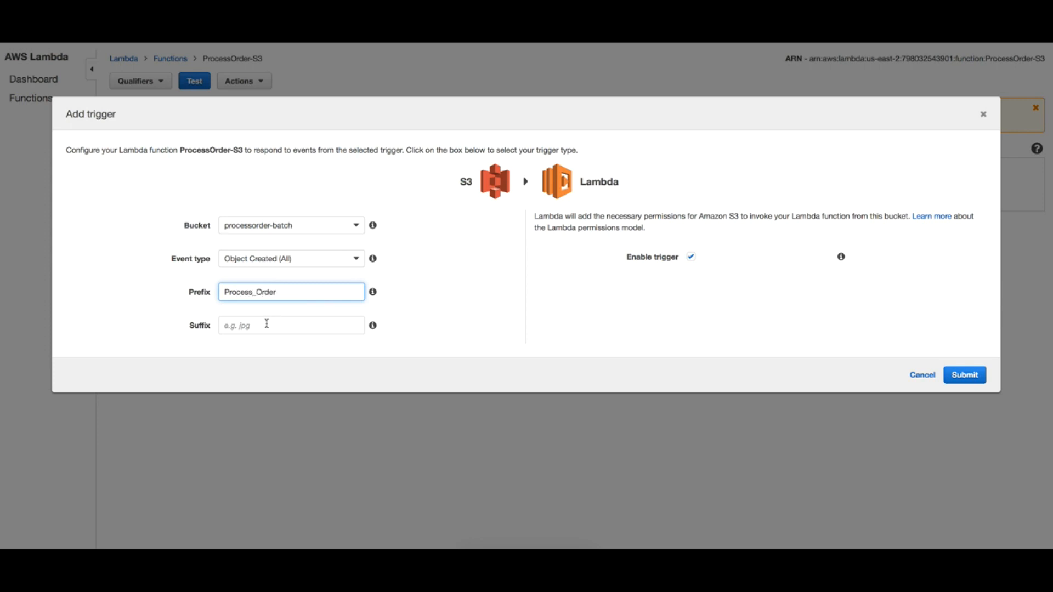
{"action": "type", "text": ".json"}
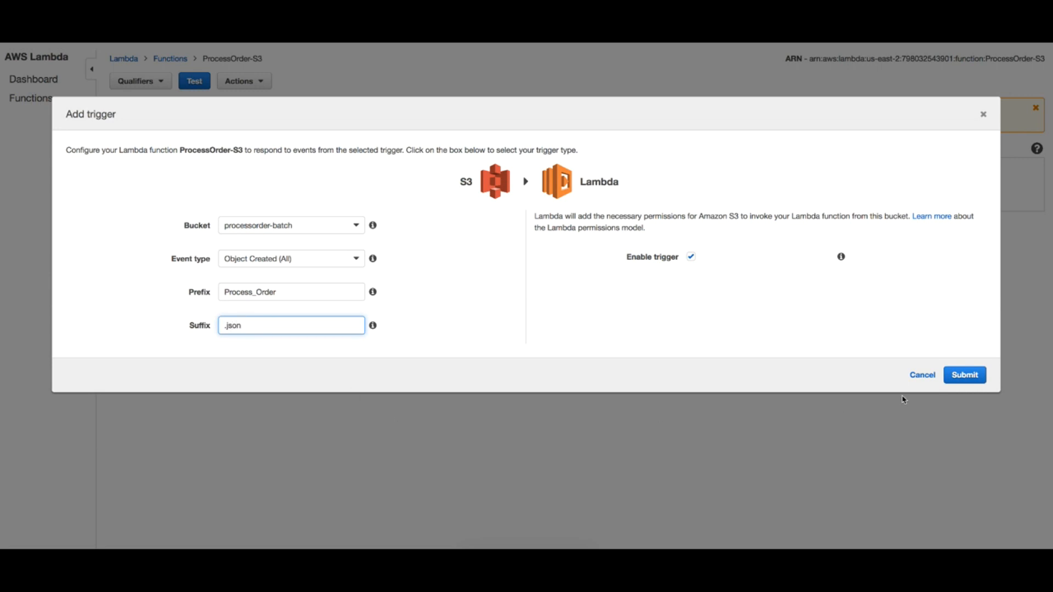
{"action": "left_click", "coordinate": [965, 374]}
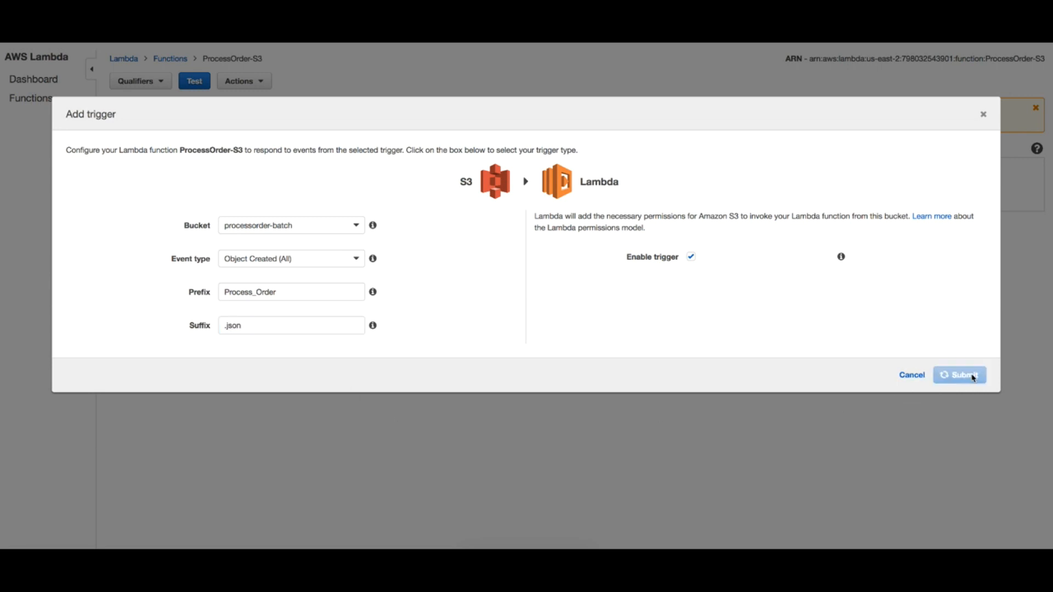
{"action": "left_click", "coordinate": [960, 375]}
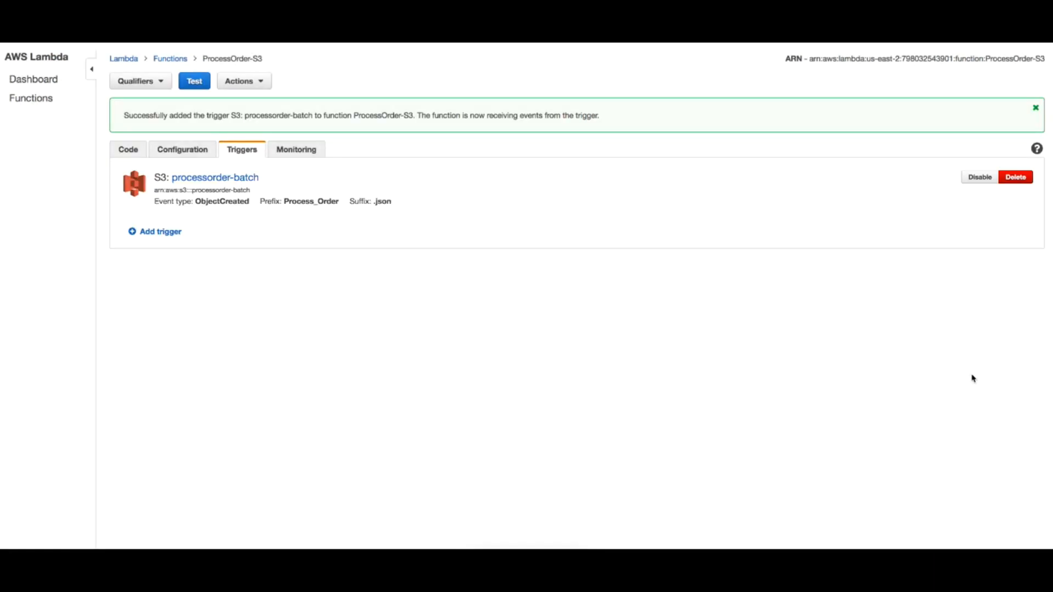
{"action": "mouse_move", "coordinate": [225, 244]}
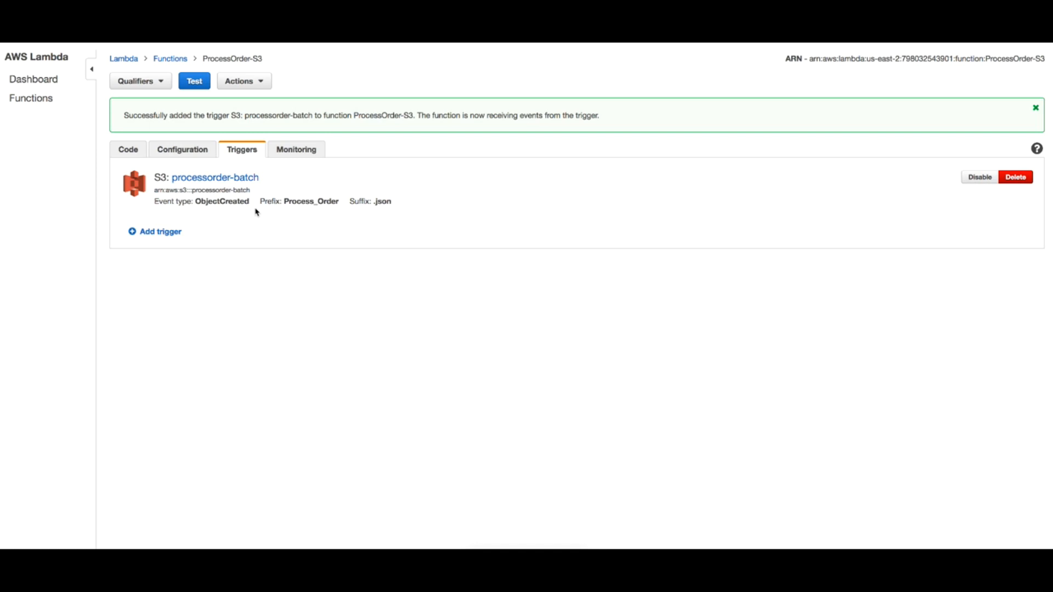
{"action": "mouse_move", "coordinate": [291, 218]}
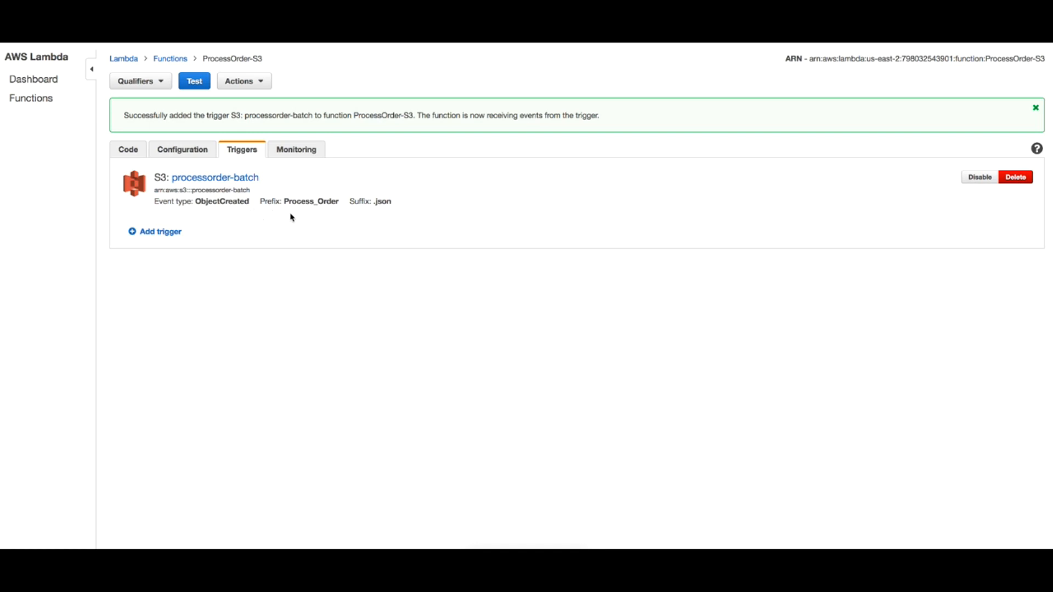
{"action": "mouse_move", "coordinate": [322, 233]}
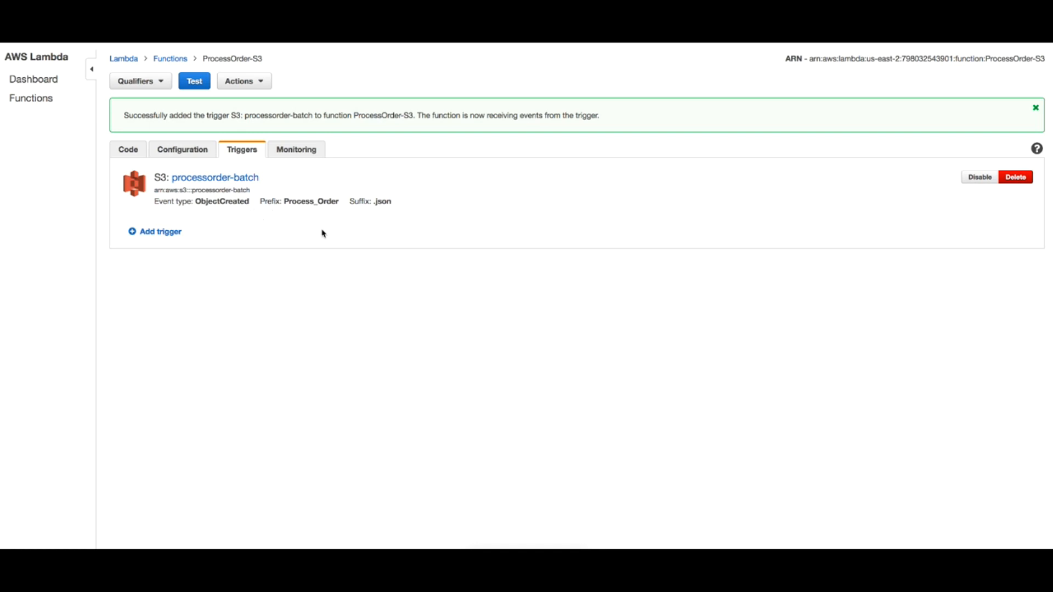
{"action": "mouse_move", "coordinate": [334, 382]}
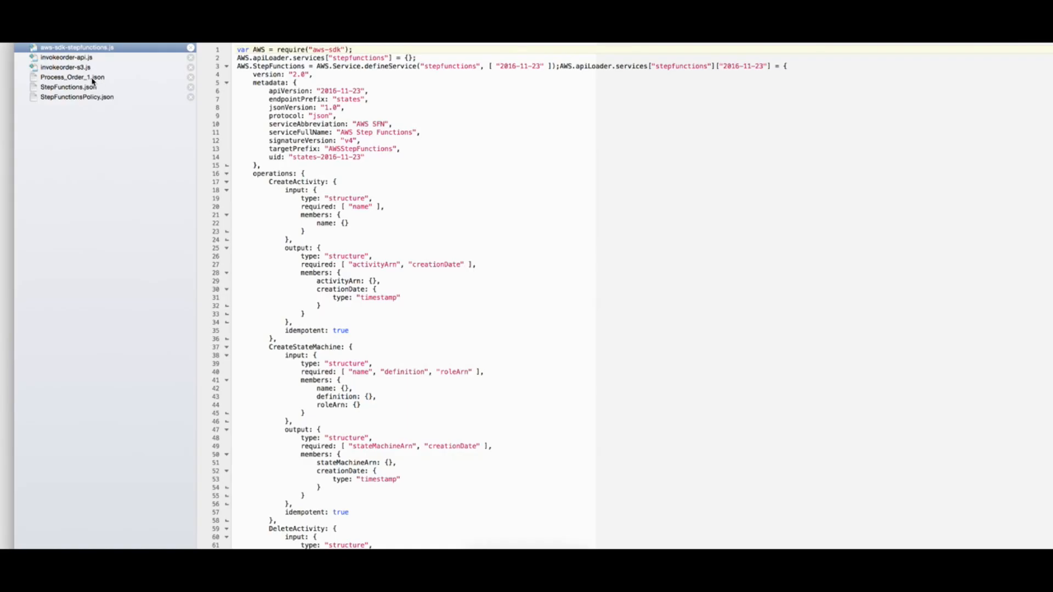
- Open Process_Order_1.json from the code editor's file sidebar
{"action": "left_click", "coordinate": [72, 76]}
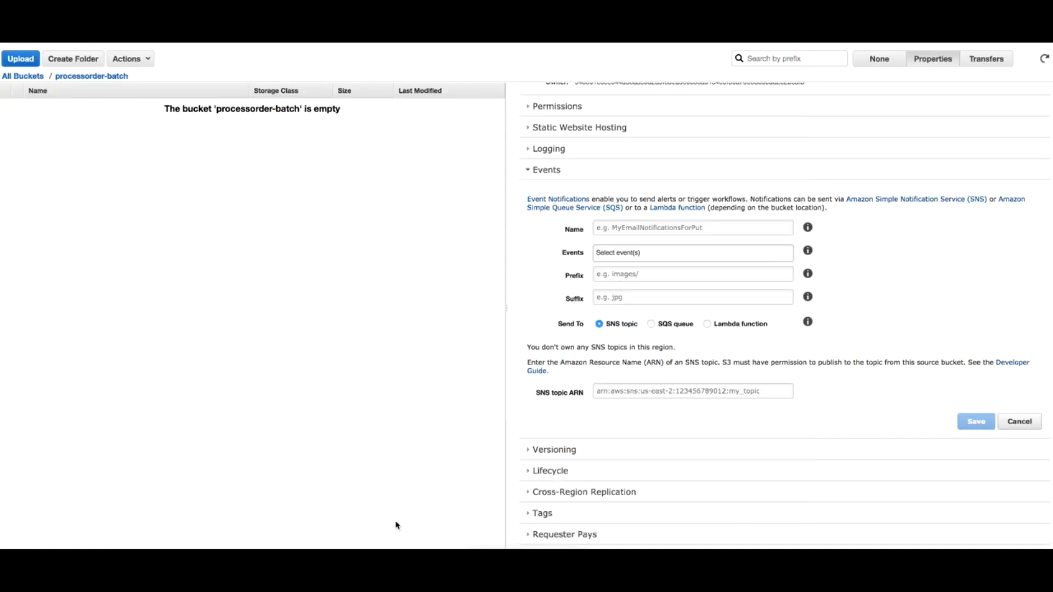
{"action": "mouse_move", "coordinate": [72, 91]}
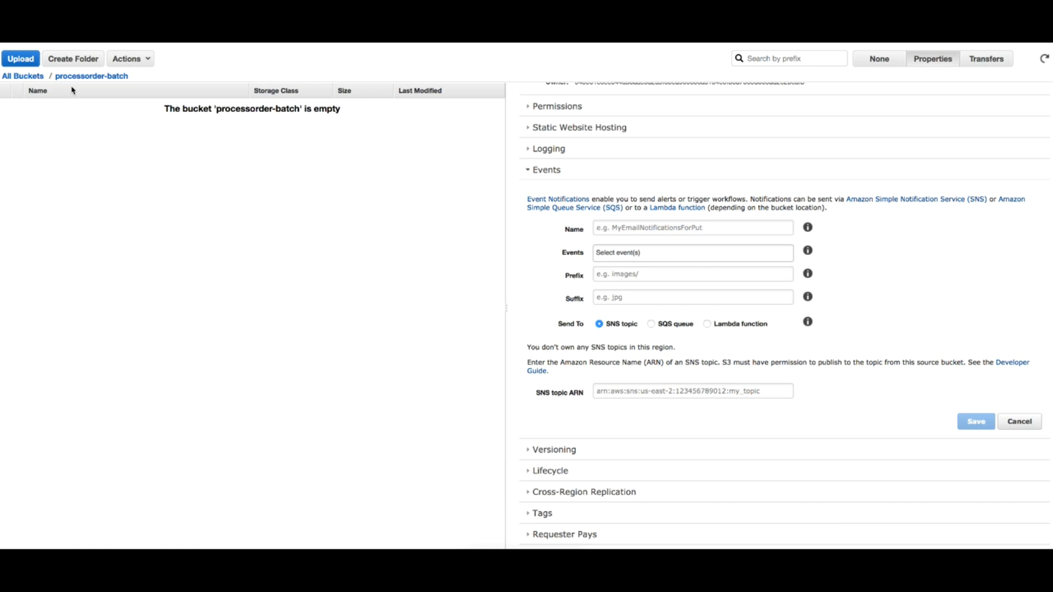
- Upload Process_Order_1.json into the processorder-batch bucket
{"action": "left_click", "coordinate": [20, 59]}
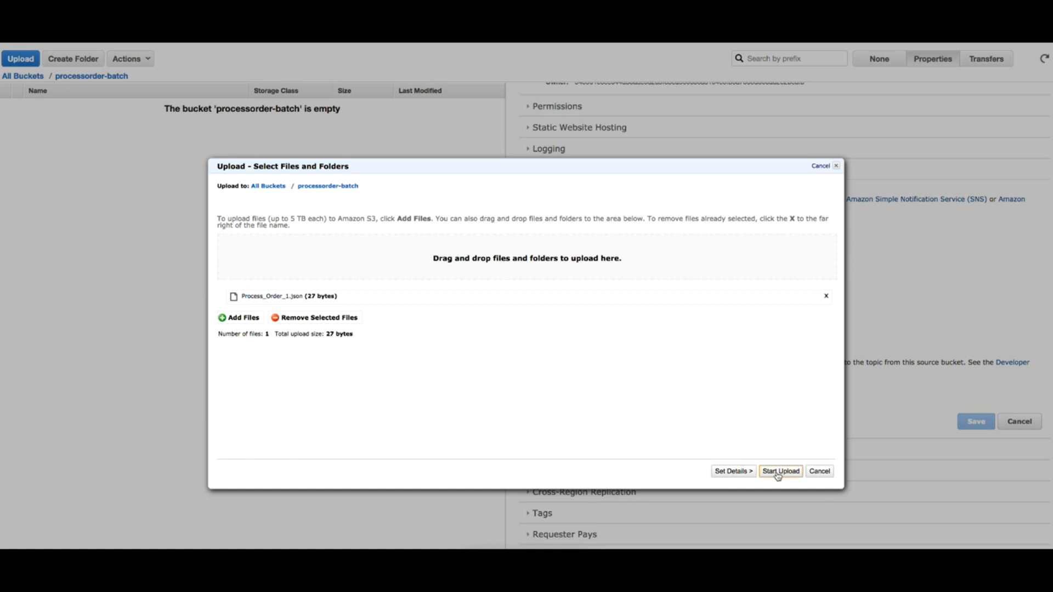
{"action": "left_click", "coordinate": [780, 471]}
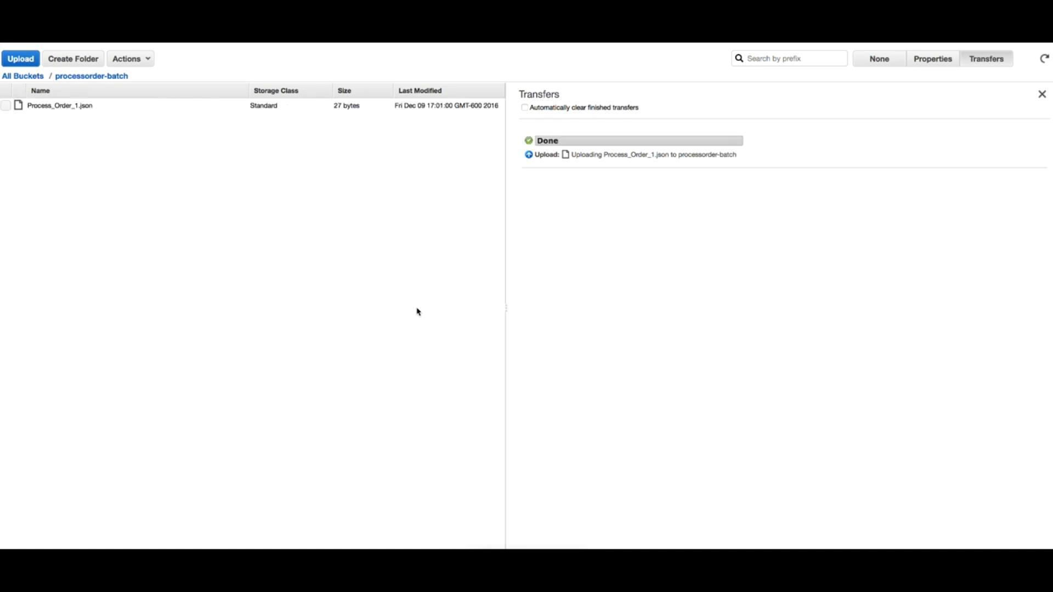
{"action": "mouse_move", "coordinate": [240, 216]}
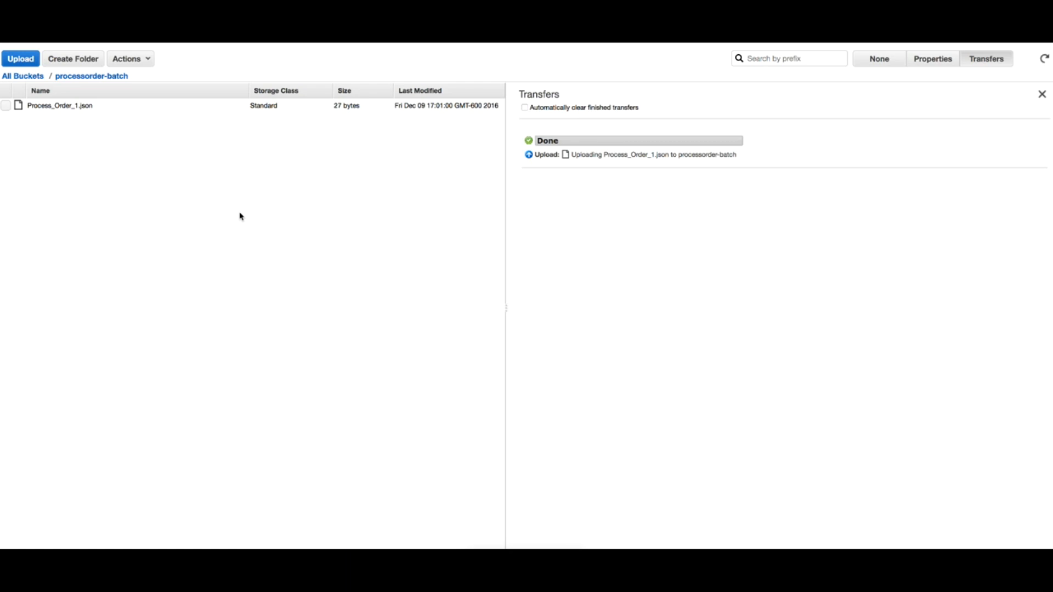
{"action": "mouse_move", "coordinate": [181, 149]}
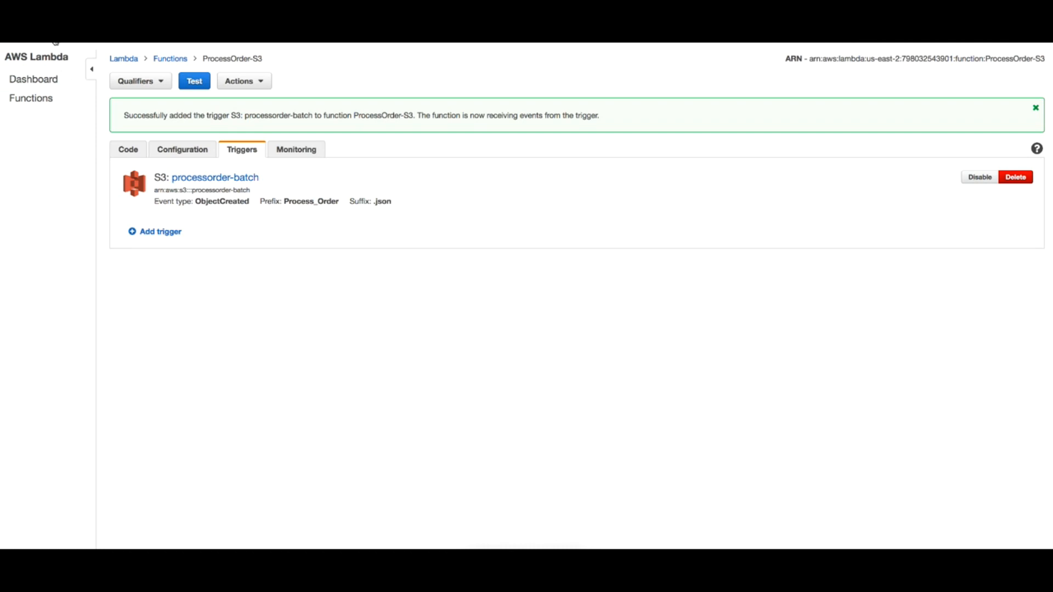
- Open the Execution_Lambda_S3_1 run of state machine ProcessOrder_V1
{"action": "left_click", "coordinate": [55, 39]}
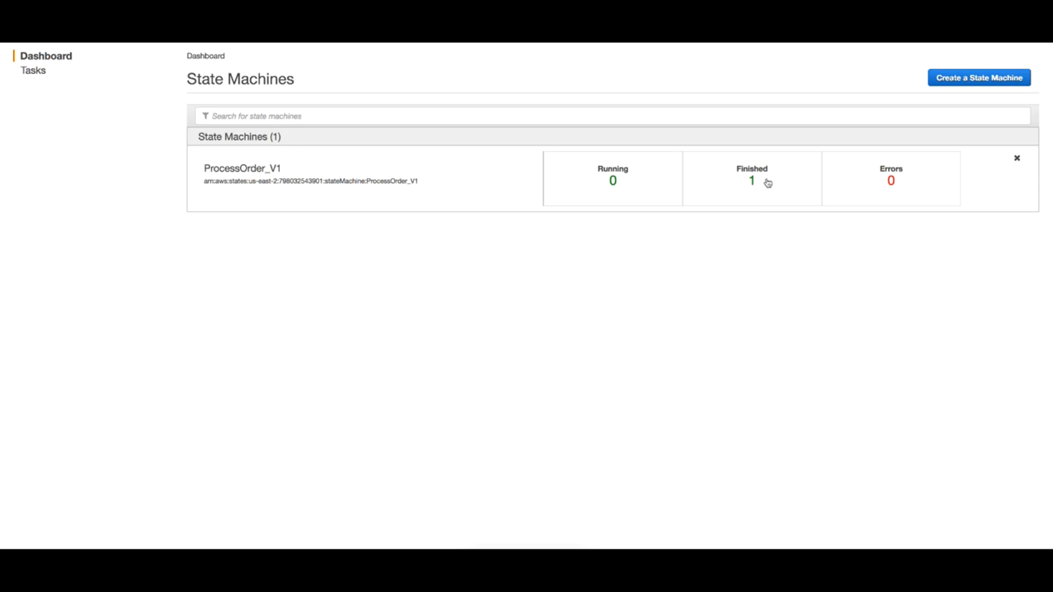
{"action": "left_click", "coordinate": [243, 168]}
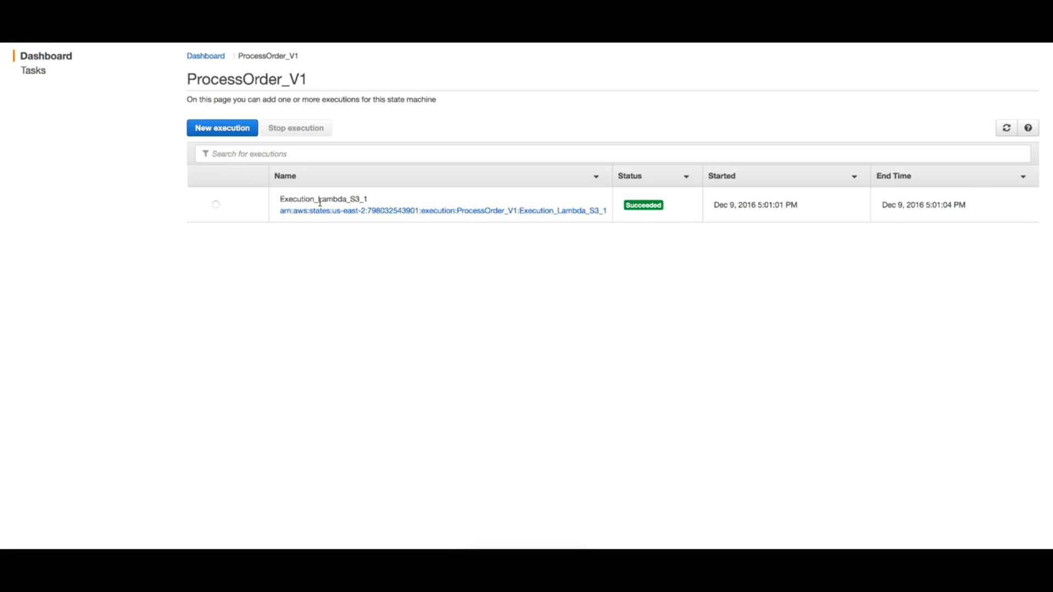
{"action": "mouse_move", "coordinate": [365, 199]}
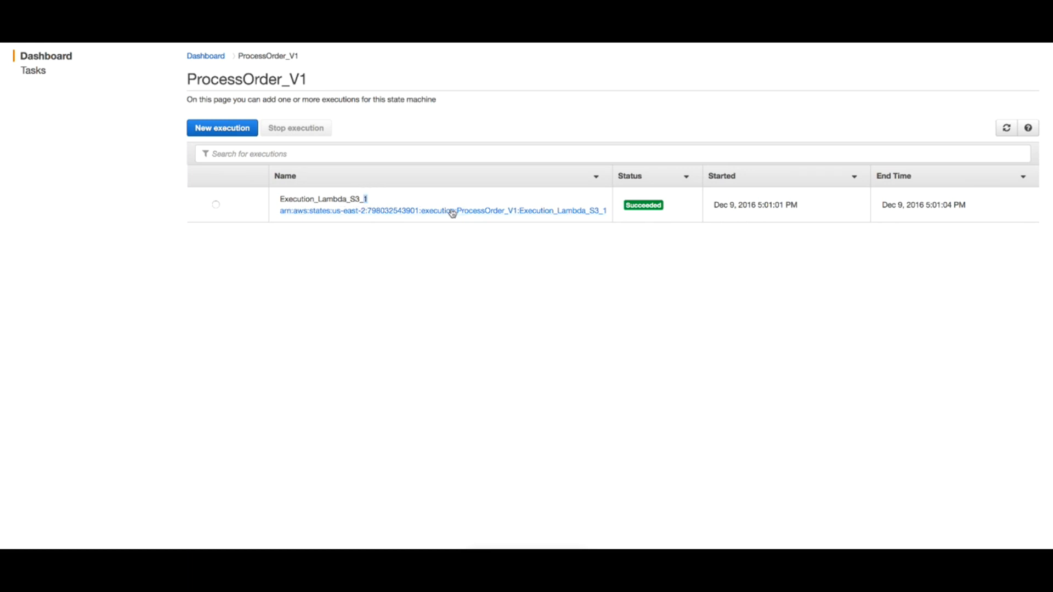
{"action": "left_click", "coordinate": [426, 211]}
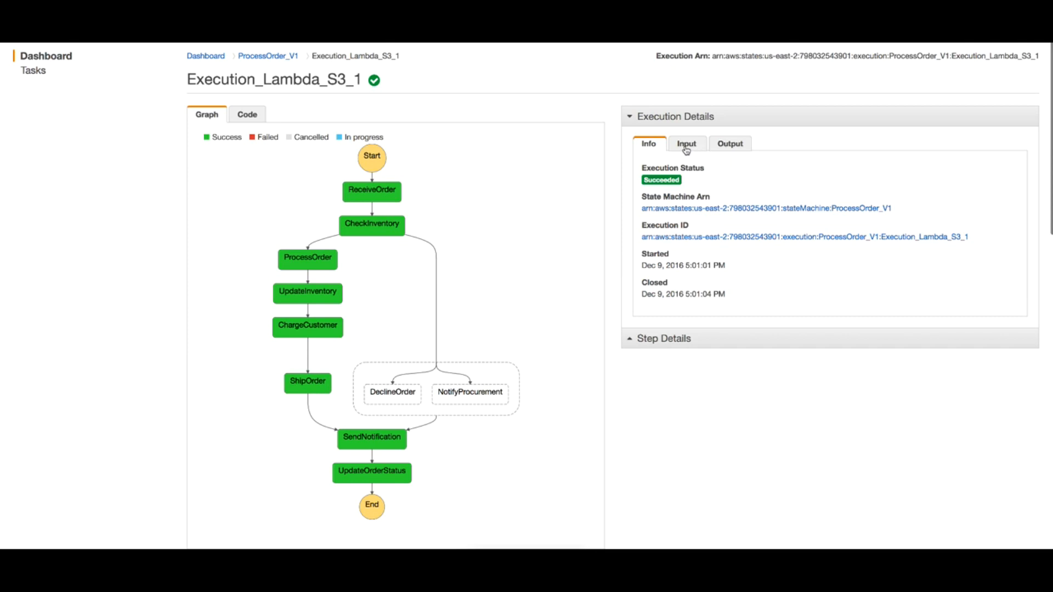
- Check the run's input and ReceiveOrder output, highlighting inventoryExists true for pid 1
{"action": "left_click", "coordinate": [686, 144]}
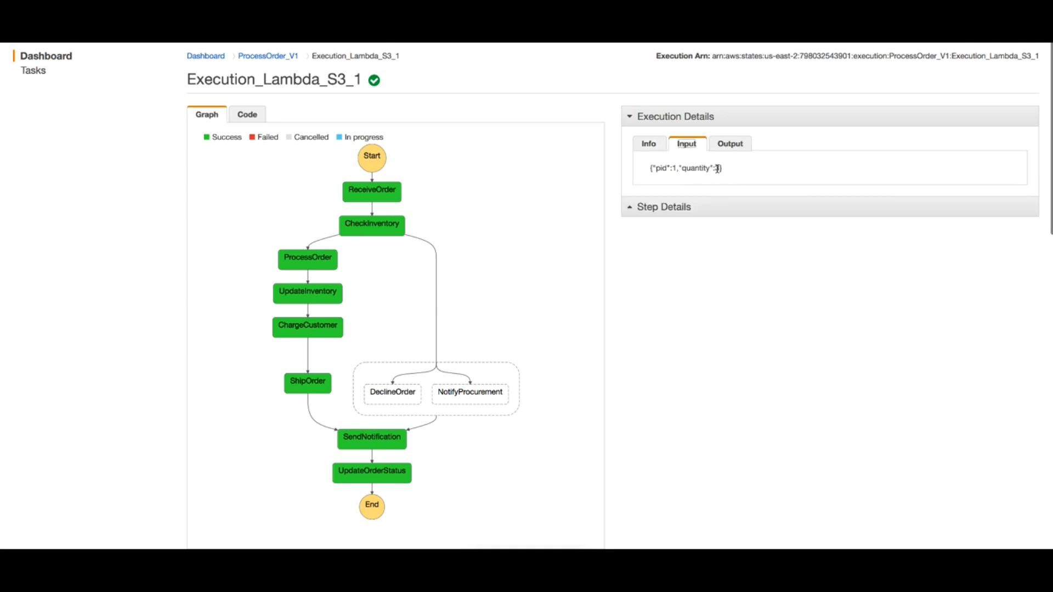
{"action": "left_click", "coordinate": [371, 191]}
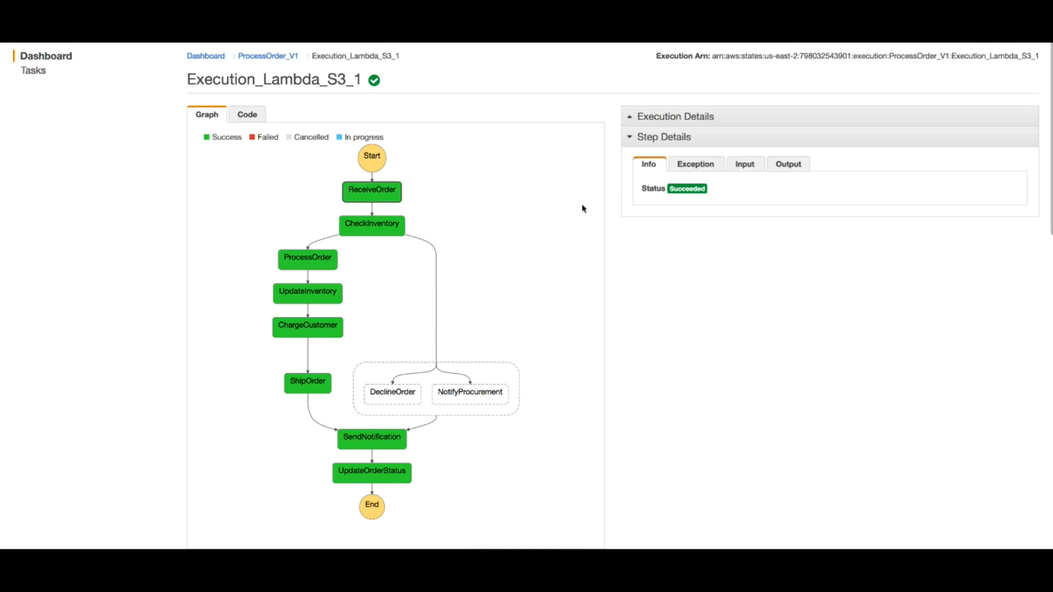
{"action": "left_click", "coordinate": [788, 164]}
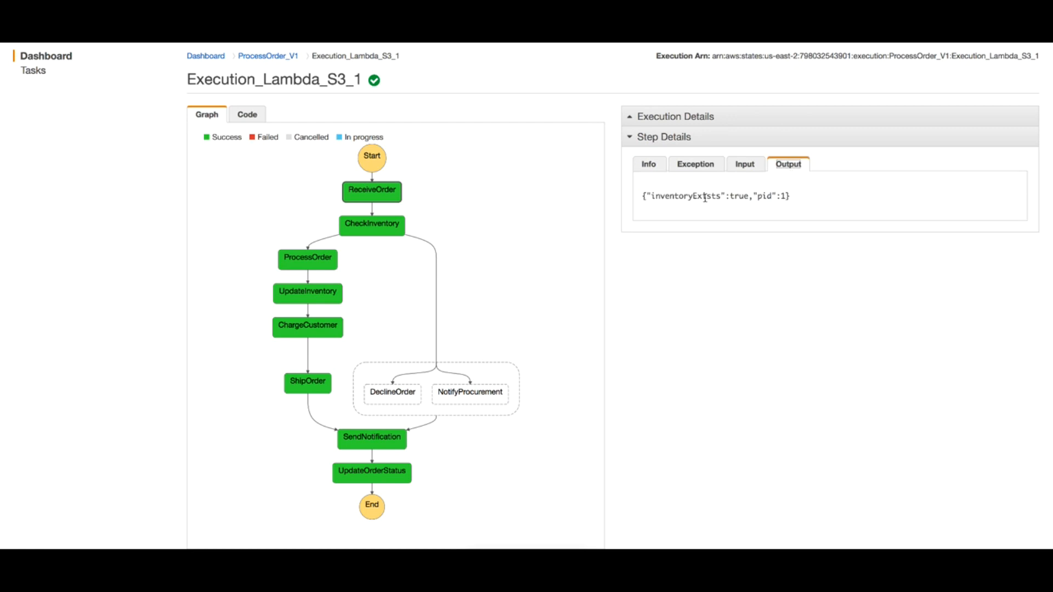
{"action": "double_click", "coordinate": [684, 196]}
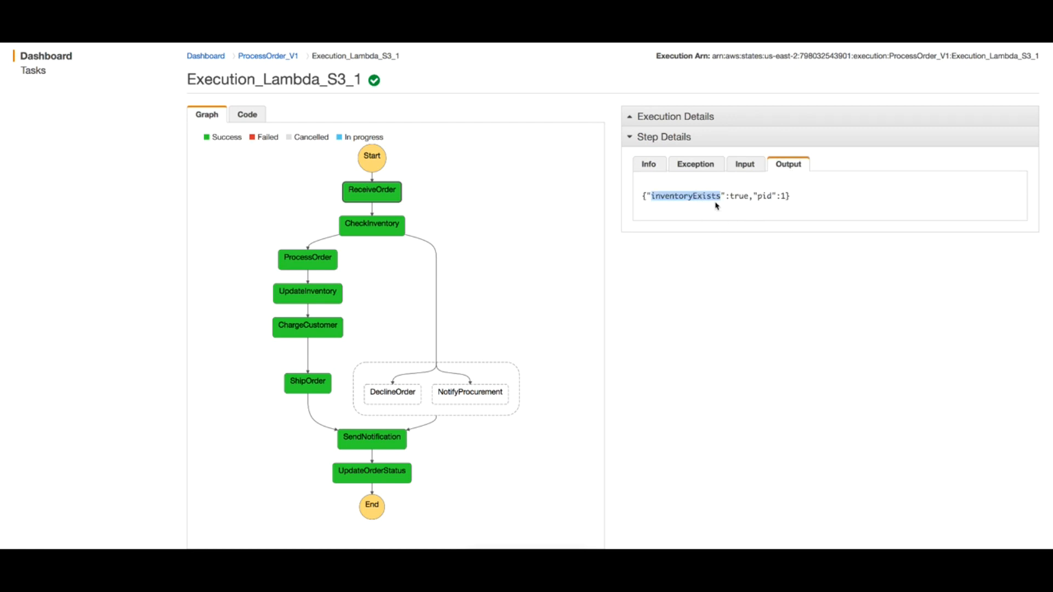
{"action": "mouse_move", "coordinate": [662, 207]}
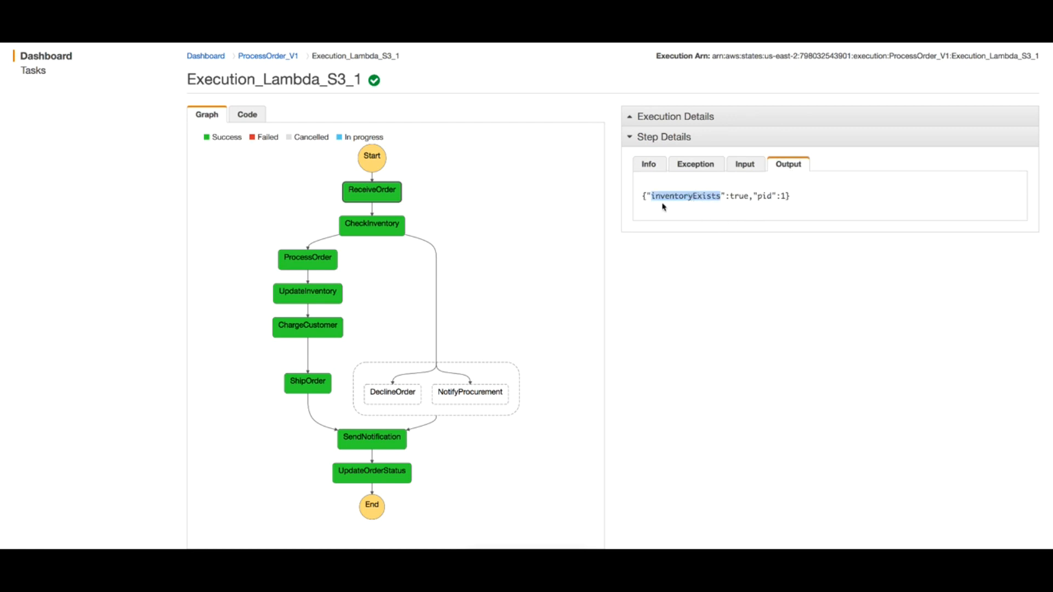
{"action": "mouse_move", "coordinate": [440, 199]}
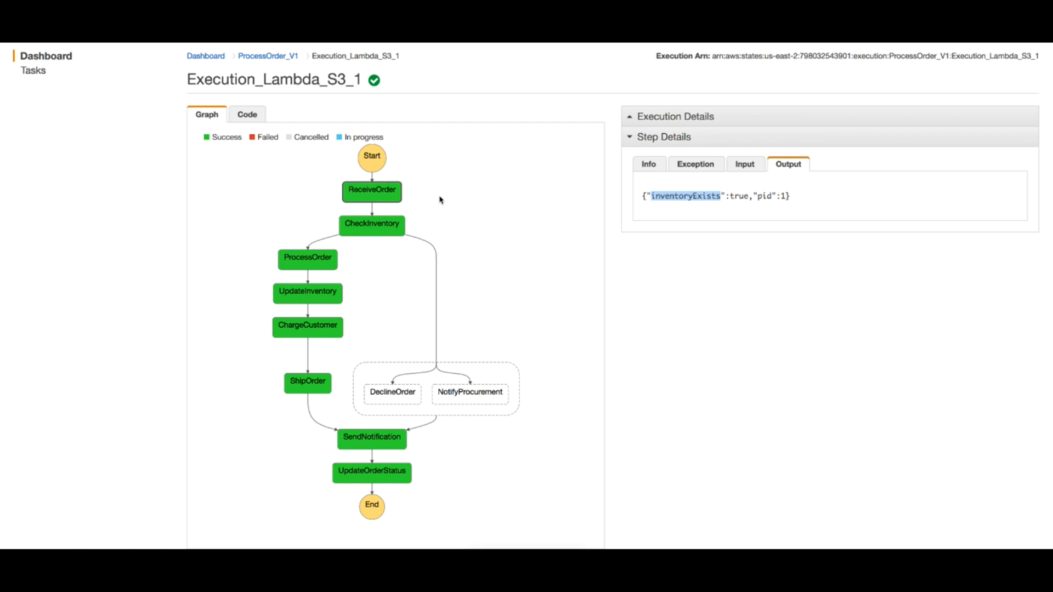
{"action": "mouse_move", "coordinate": [117, 371]}
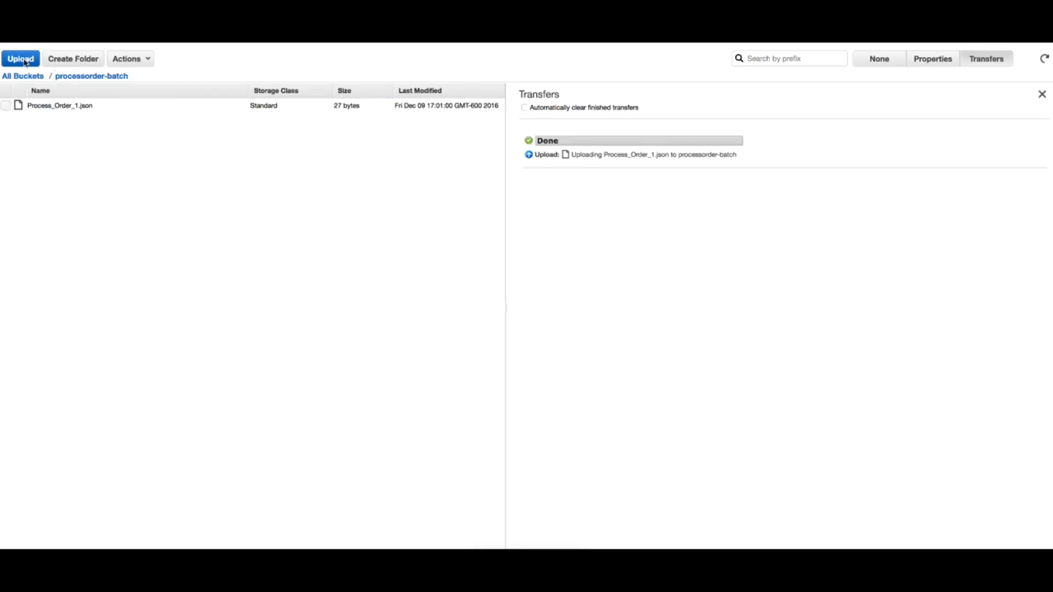
- Upload Process_Order_15.json to processorder-batch and look for the new execution
{"action": "left_click", "coordinate": [20, 58]}
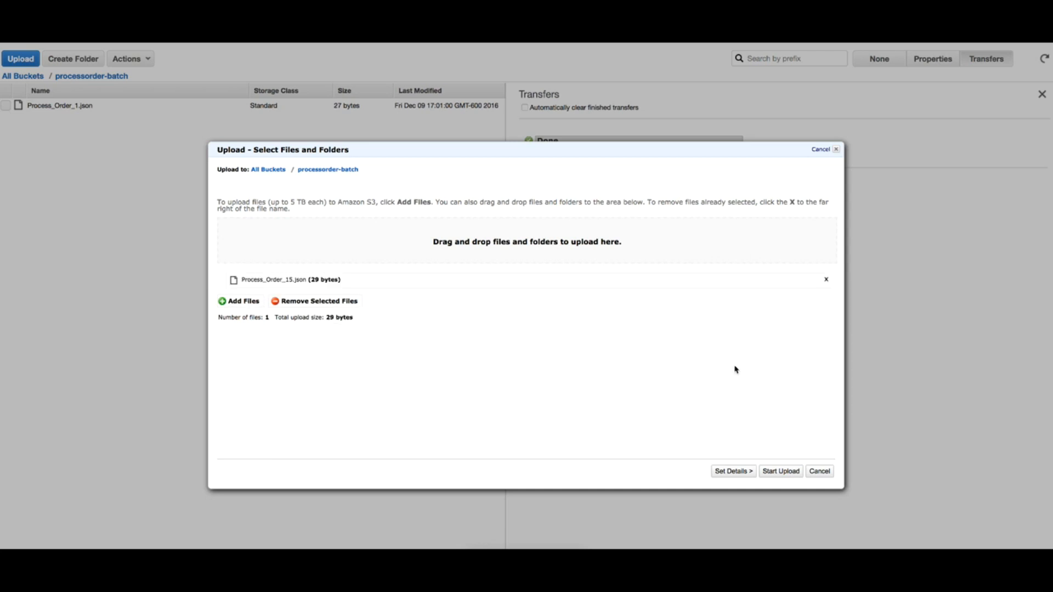
{"action": "left_click", "coordinate": [780, 471]}
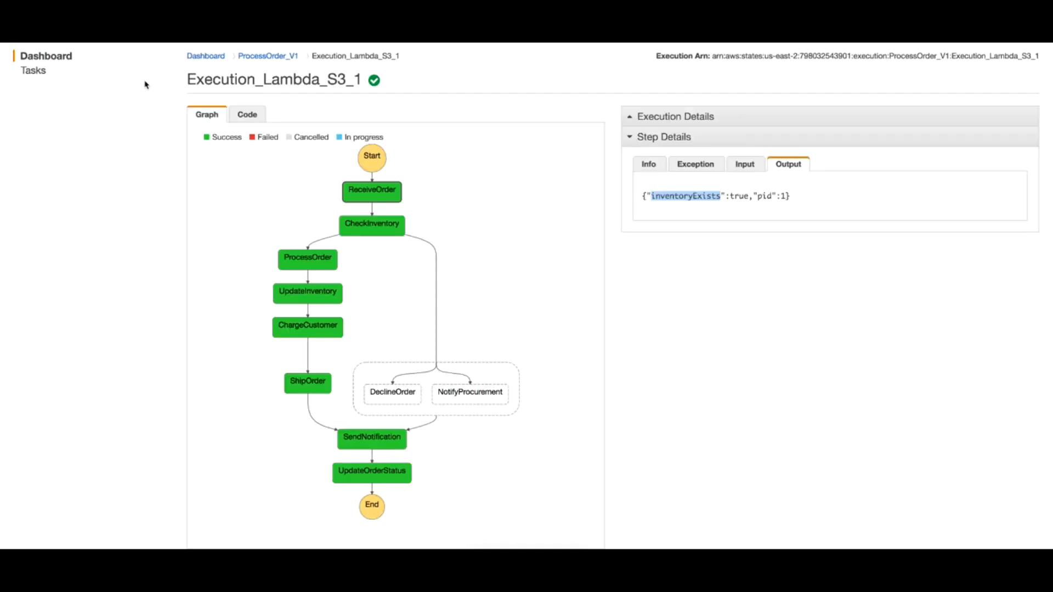
{"action": "left_click", "coordinate": [269, 55]}
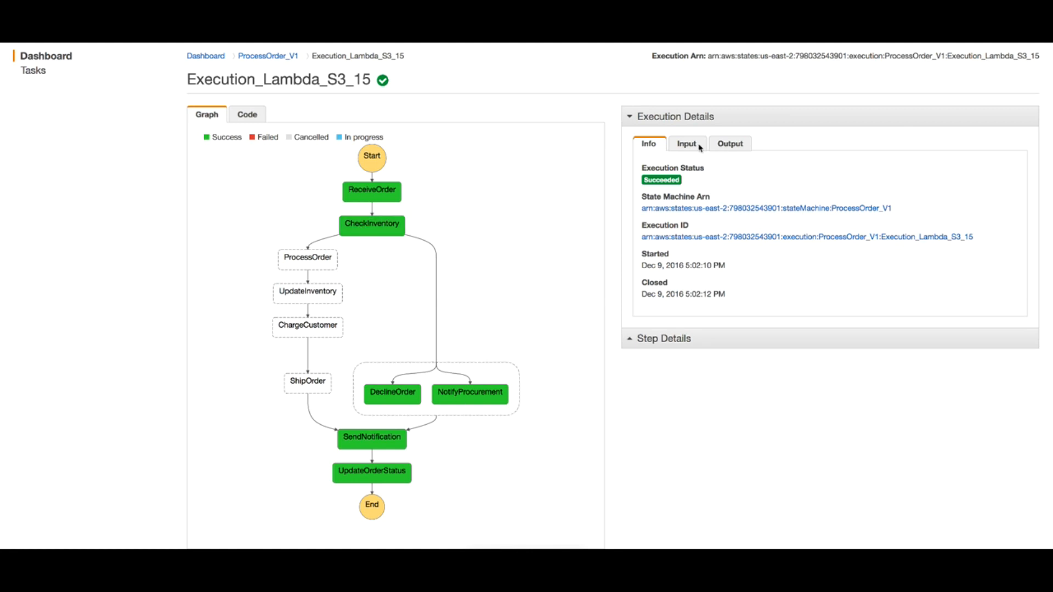
- Inspect Execution_Lambda_S3_15's input (pid 15, quantity 10) and ReceiveOrder output showing inventoryExists false
{"action": "left_click", "coordinate": [686, 143]}
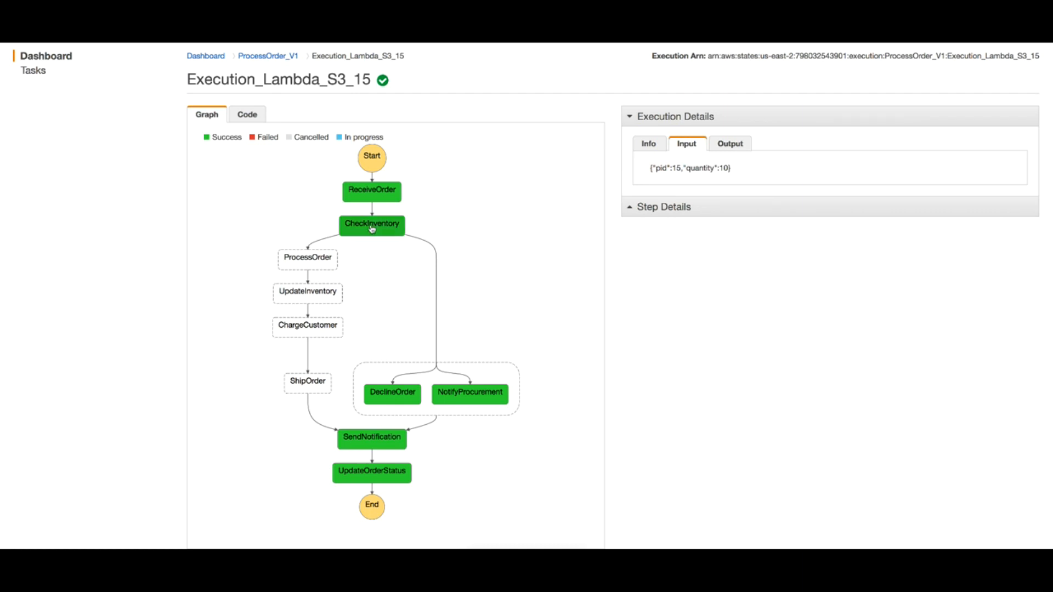
{"action": "left_click", "coordinate": [371, 191]}
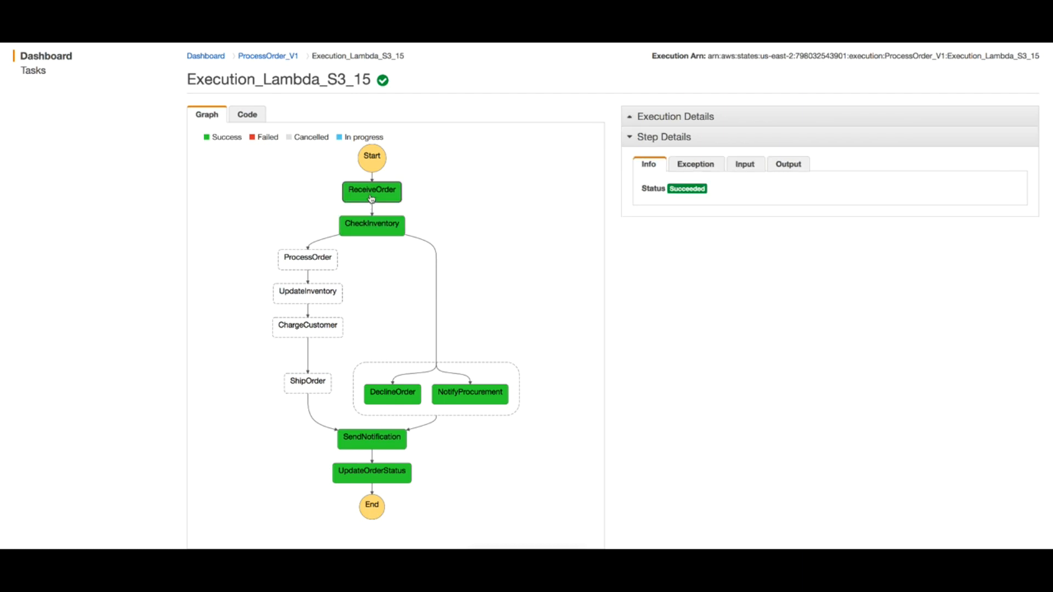
{"action": "mouse_move", "coordinate": [815, 171]}
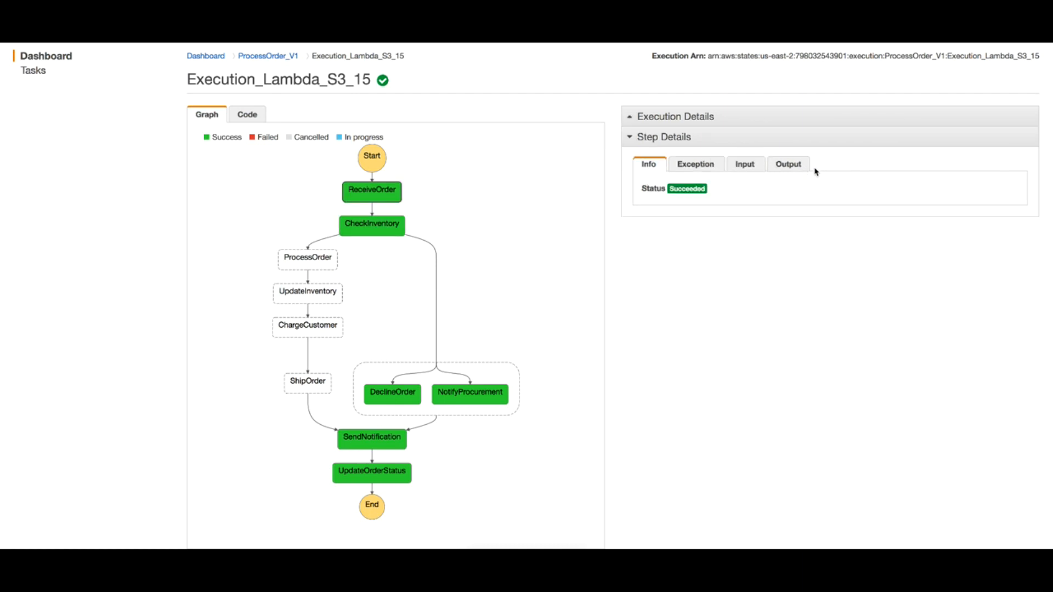
{"action": "left_click", "coordinate": [788, 164]}
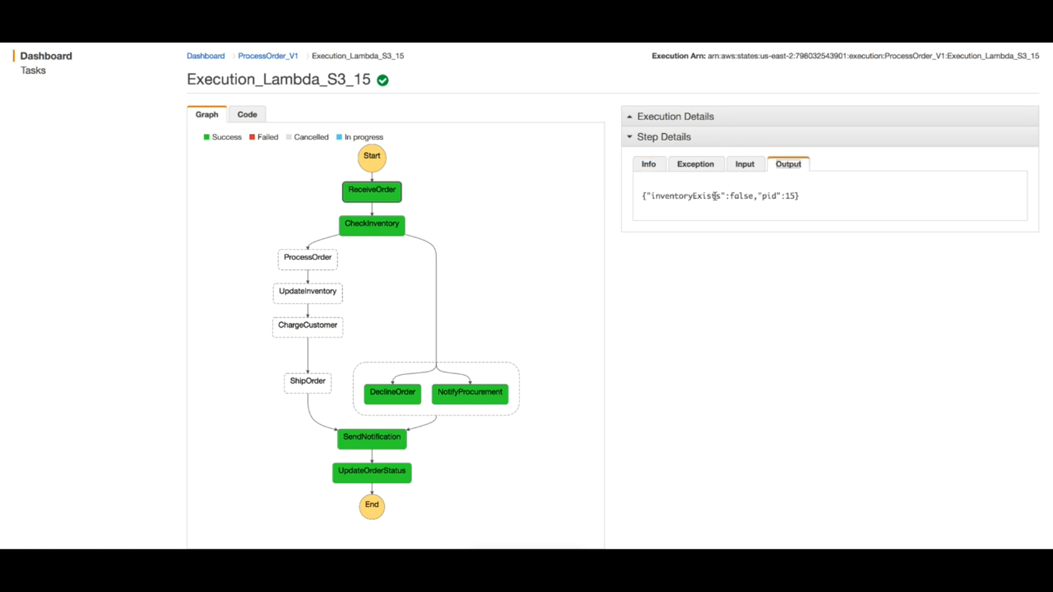
{"action": "mouse_move", "coordinate": [467, 224]}
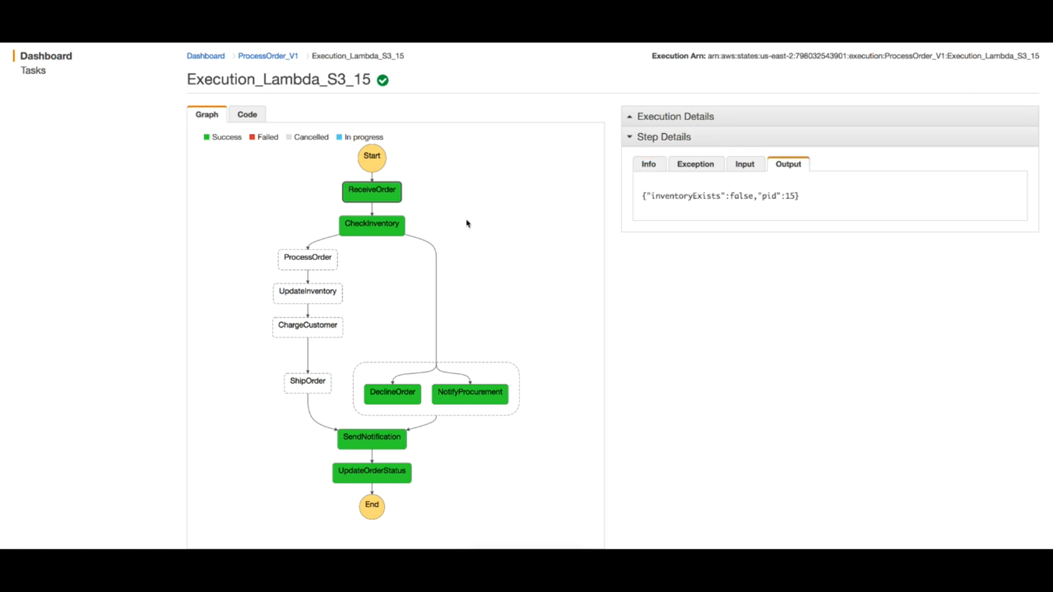
{"action": "mouse_move", "coordinate": [101, 214]}
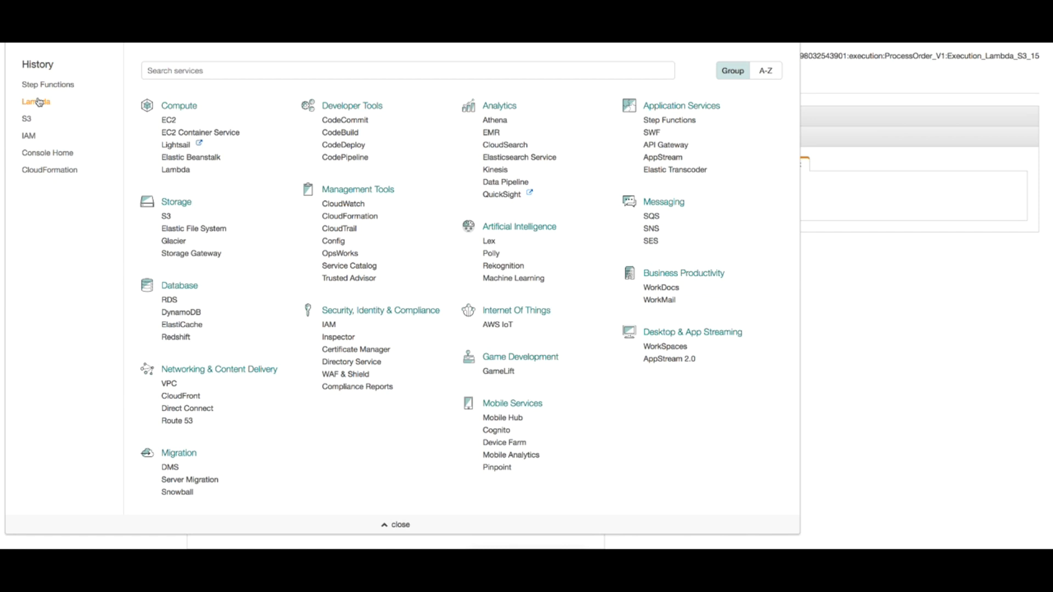
- Open ProcessOrder-S3 from the Lambda functions list and go to its CloudWatch logs
{"action": "left_click", "coordinate": [34, 101]}
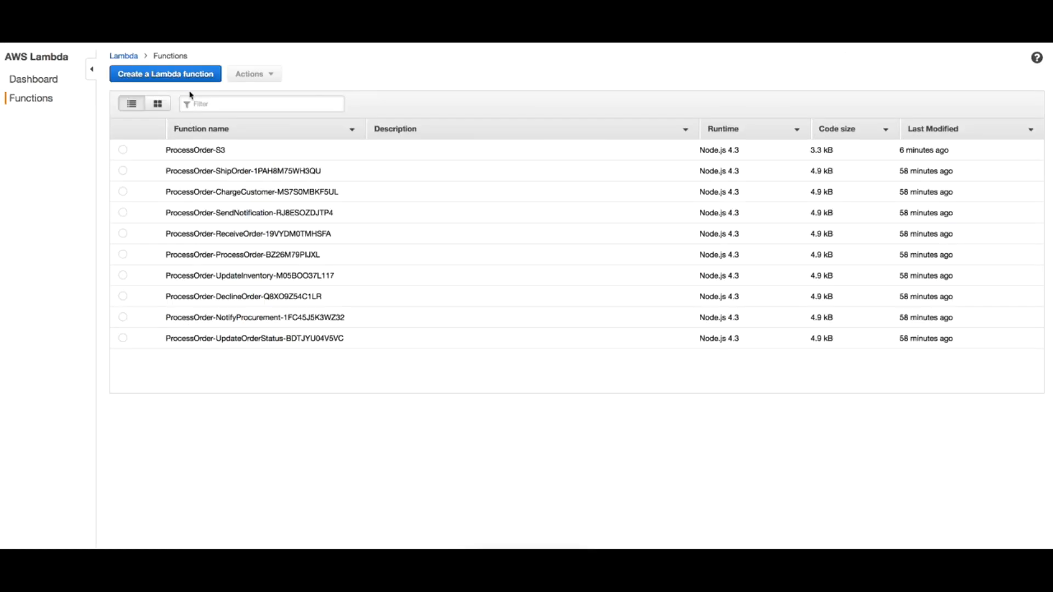
{"action": "left_click", "coordinate": [195, 150]}
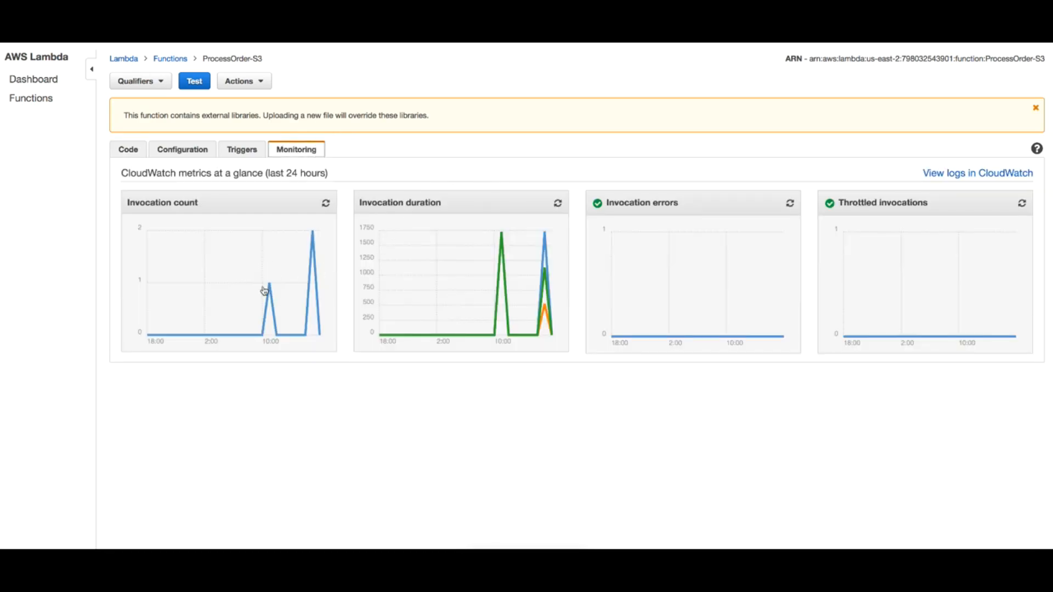
{"action": "mouse_move", "coordinate": [321, 271]}
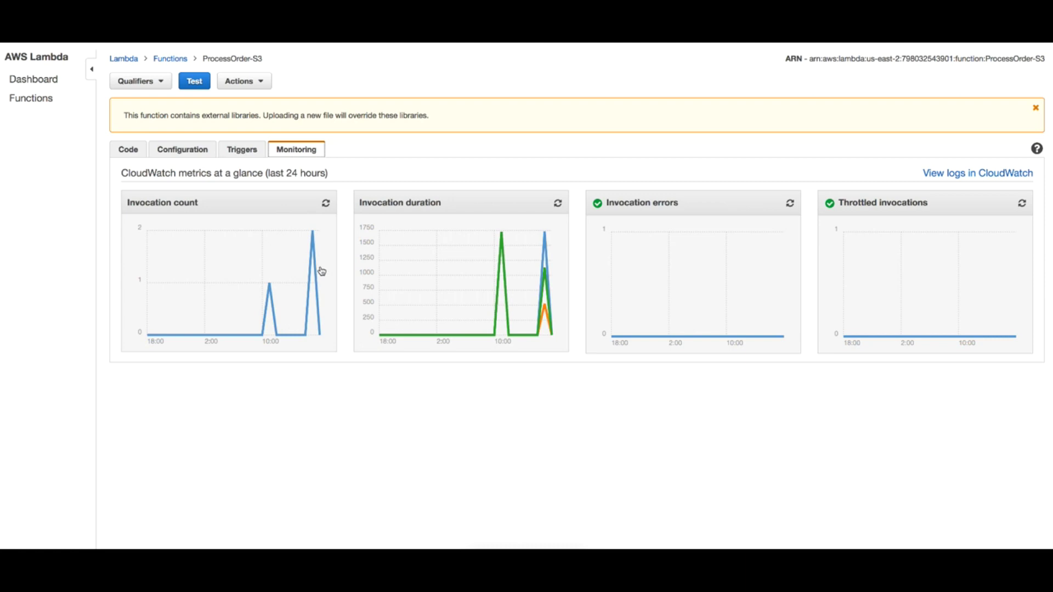
{"action": "mouse_move", "coordinate": [923, 206]}
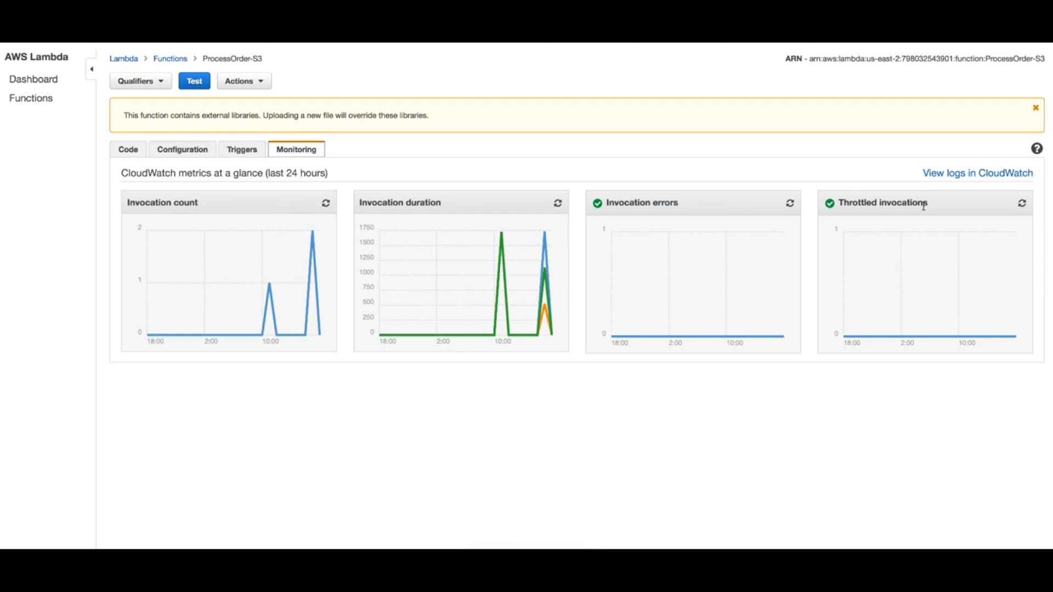
{"action": "left_click", "coordinate": [980, 172]}
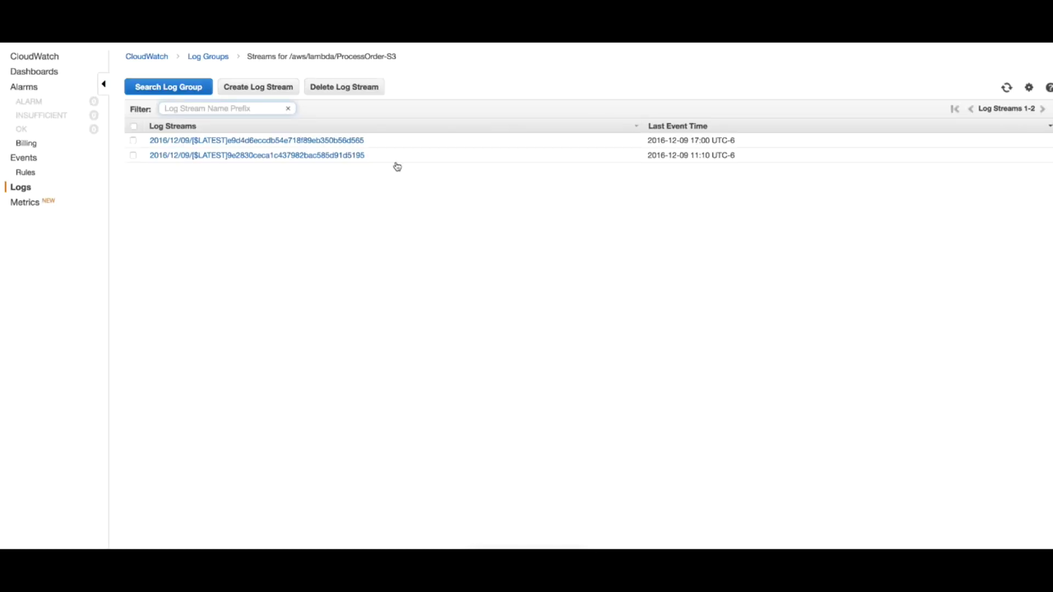
- Open the newest log stream and expand the log entry with the executionArn
{"action": "left_click", "coordinate": [259, 140]}
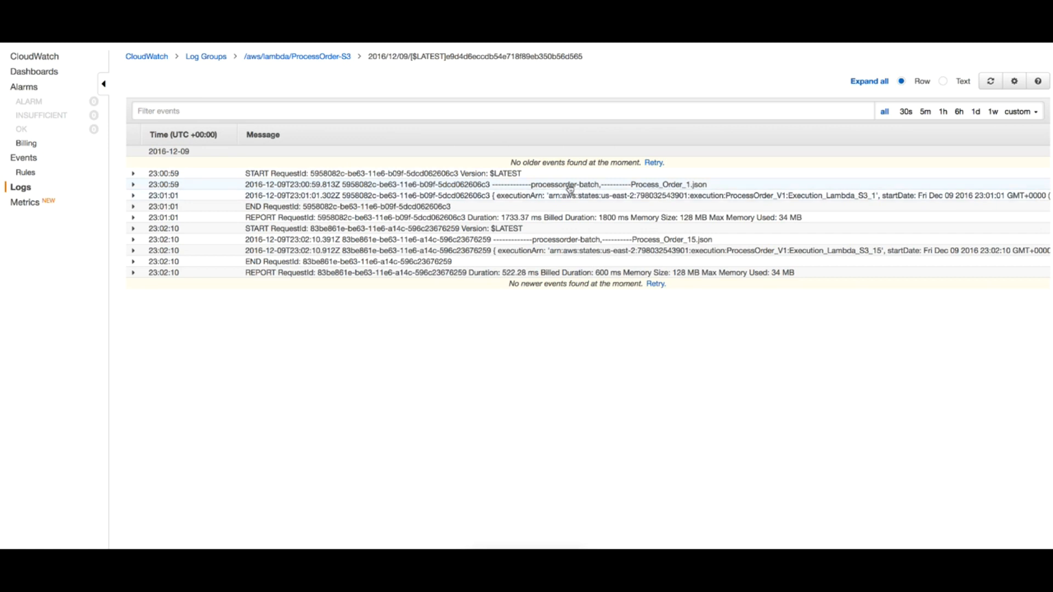
{"action": "mouse_move", "coordinate": [634, 185]}
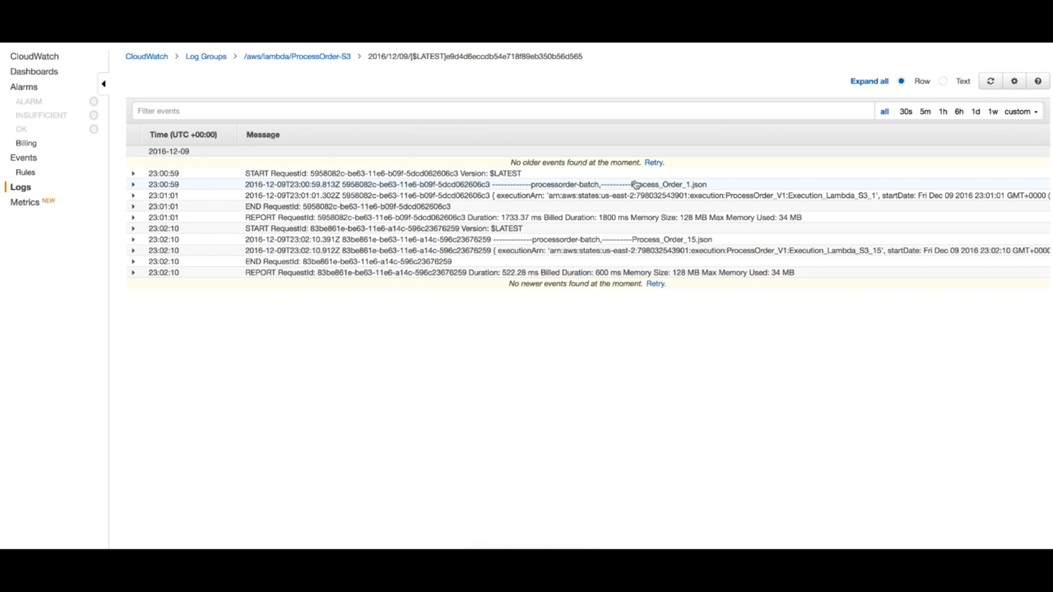
{"action": "mouse_move", "coordinate": [668, 188]}
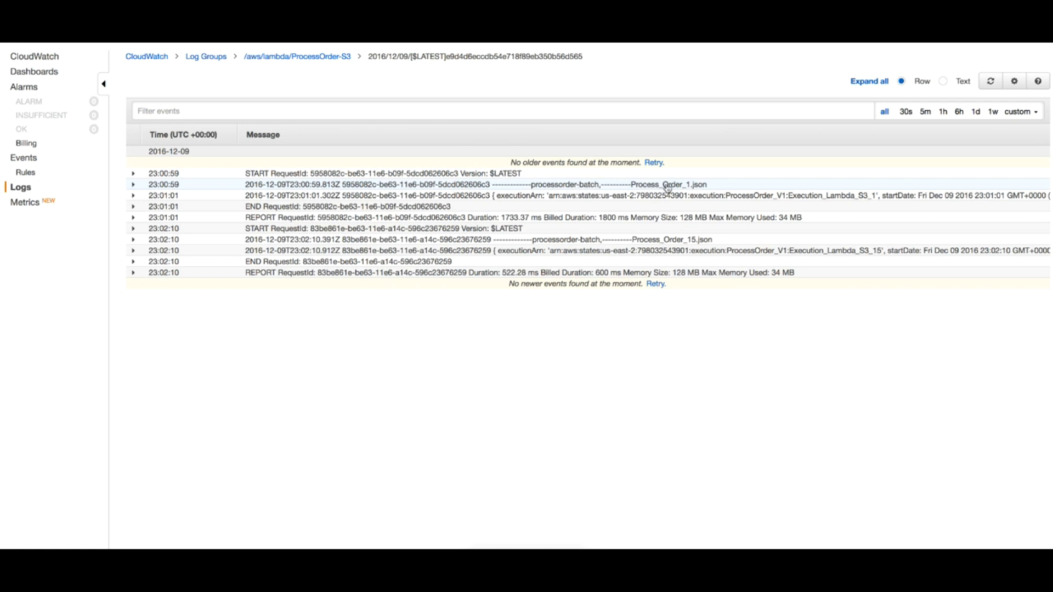
{"action": "mouse_move", "coordinate": [673, 190]}
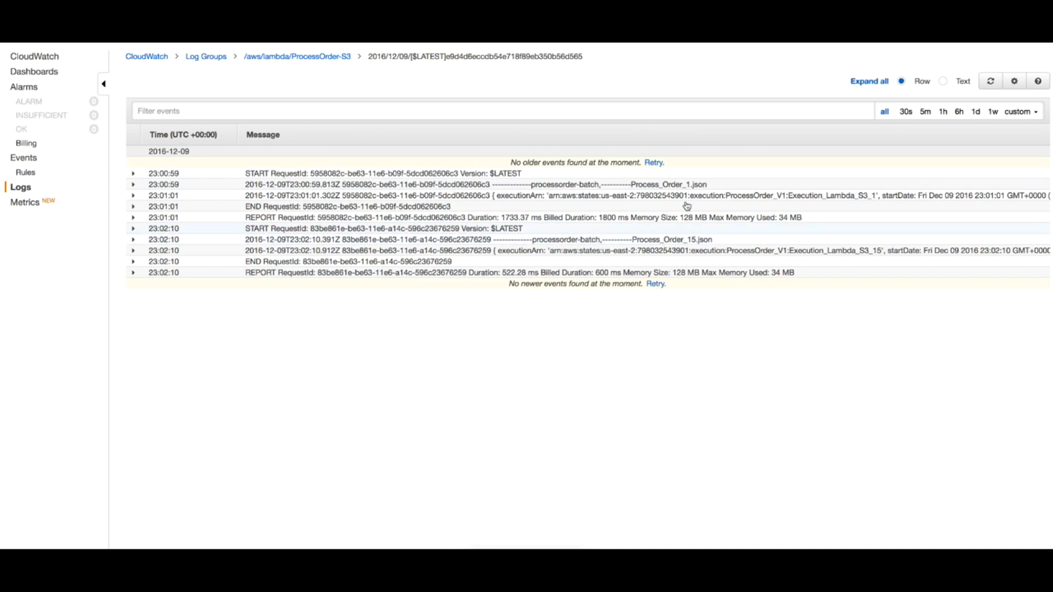
{"action": "mouse_move", "coordinate": [771, 199]}
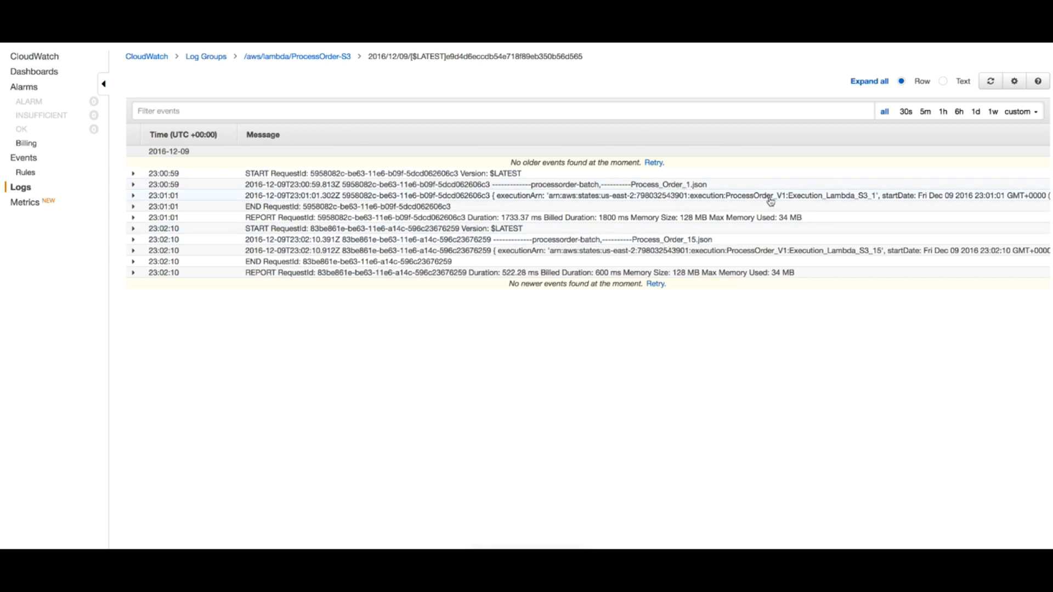
{"action": "left_click", "coordinate": [133, 195]}
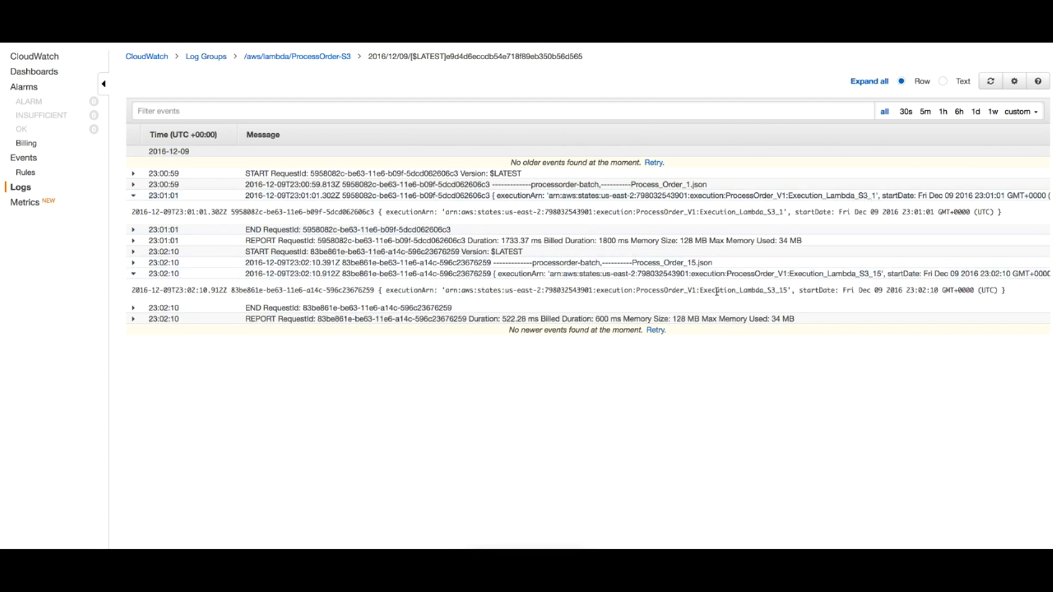
{"action": "mouse_move", "coordinate": [532, 387]}
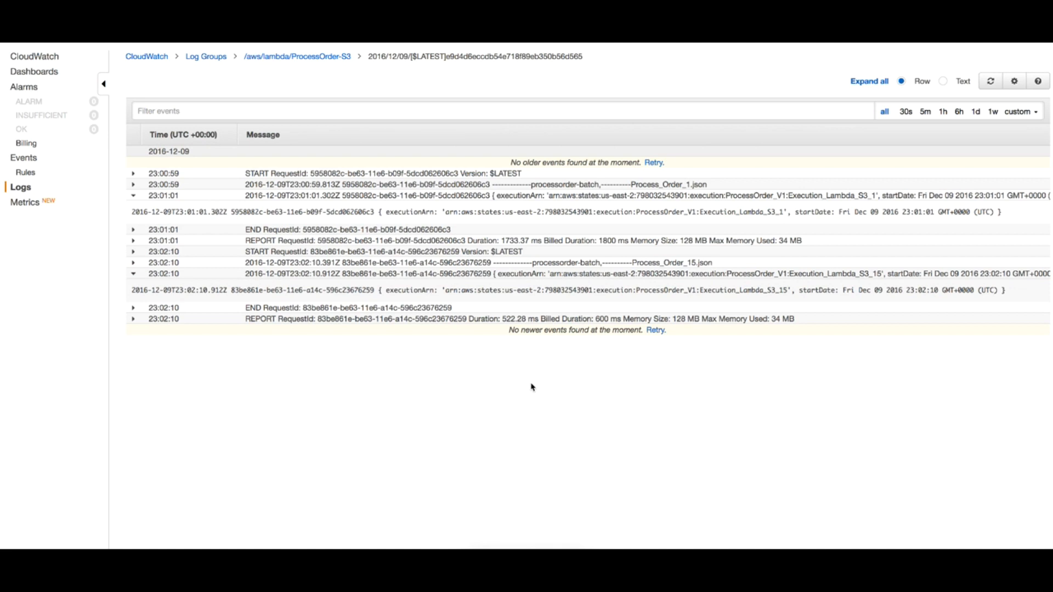
{"action": "mouse_move", "coordinate": [572, 205]}
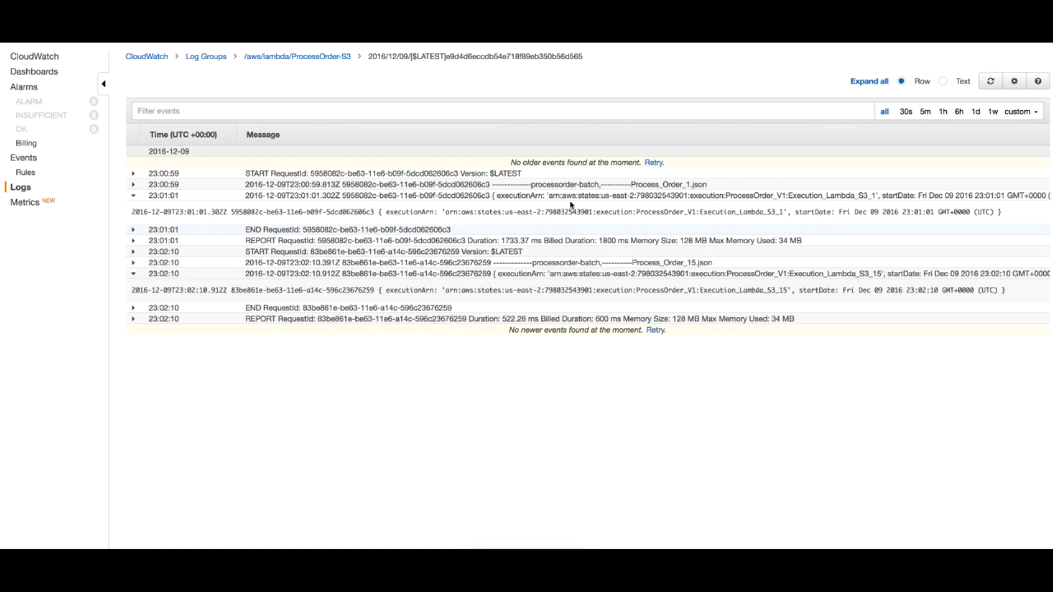